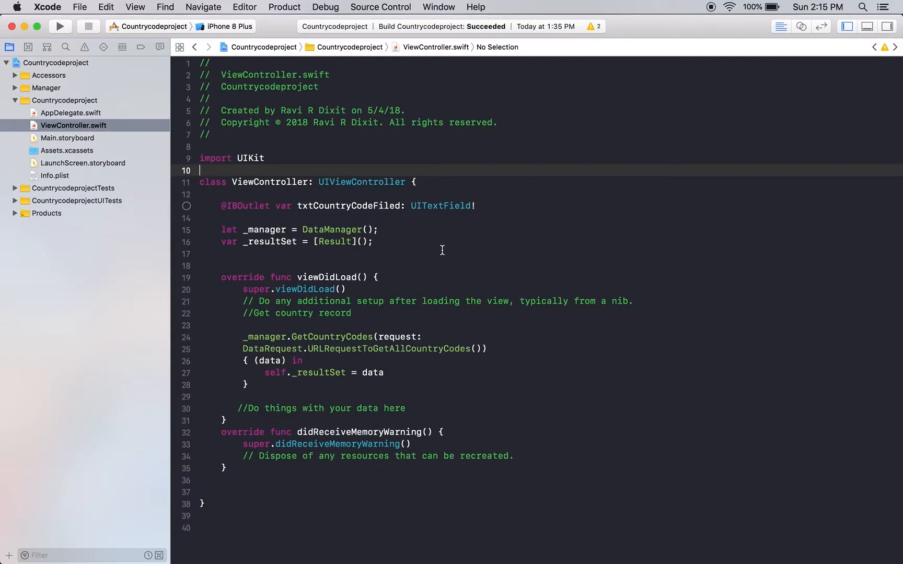
{"action": "mouse_move", "coordinate": [179, 117]}
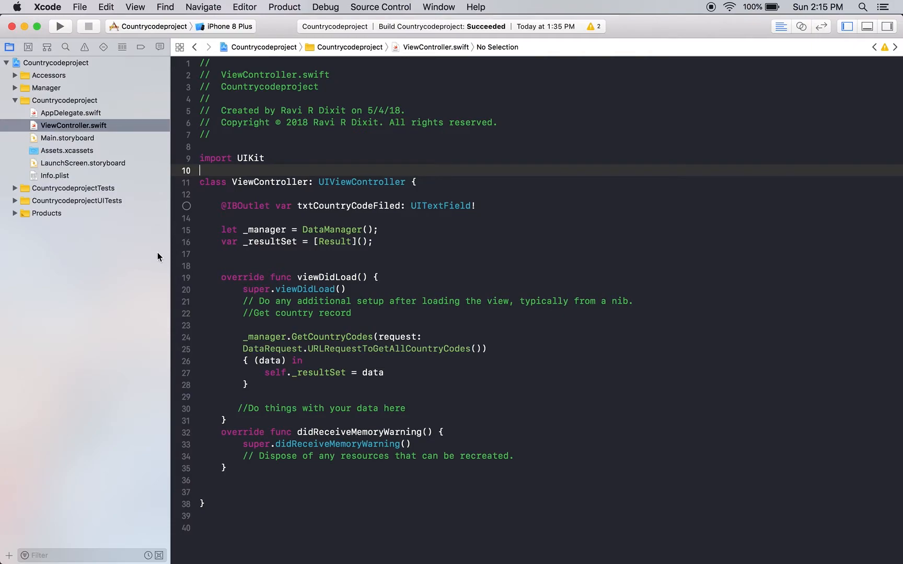
{"action": "mouse_move", "coordinate": [356, 194]}
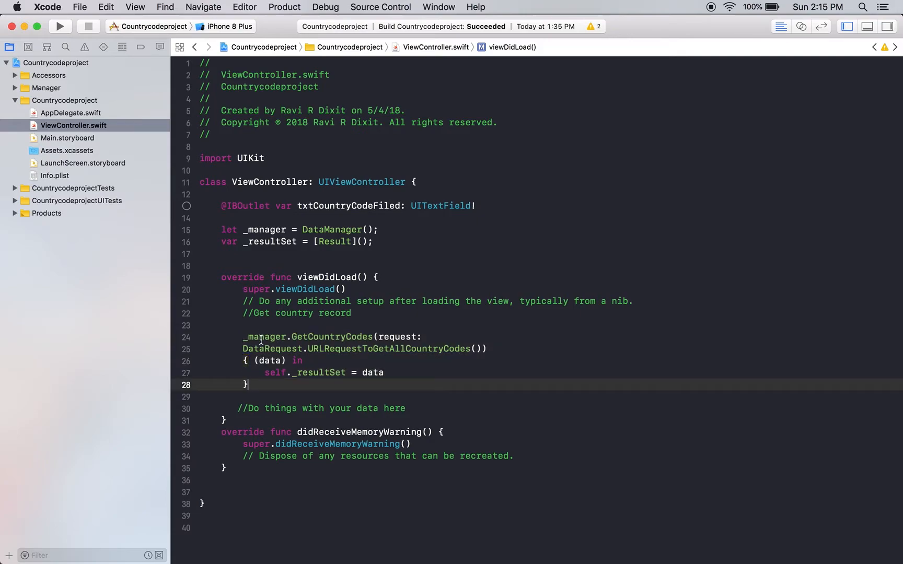
- Review the GetCountryCodes call and the data assigned to _resultSet in viewDidLoad
{"action": "double_click", "coordinate": [331, 336]}
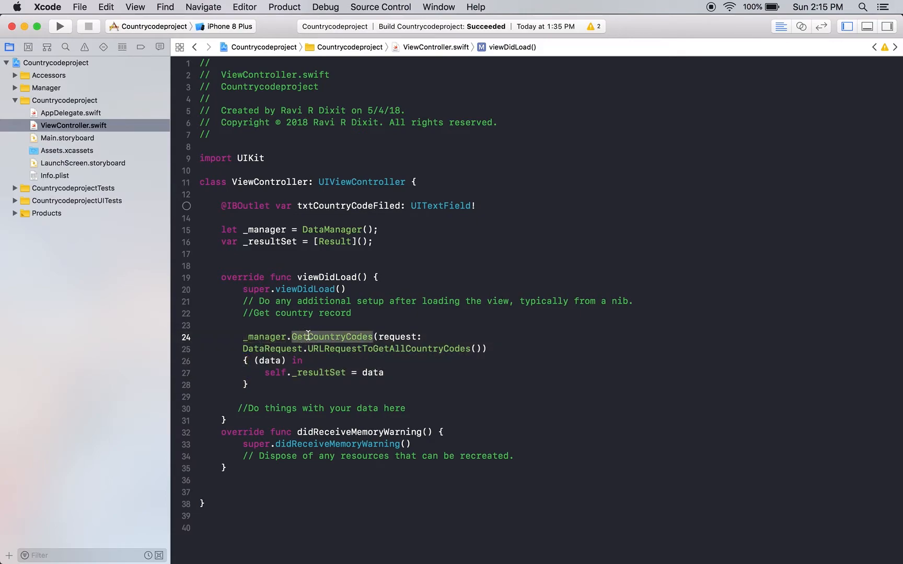
{"action": "mouse_move", "coordinate": [301, 389]}
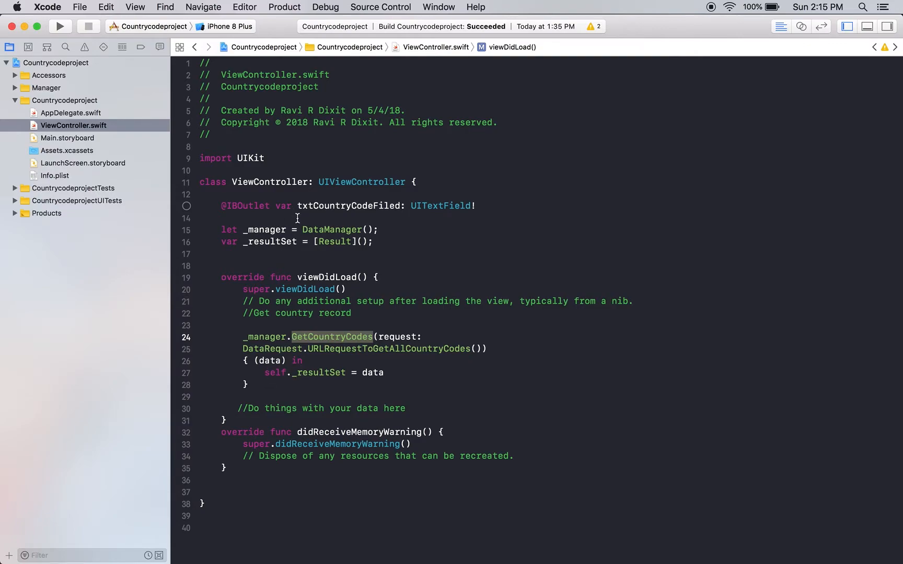
{"action": "double_click", "coordinate": [320, 373]}
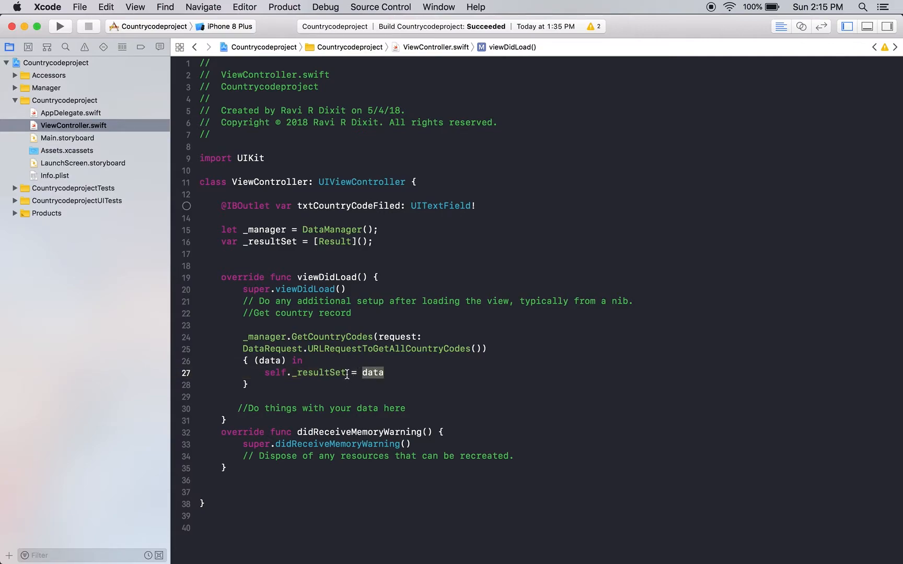
{"action": "double_click", "coordinate": [317, 373]}
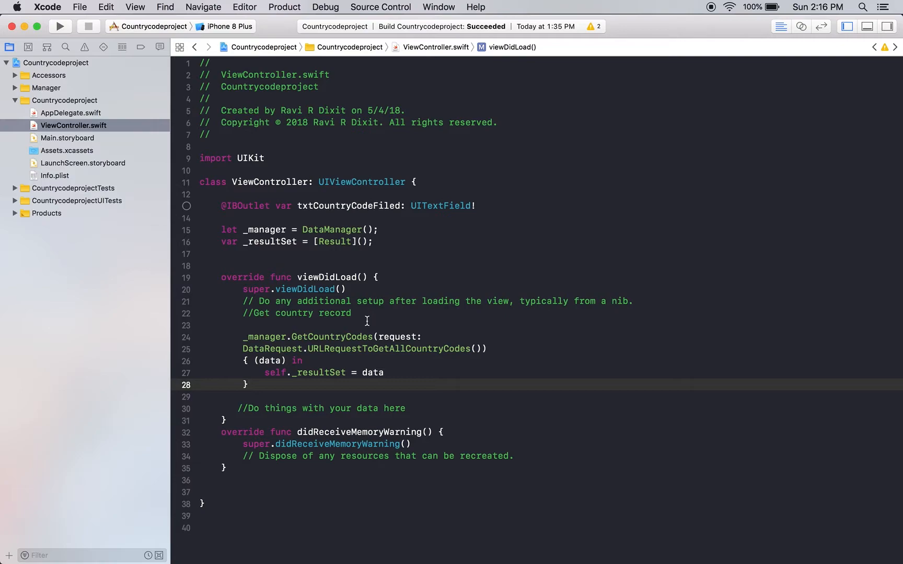
{"action": "mouse_move", "coordinate": [21, 183]}
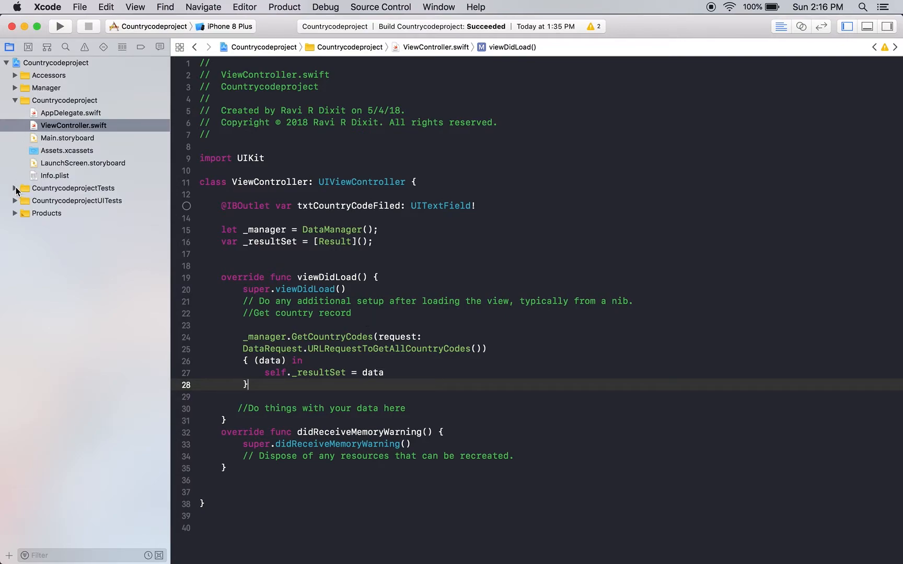
- Select the CountrycodeprojectTests group and highlight self._resultSet in the closure
{"action": "left_click", "coordinate": [15, 188]}
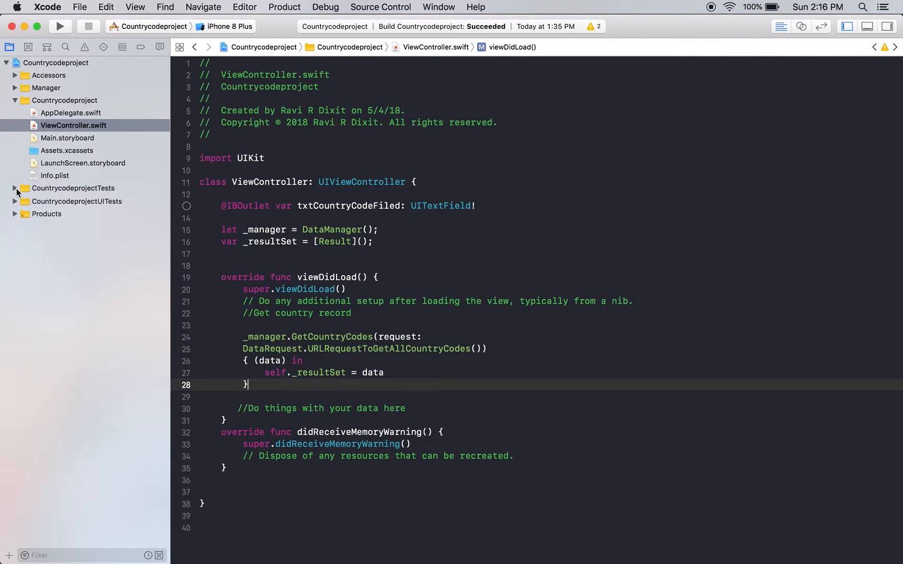
{"action": "left_click", "coordinate": [72, 188]}
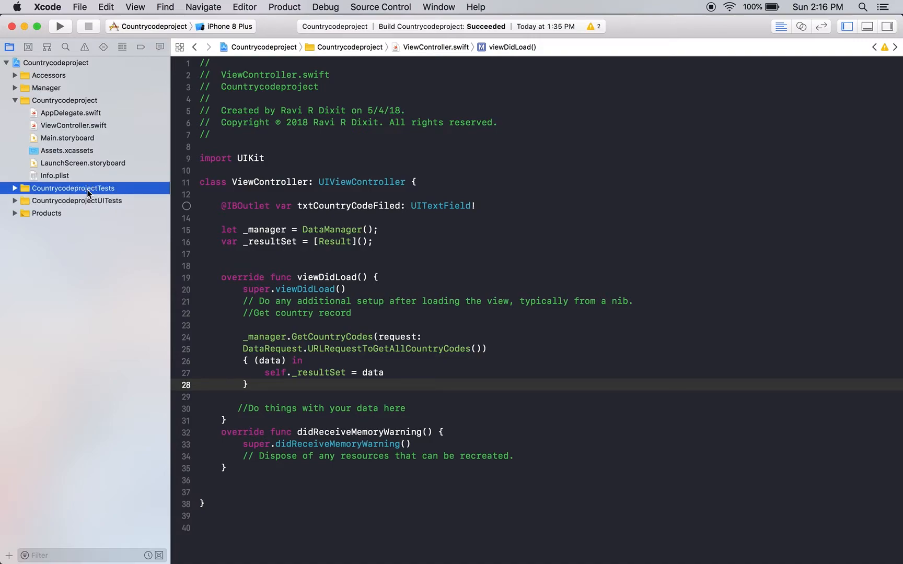
{"action": "mouse_move", "coordinate": [69, 201]}
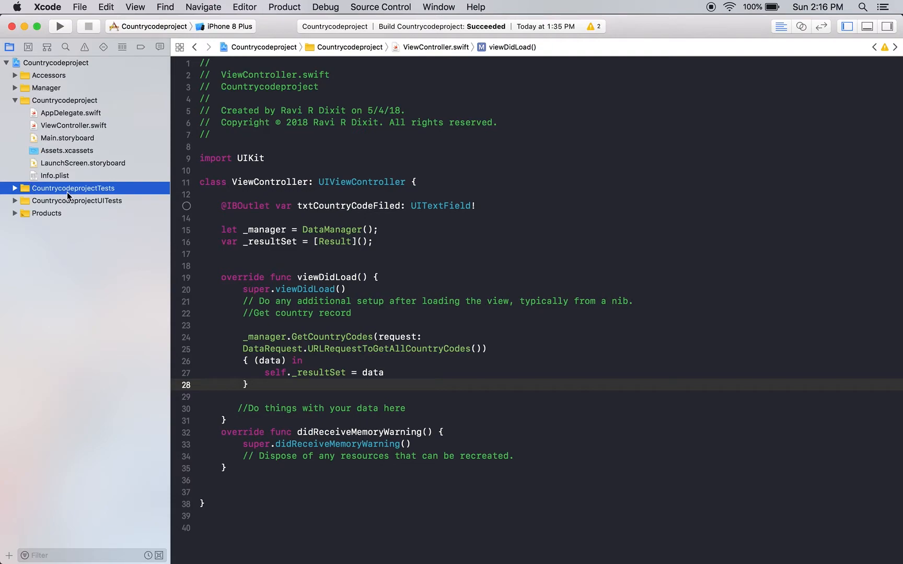
{"action": "mouse_move", "coordinate": [269, 353]}
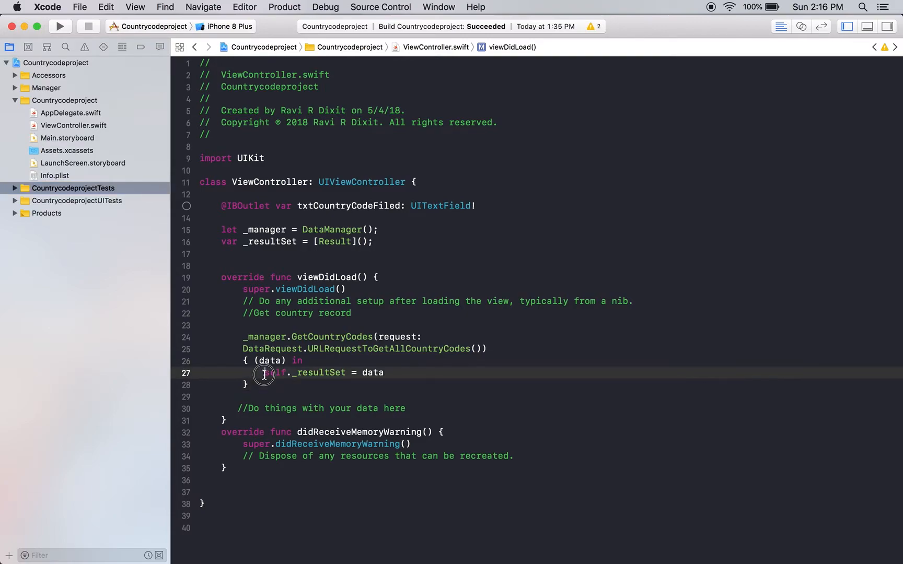
{"action": "double_click", "coordinate": [274, 373]}
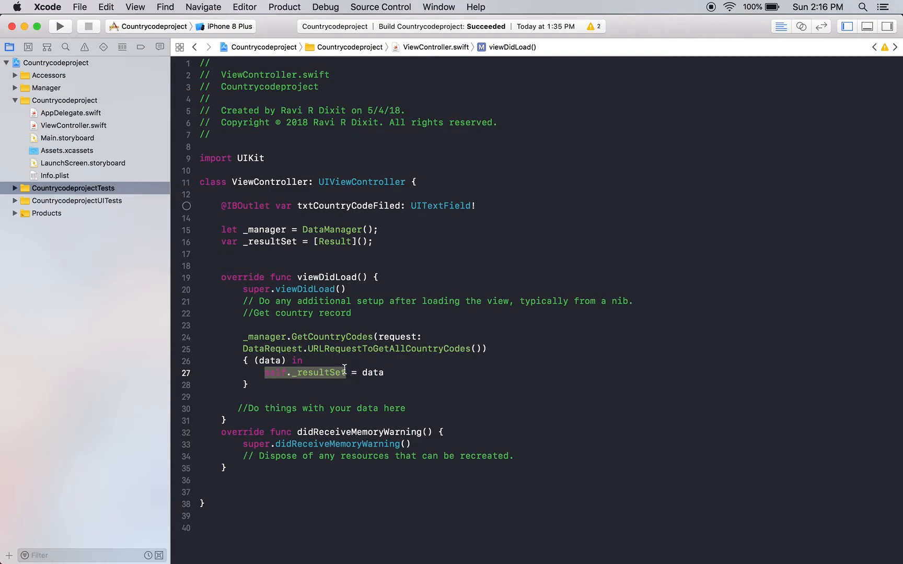
{"action": "mouse_move", "coordinate": [327, 384]}
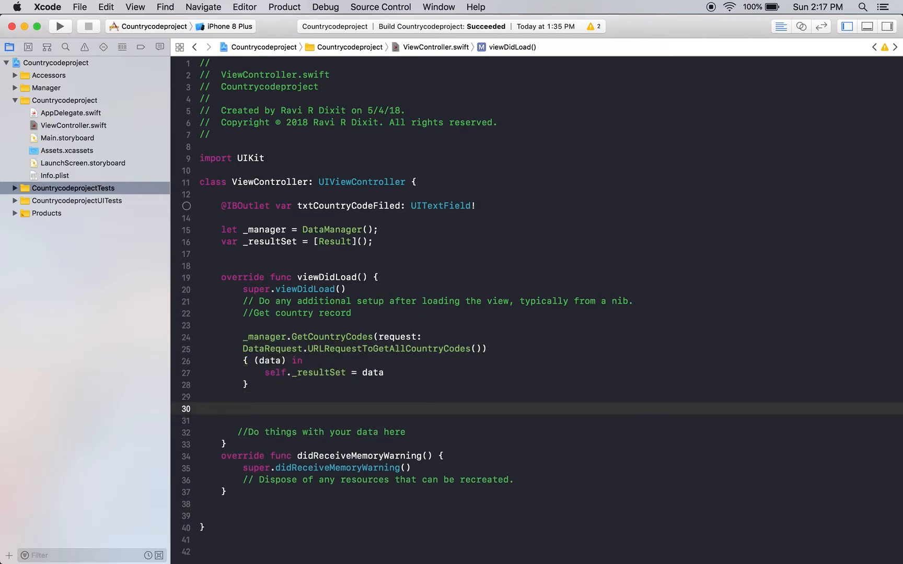
- Write table.data = self._resultSet; //boom after the closure, then remove the comment
{"action": "type", "text": "table.data = s"}
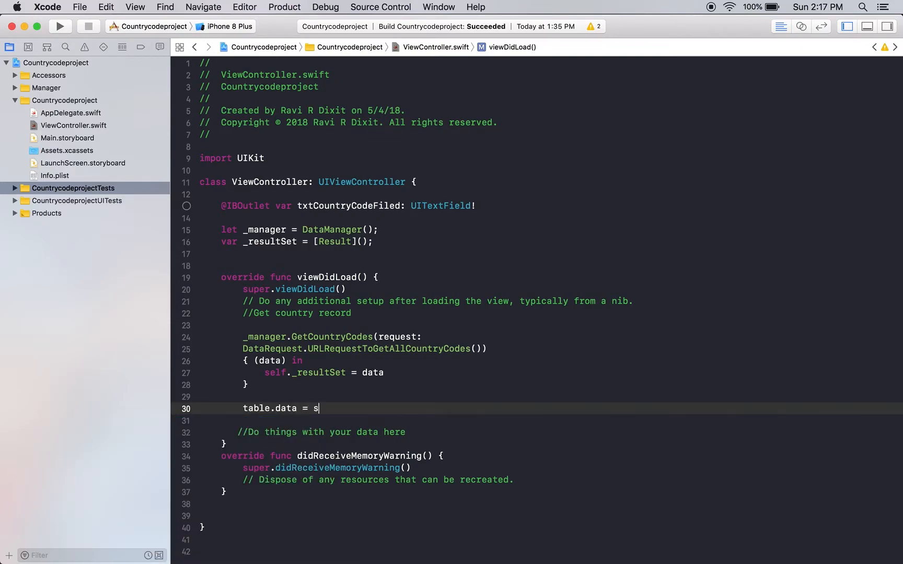
{"action": "type", "text": "elf._resultSet"}
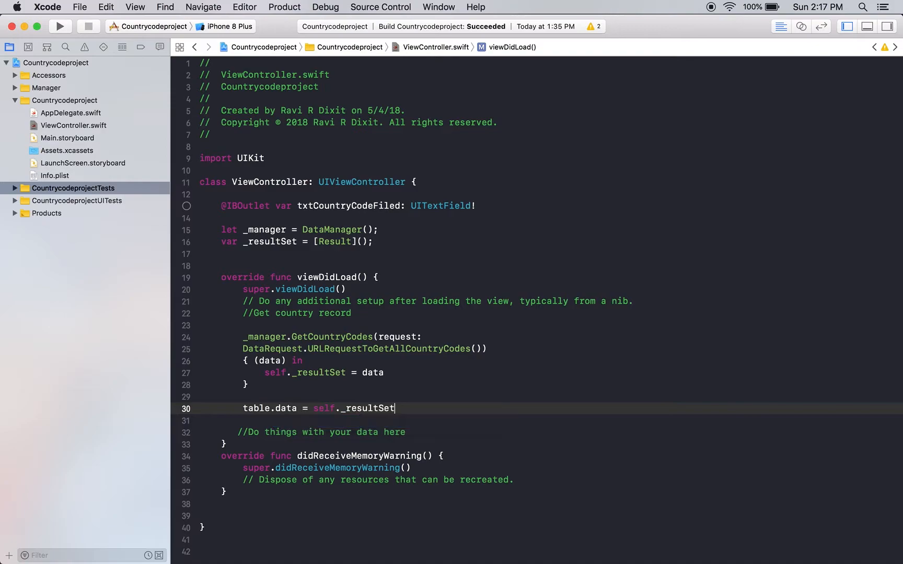
{"action": "type", "text": ";"}
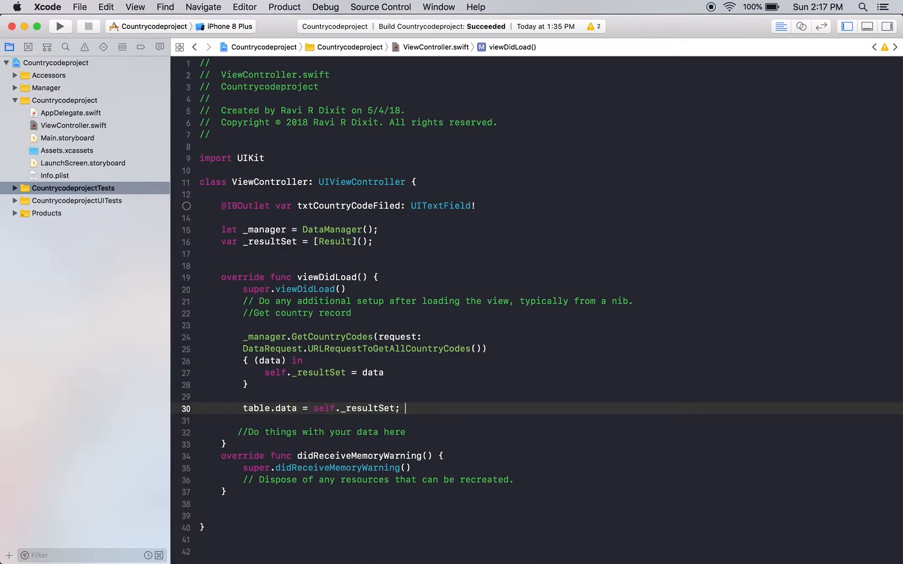
{"action": "type", "text": "//boom"}
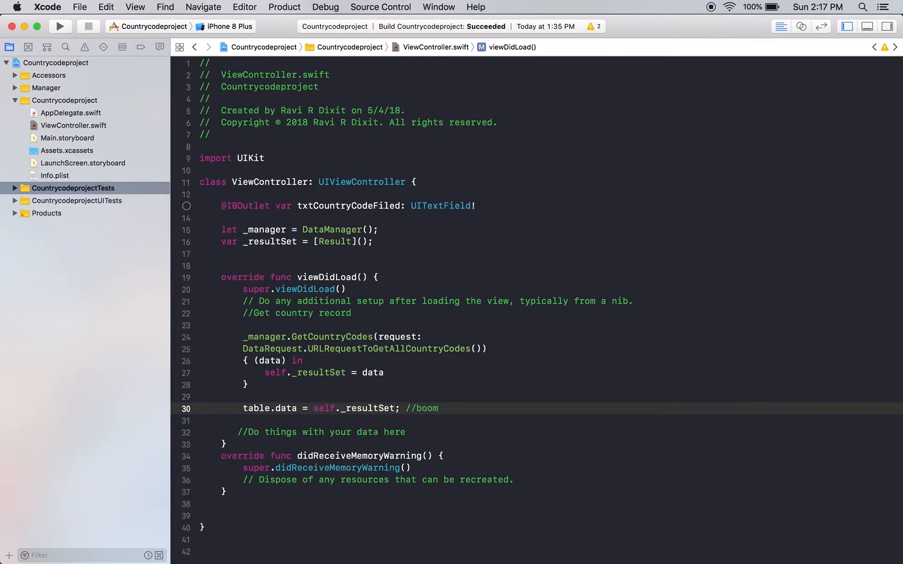
{"action": "key", "text": "Backspace"}
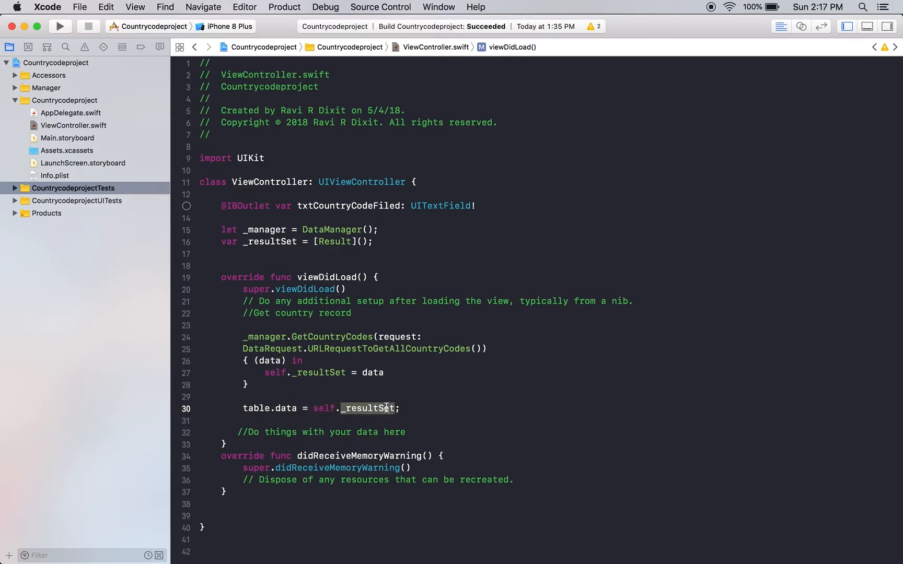
{"action": "left_click", "coordinate": [406, 408]}
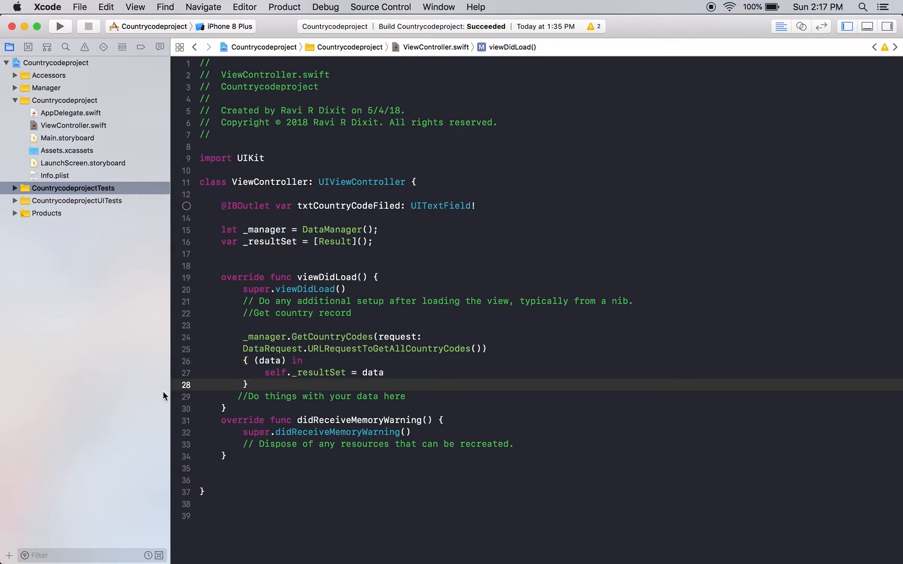
{"action": "mouse_move", "coordinate": [9, 172]}
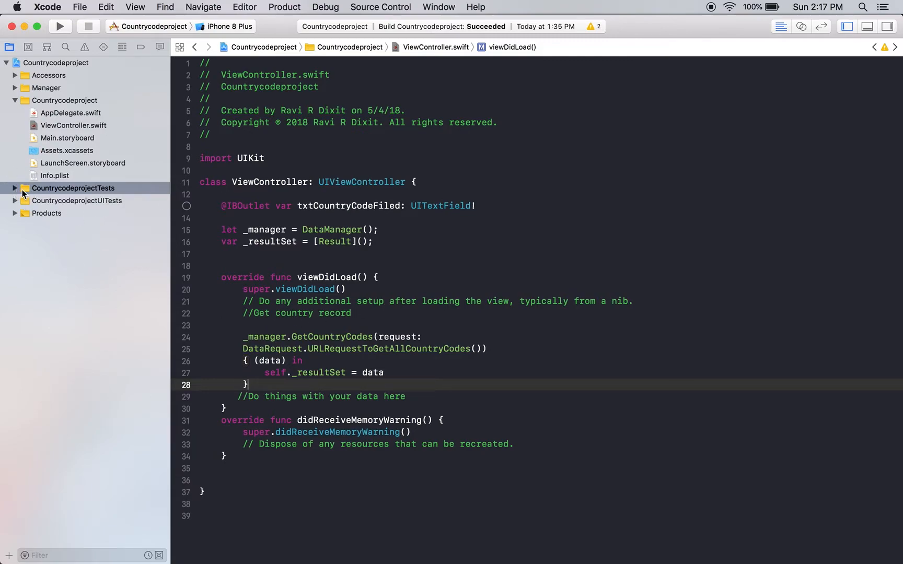
- Open CountrycodeprojectTests.swift and scroll through its country-record test methods
{"action": "left_click", "coordinate": [14, 188]}
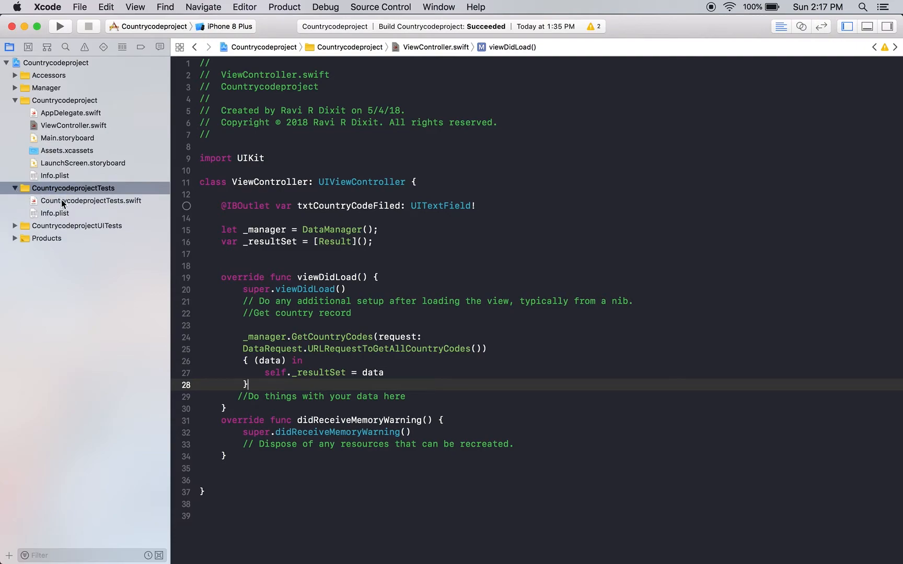
{"action": "left_click", "coordinate": [90, 200]}
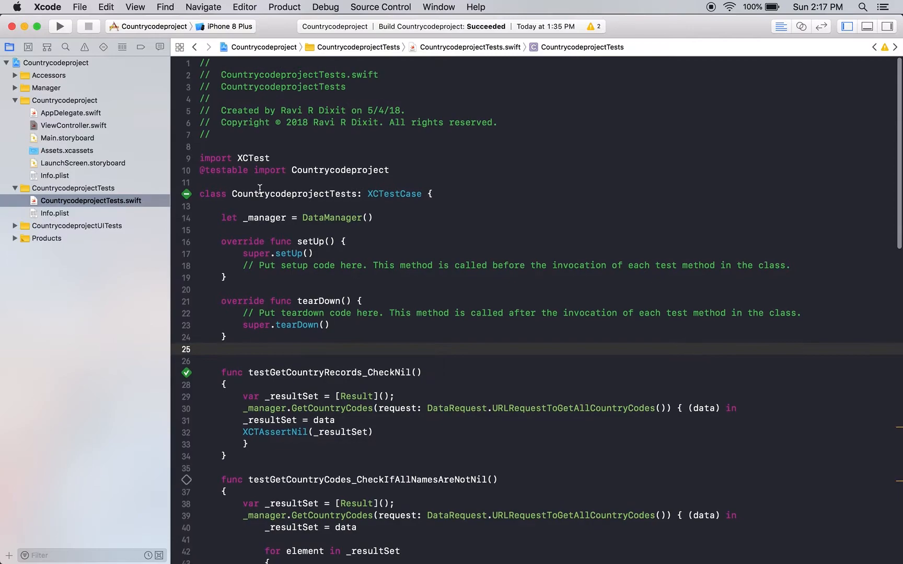
{"action": "left_click", "coordinate": [392, 195]}
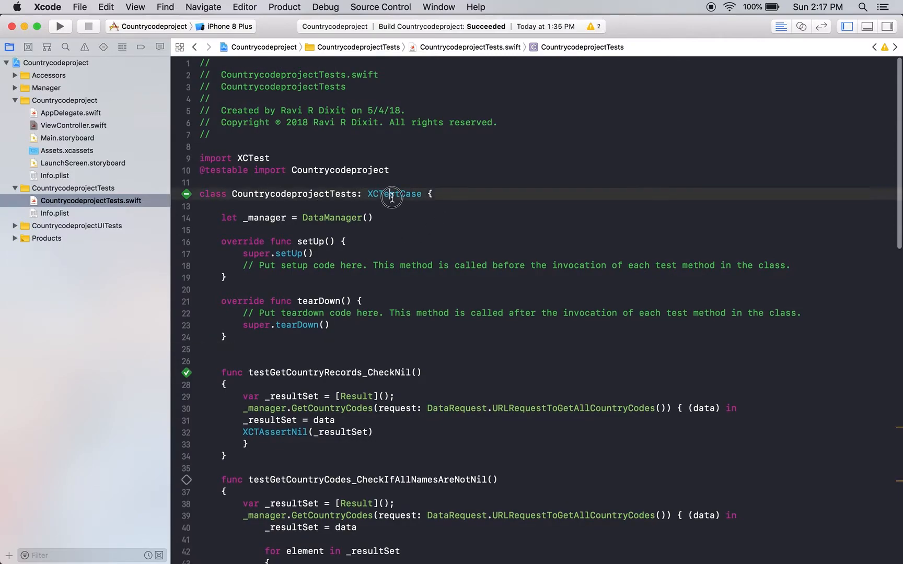
{"action": "scroll", "scroll_direction": "down", "scroll_amount": 3}
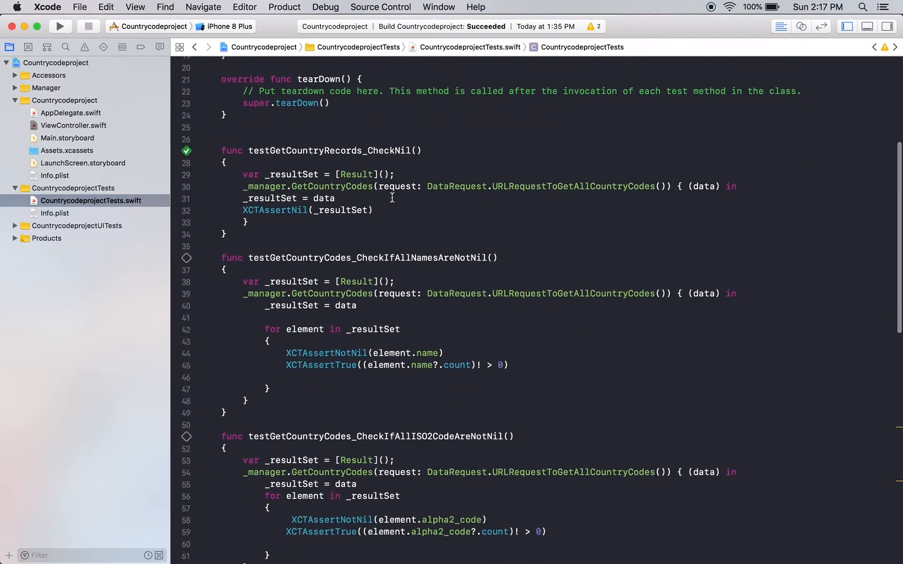
{"action": "scroll", "scroll_direction": "down", "scroll_amount": 3}
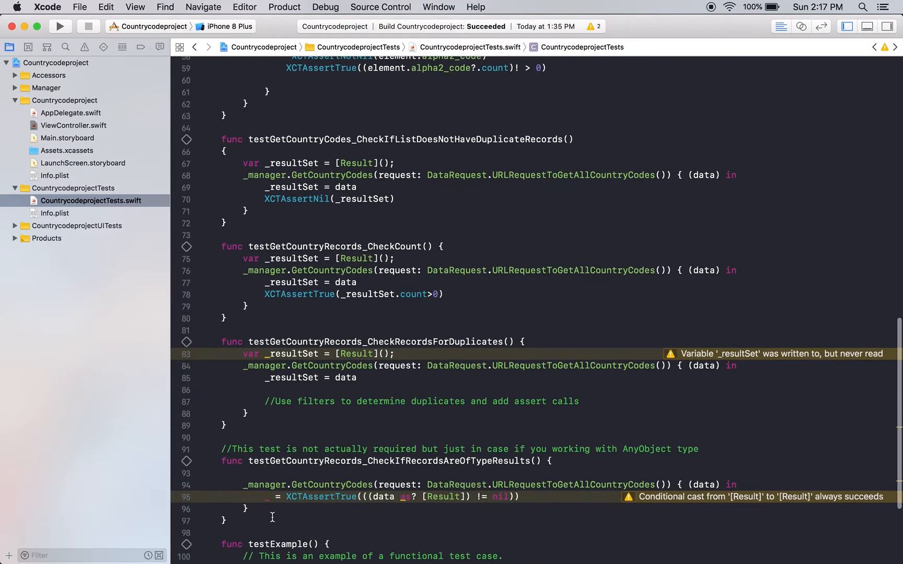
{"action": "scroll", "scroll_direction": "down", "scroll_amount": 3}
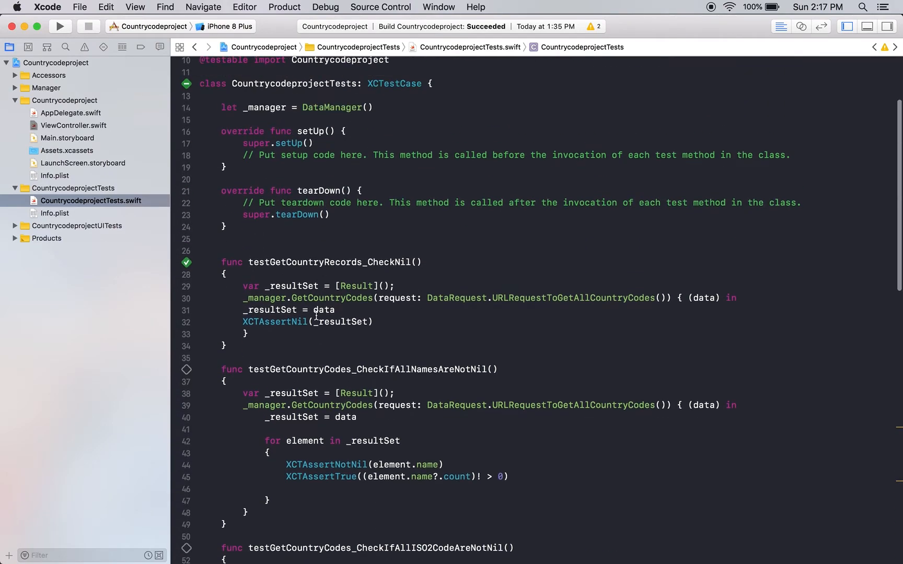
{"action": "mouse_move", "coordinate": [88, 190]}
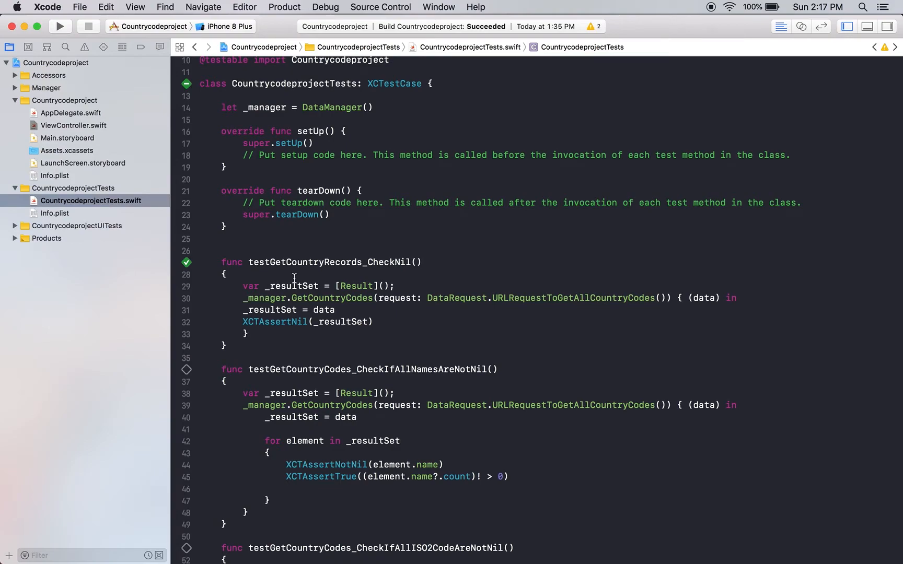
- Note testGetCountryRecords_CheckNil, then return to ViewController.swift
{"action": "left_click", "coordinate": [242, 250]}
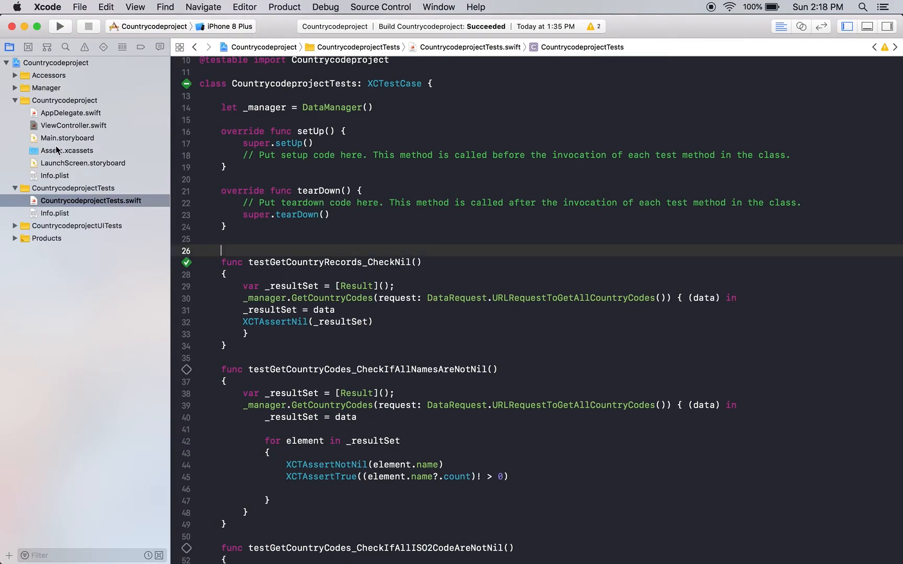
{"action": "left_click", "coordinate": [75, 125]}
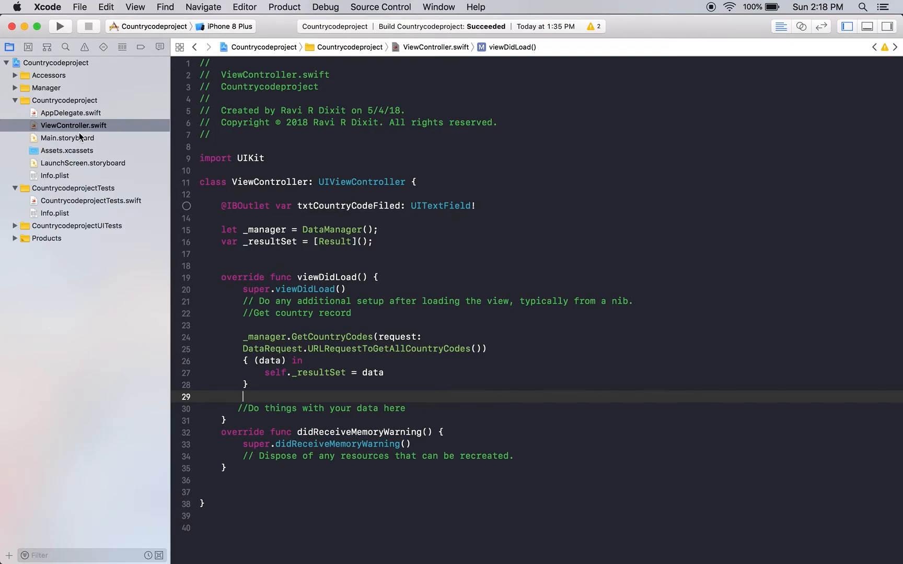
{"action": "mouse_move", "coordinate": [75, 205]}
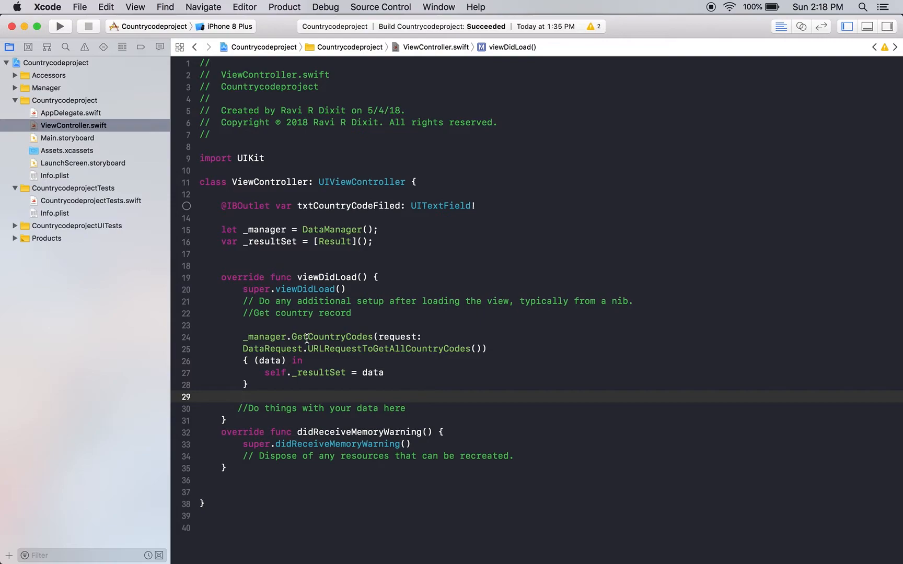
- Open CountrycodeprojectTests.swift from the Project navigator
{"action": "left_click", "coordinate": [243, 397]}
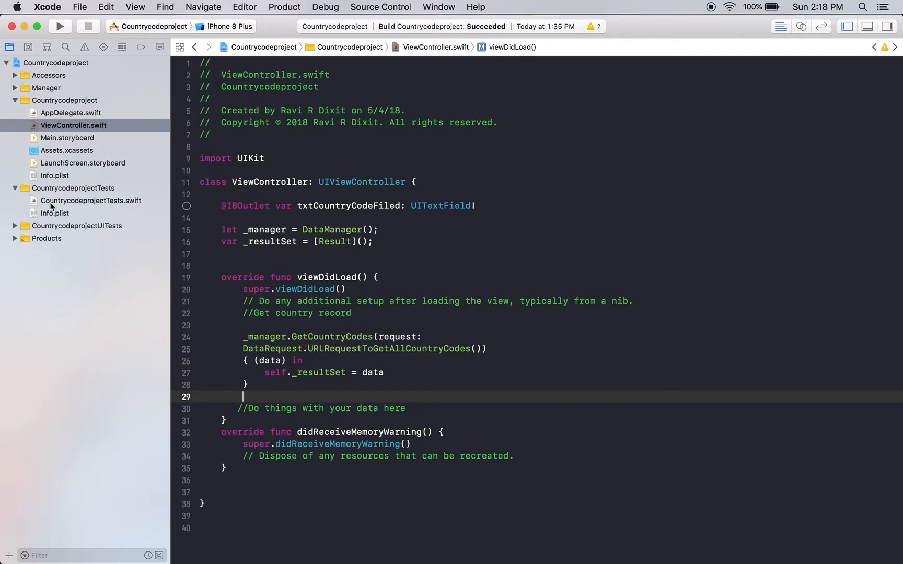
{"action": "left_click", "coordinate": [91, 200]}
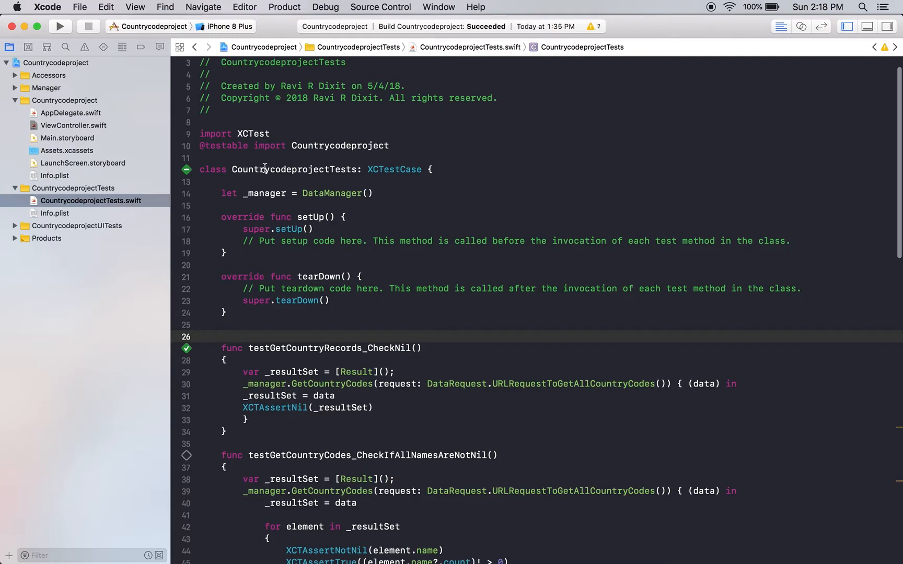
- Inspect the test class and its DataManager _manager property, then expand the Manager group
{"action": "double_click", "coordinate": [294, 168]}
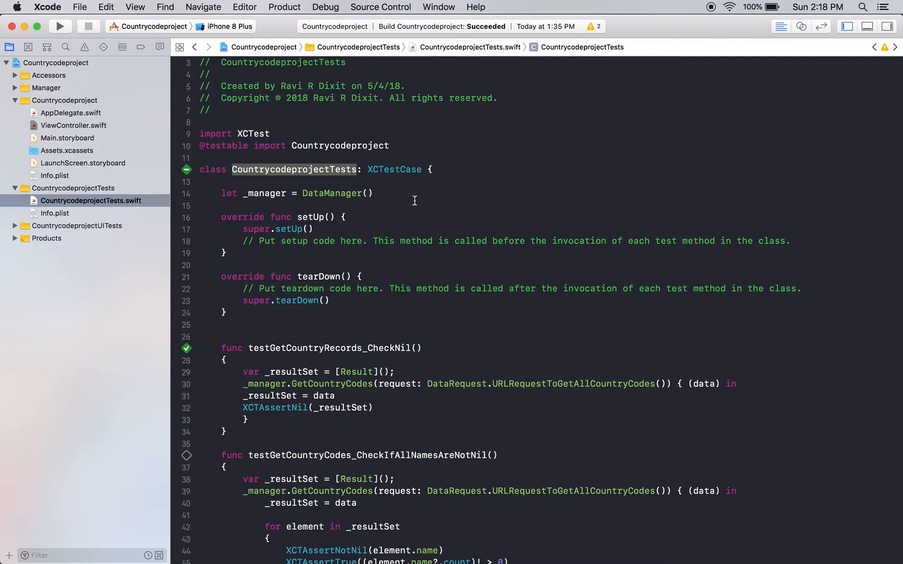
{"action": "double_click", "coordinate": [331, 193]}
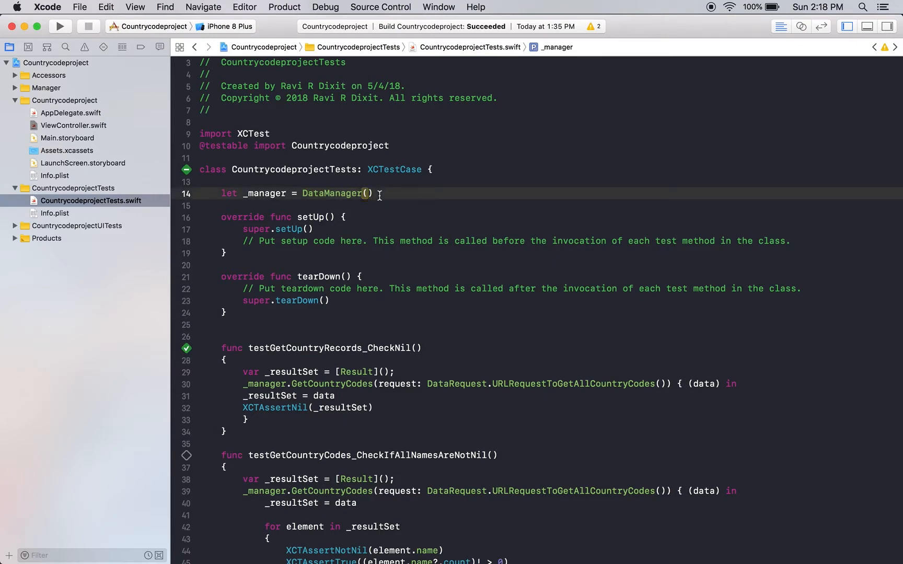
{"action": "double_click", "coordinate": [331, 193]}
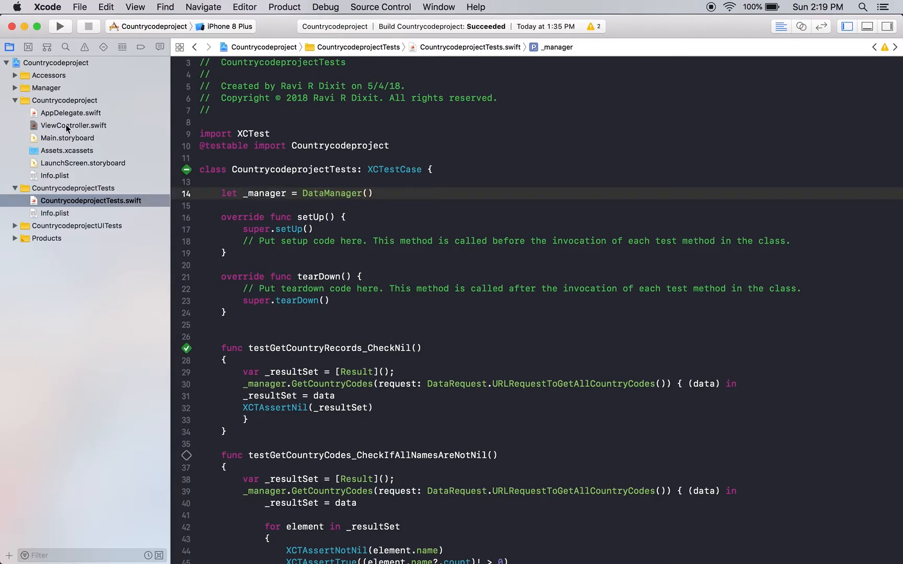
{"action": "mouse_move", "coordinate": [370, 223]}
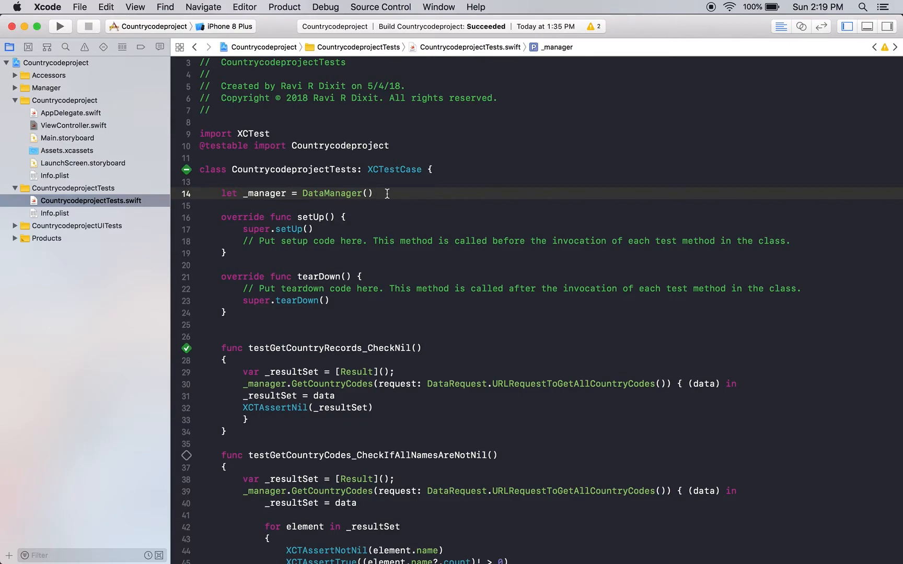
{"action": "left_click", "coordinate": [373, 193]}
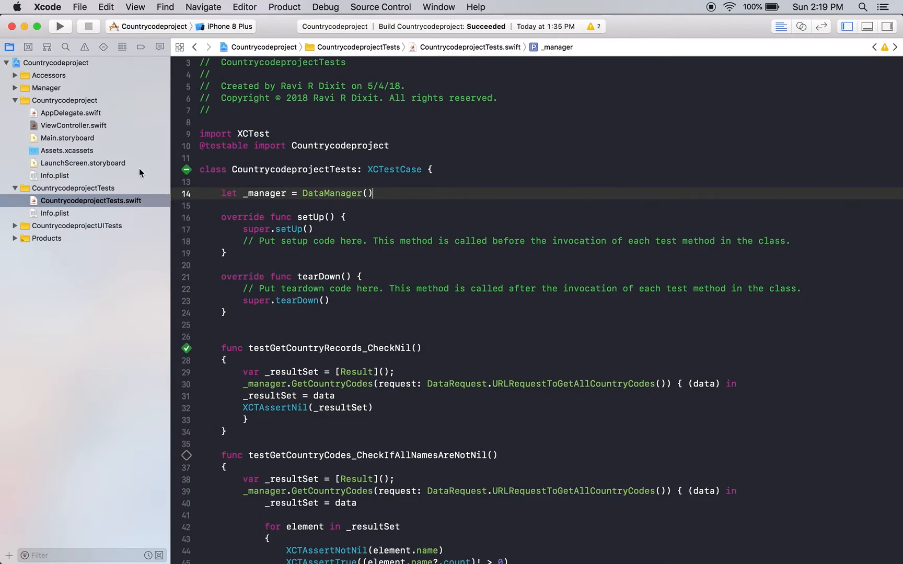
{"action": "left_click", "coordinate": [15, 88]}
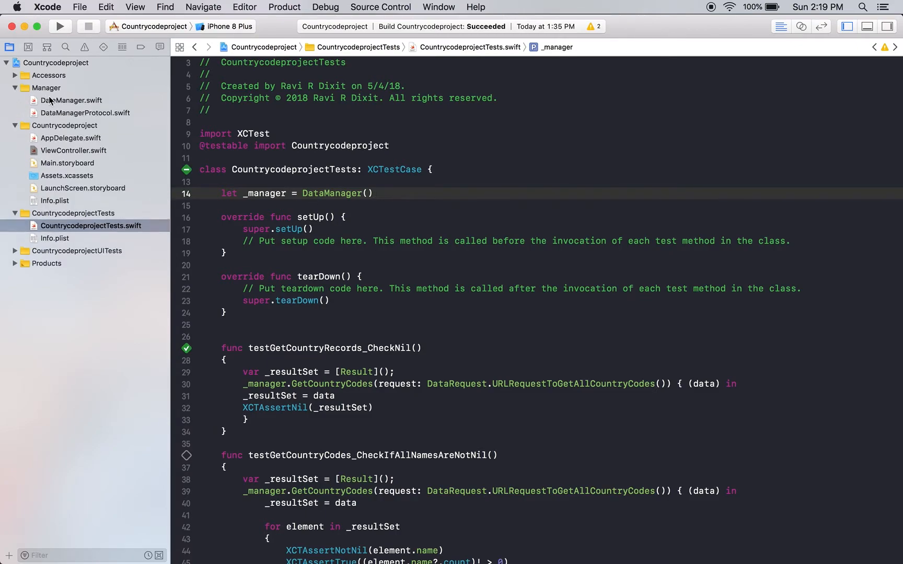
- Open DataManager.swift, check DataManagerProtocol, and return to DataManager.swift
{"action": "left_click", "coordinate": [71, 101]}
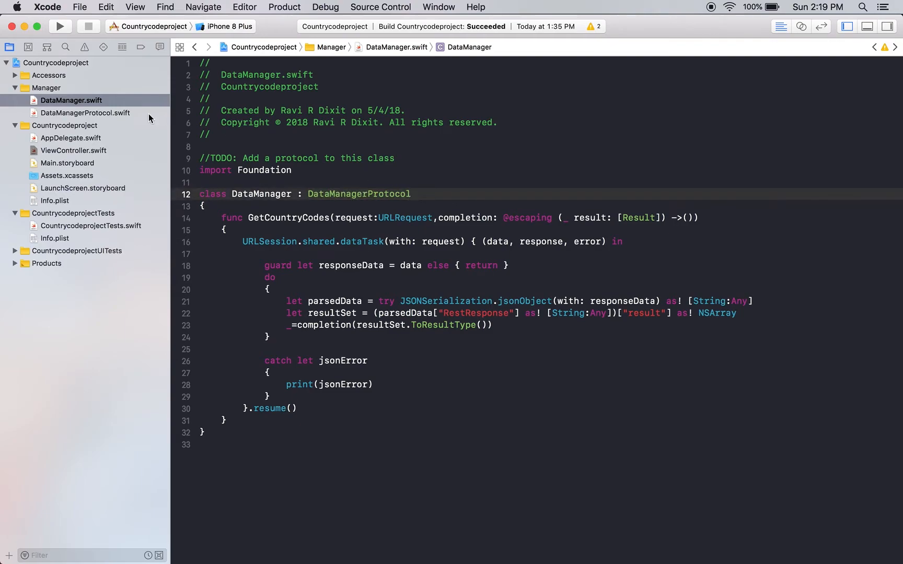
{"action": "left_click", "coordinate": [86, 113]}
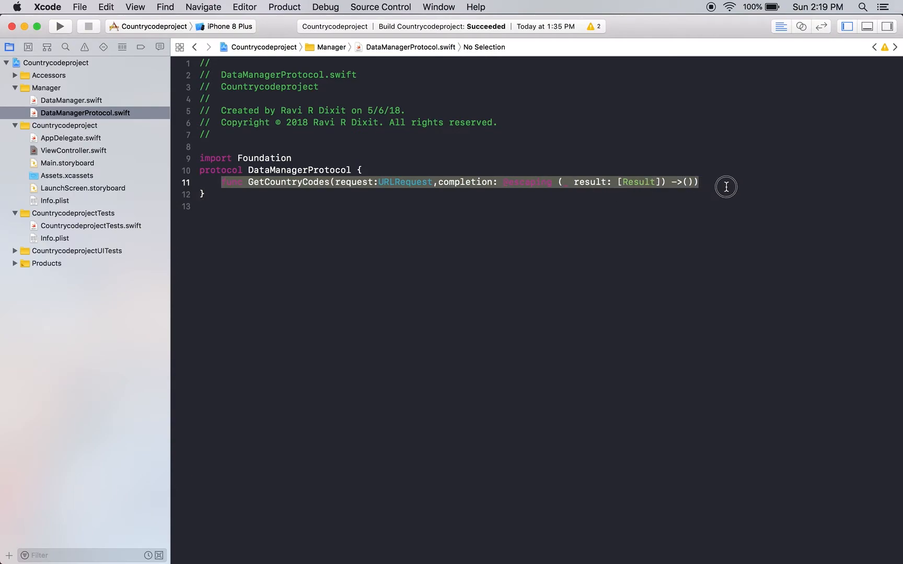
{"action": "left_click", "coordinate": [72, 100]}
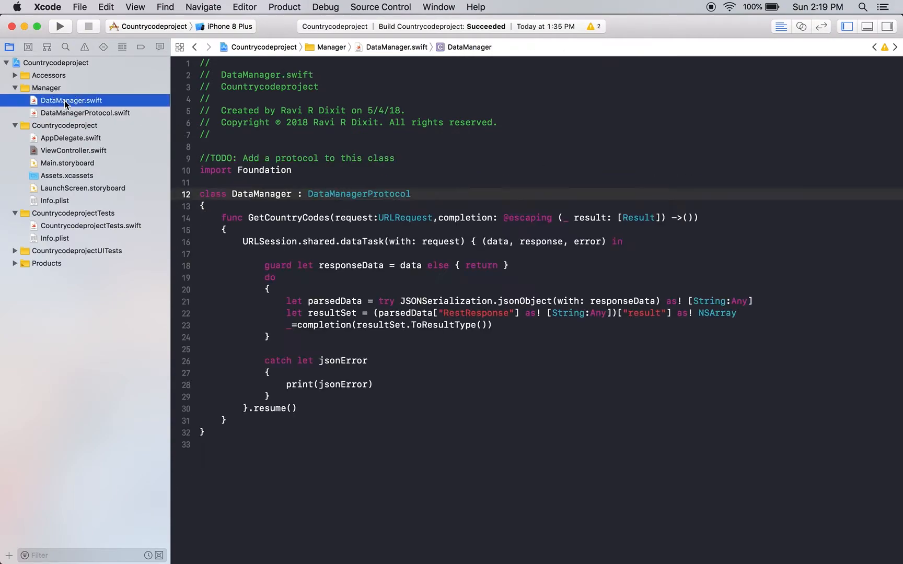
{"action": "double_click", "coordinate": [359, 194]}
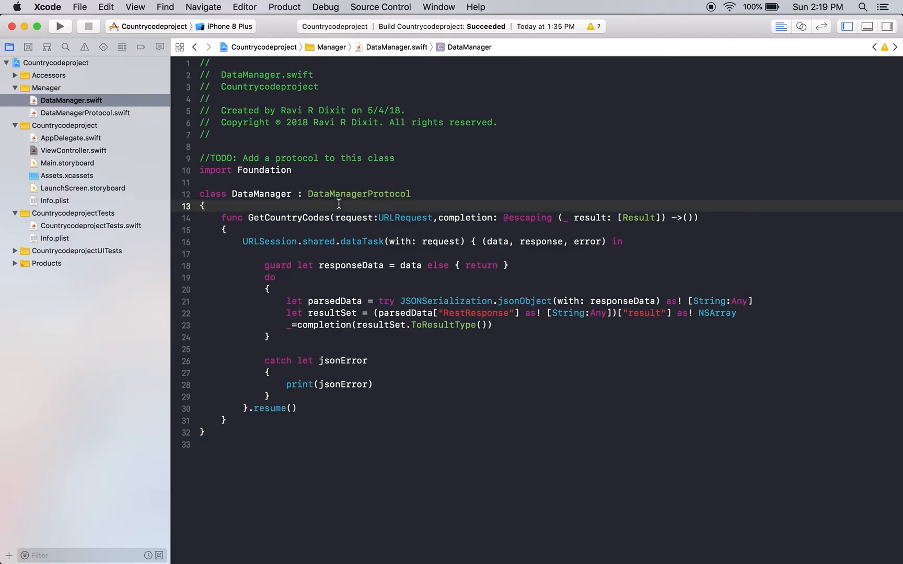
{"action": "mouse_move", "coordinate": [281, 273]}
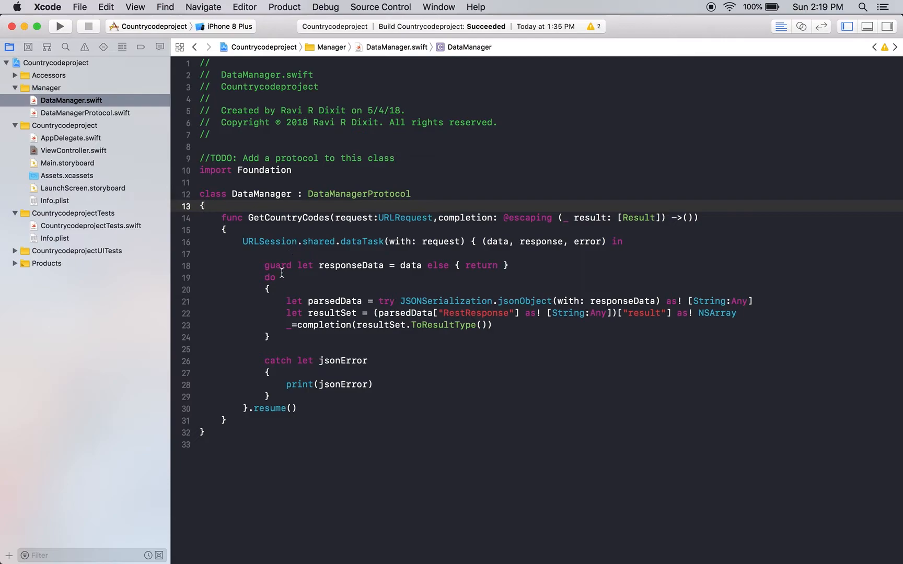
- Review JSONSerialization parsing and retype the RestResponse key
{"action": "double_click", "coordinate": [269, 241]}
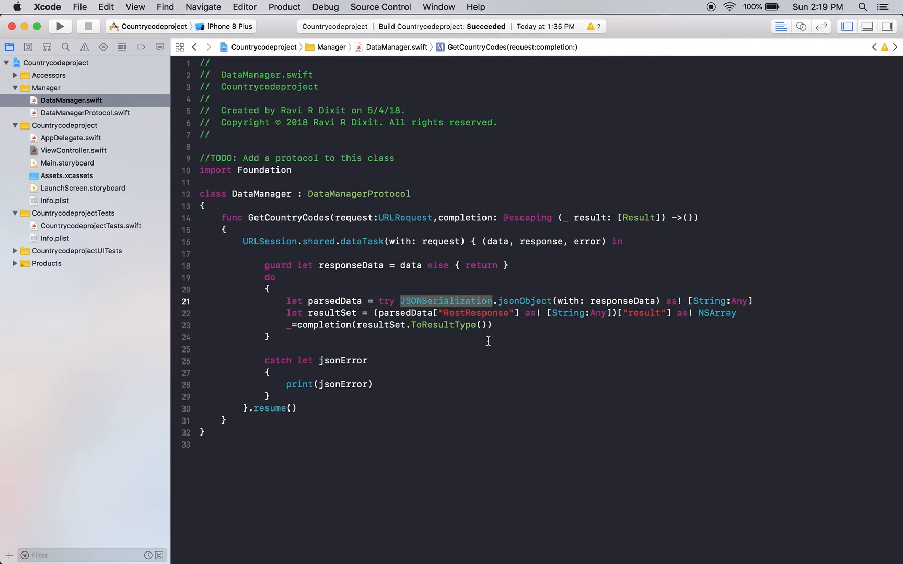
{"action": "double_click", "coordinate": [474, 313]}
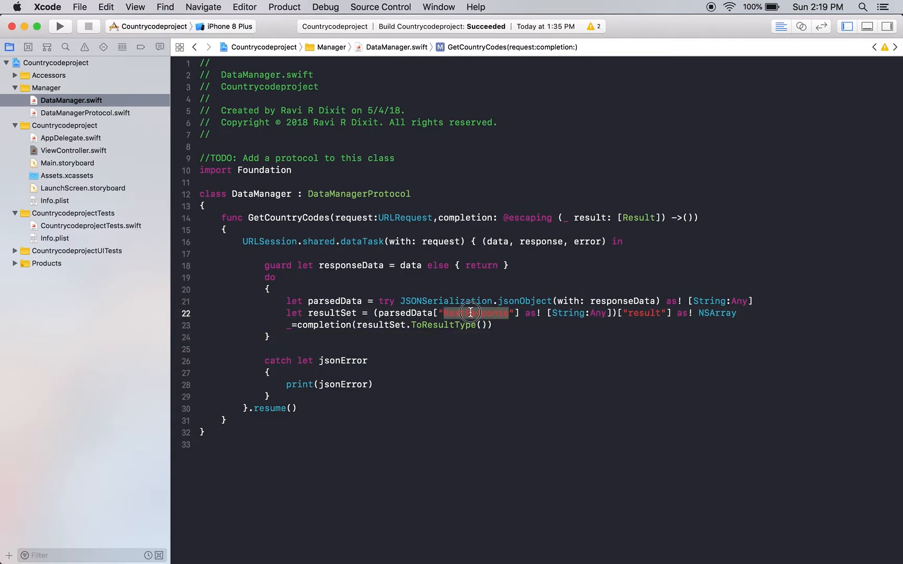
{"action": "type", "text": "RestResponse"}
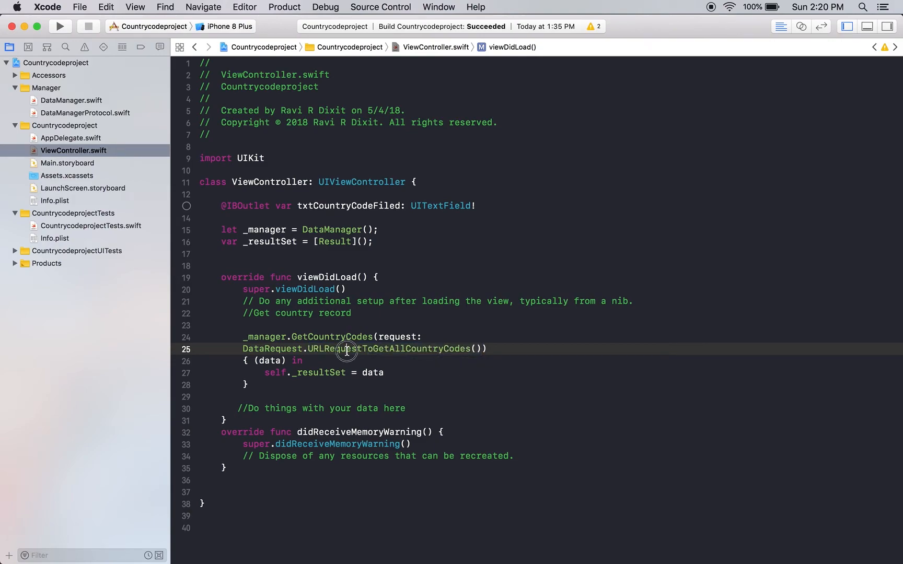
- Jump to the definitions of URLRequestToGetAllCountryCodes and CountryCodeEndpoint in URLResources.swift
{"action": "right_click", "coordinate": [346, 348]}
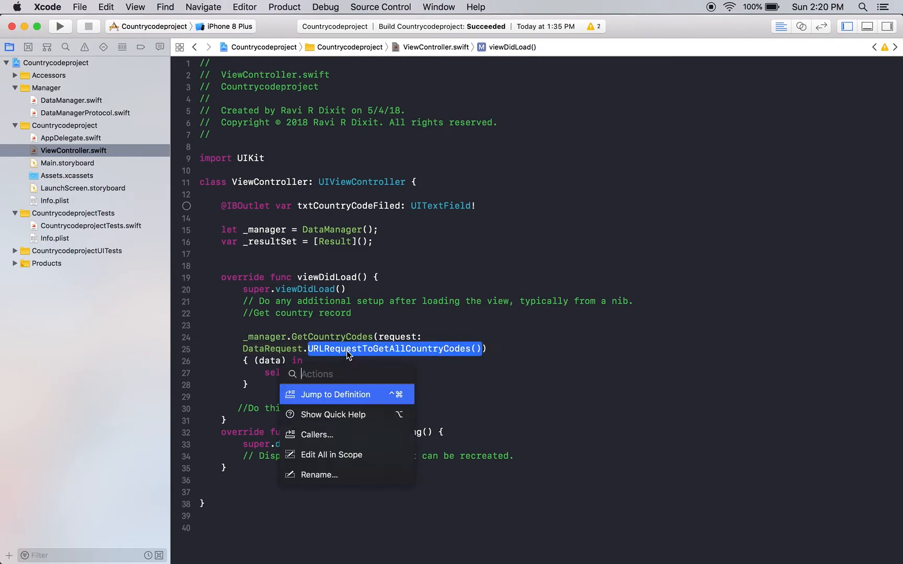
{"action": "left_click", "coordinate": [335, 394]}
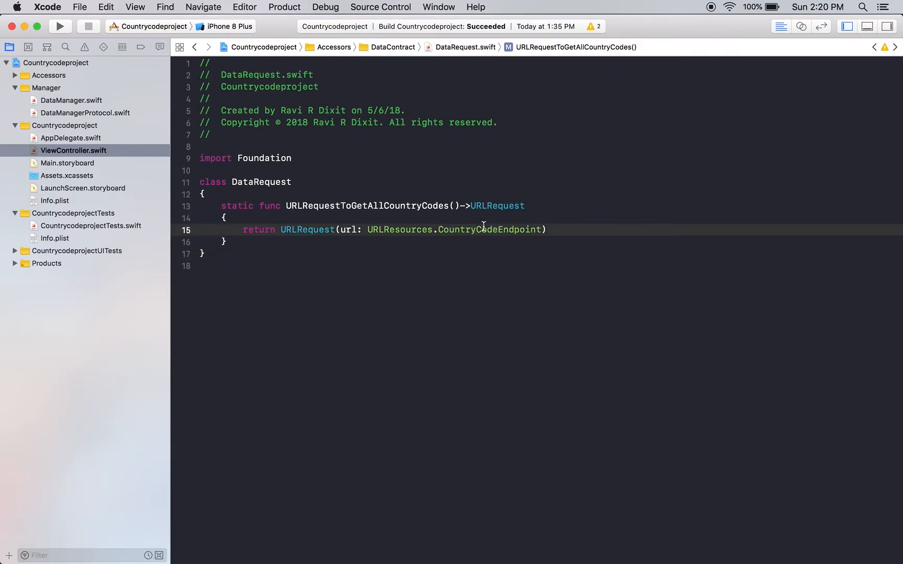
{"action": "right_click", "coordinate": [484, 229]}
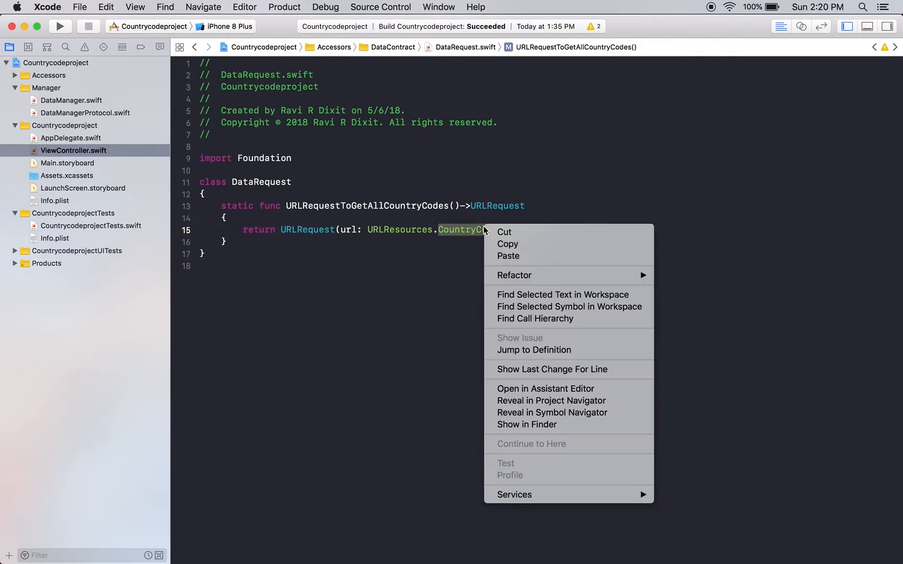
{"action": "left_click", "coordinate": [534, 350]}
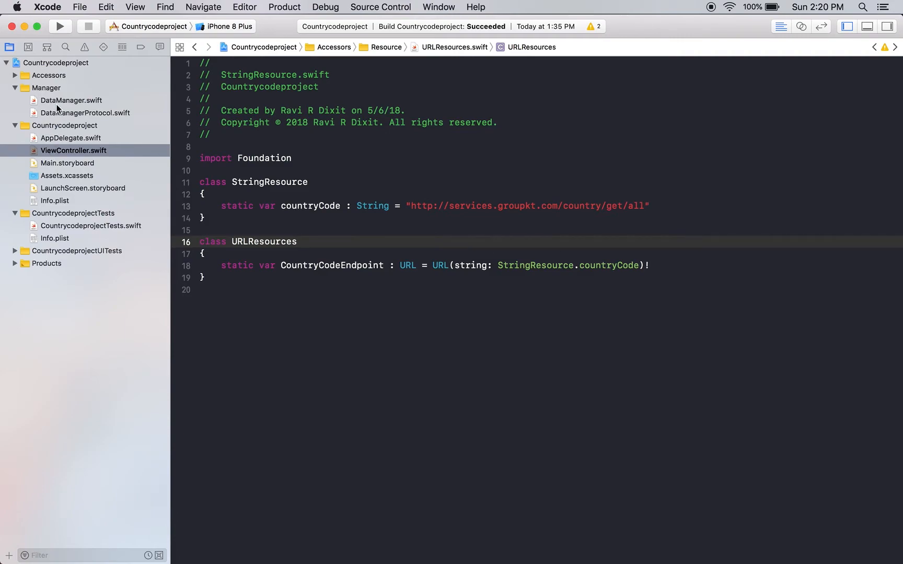
{"action": "left_click", "coordinate": [89, 225]}
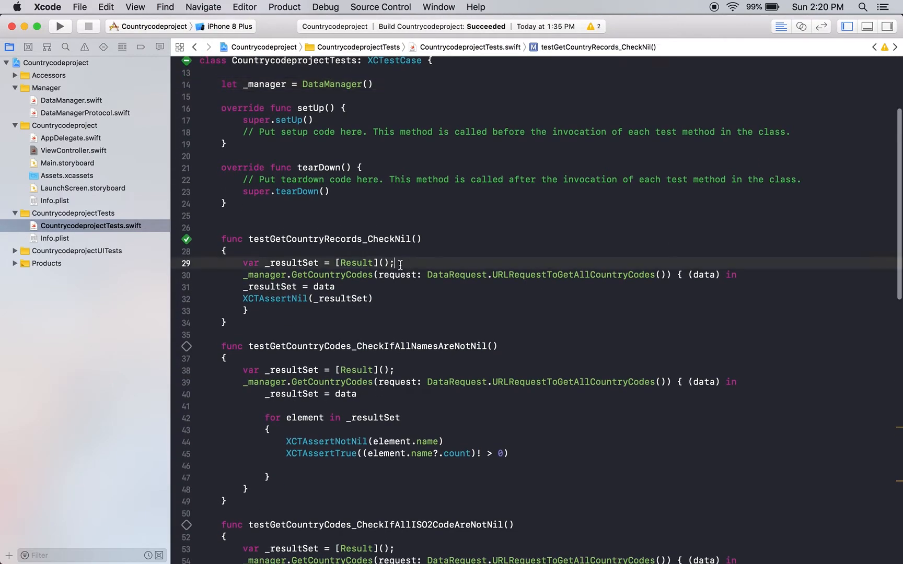
{"action": "double_click", "coordinate": [265, 275]}
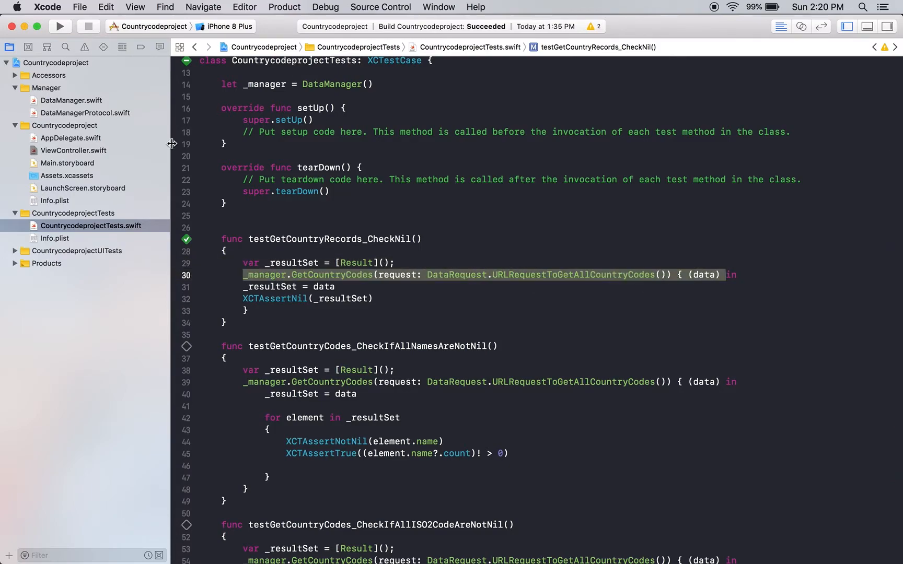
{"action": "left_click", "coordinate": [75, 151]}
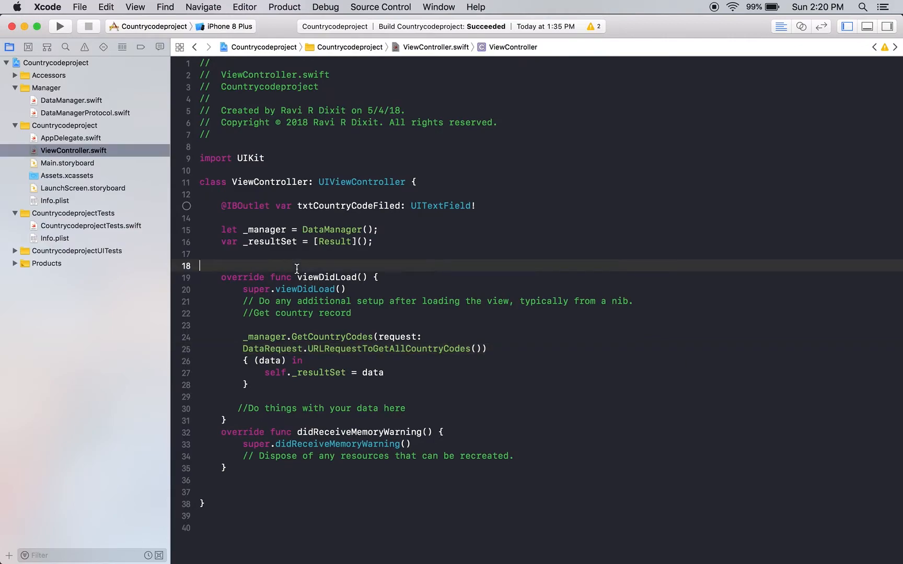
{"action": "left_click", "coordinate": [91, 226]}
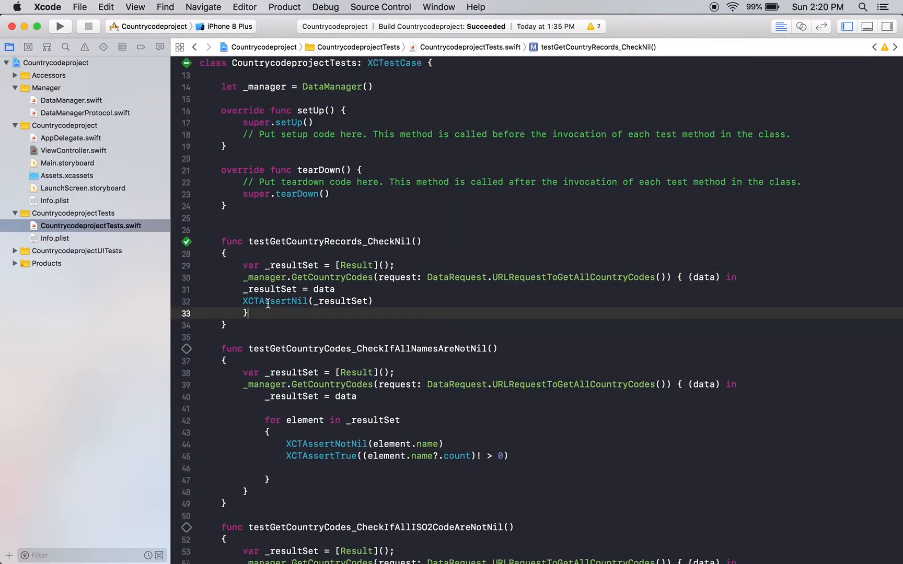
{"action": "double_click", "coordinate": [274, 301]}
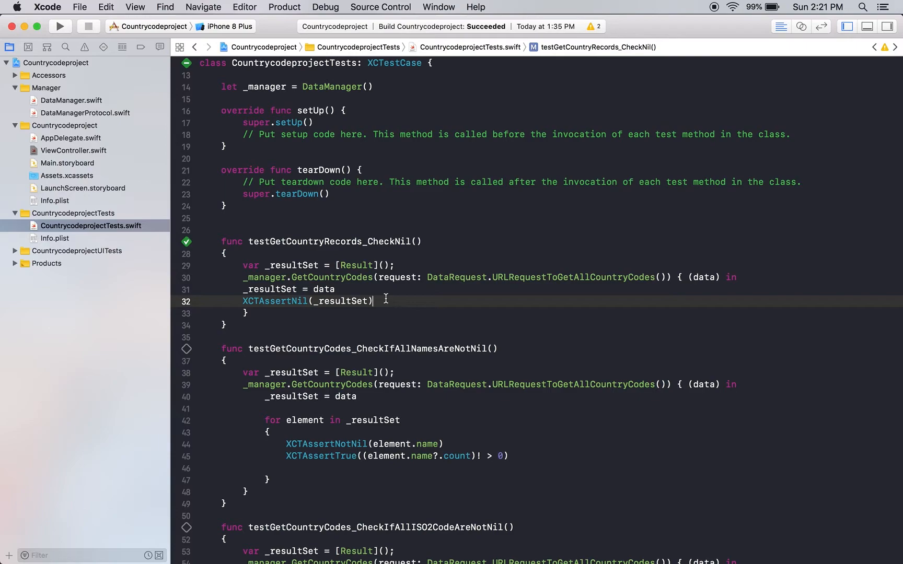
{"action": "mouse_move", "coordinate": [262, 305]}
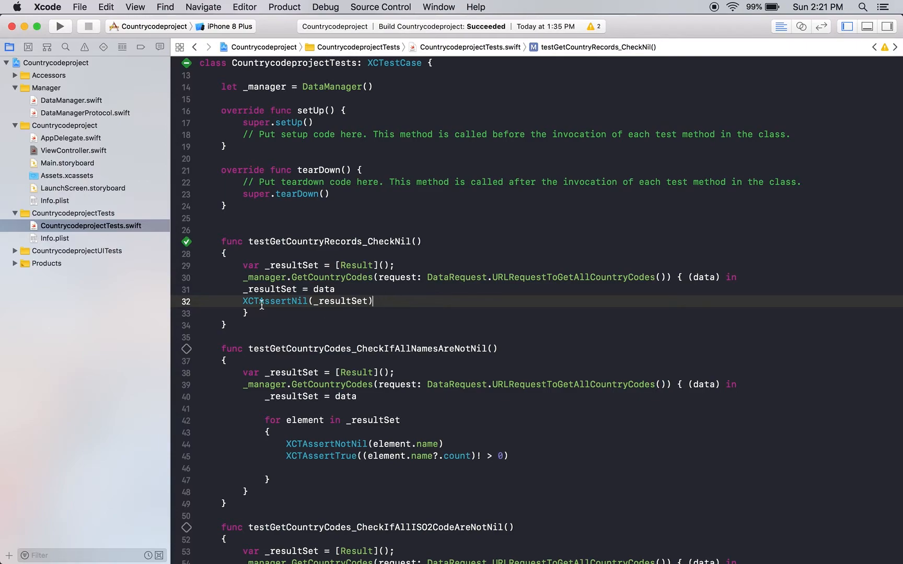
{"action": "double_click", "coordinate": [274, 301]}
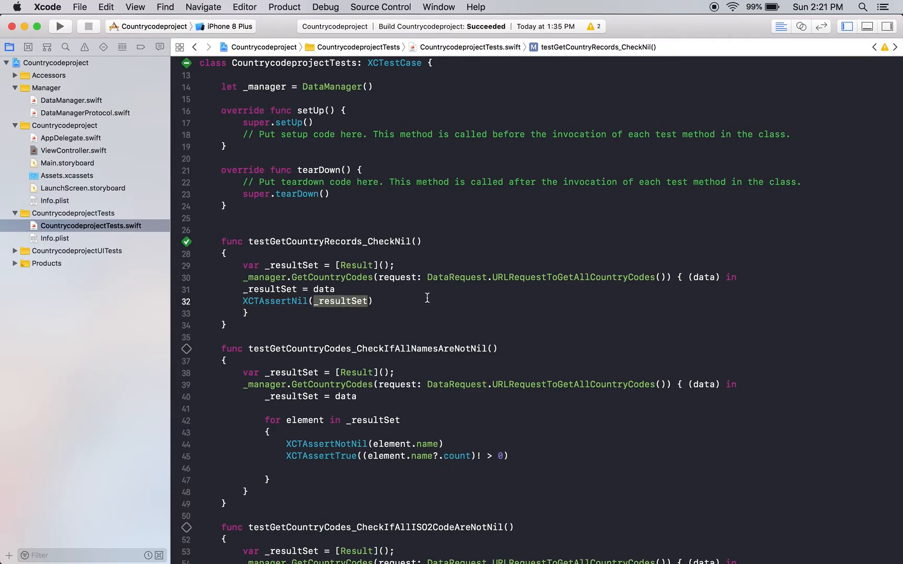
{"action": "left_click", "coordinate": [344, 301]}
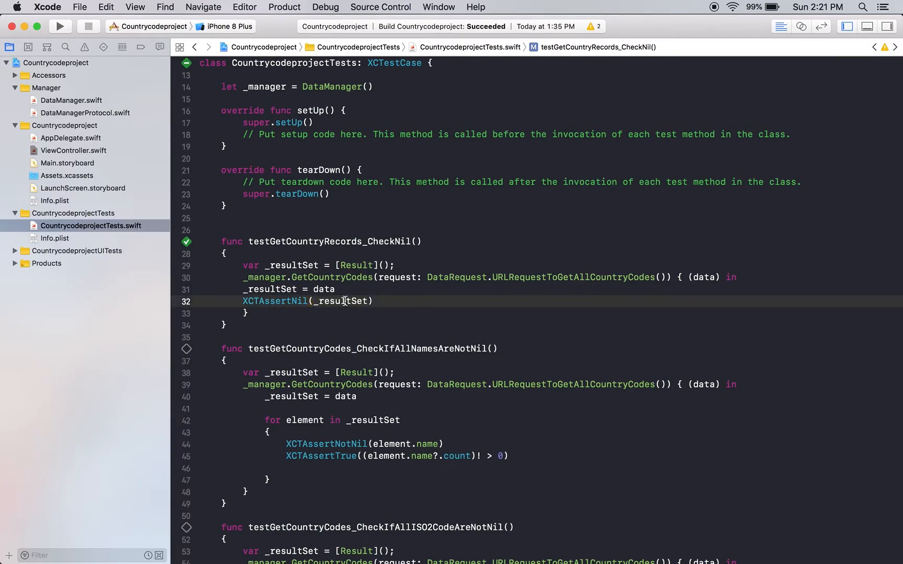
{"action": "double_click", "coordinate": [341, 301]}
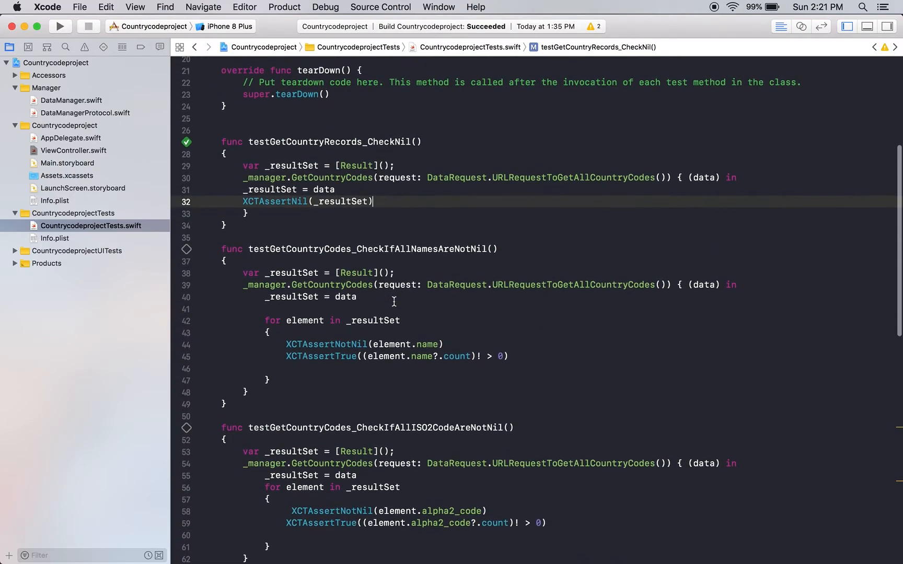
{"action": "mouse_move", "coordinate": [398, 254]}
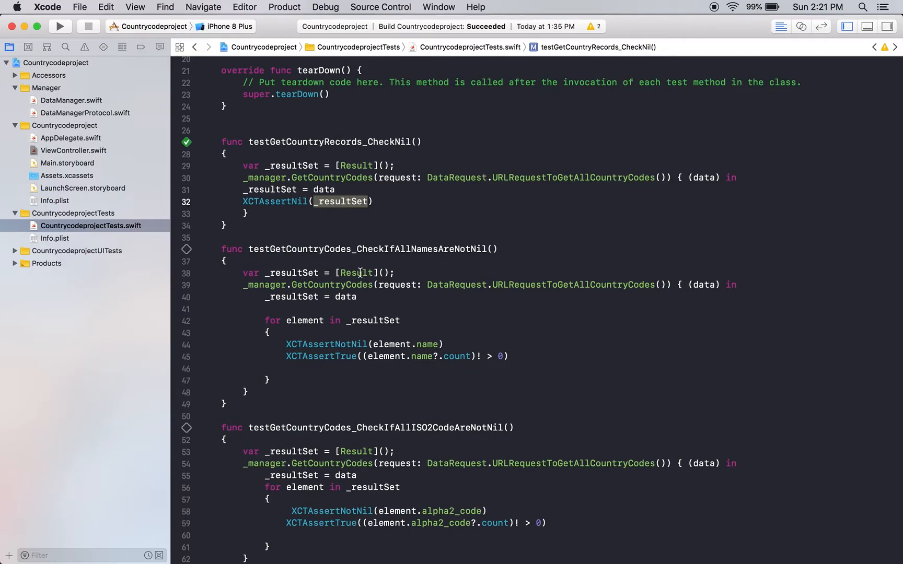
{"action": "double_click", "coordinate": [356, 272]}
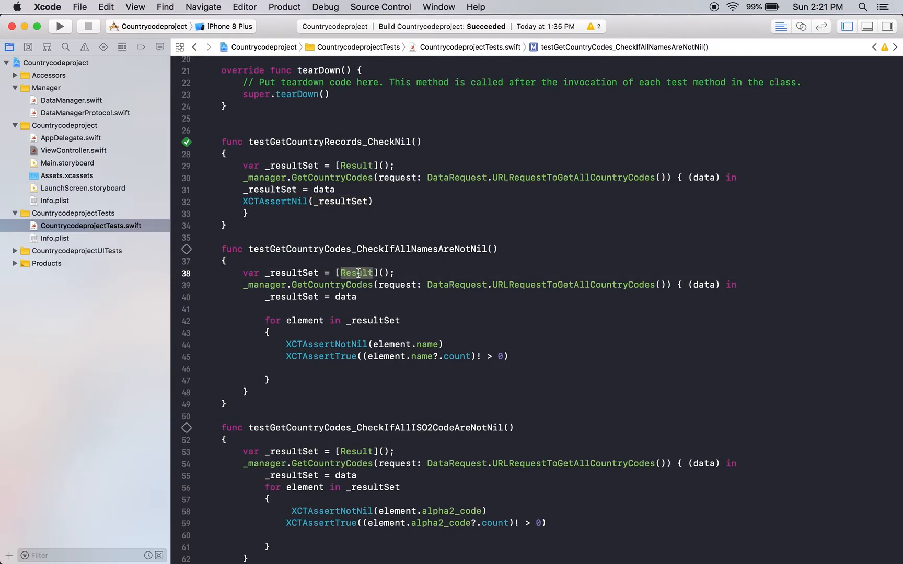
{"action": "scroll", "scroll_direction": "down", "scroll_amount": 3}
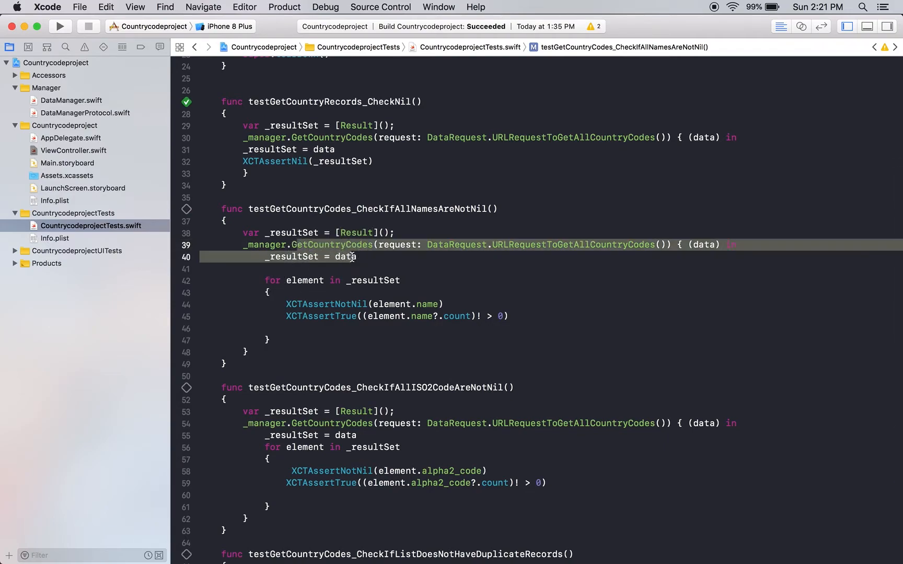
{"action": "double_click", "coordinate": [423, 304]}
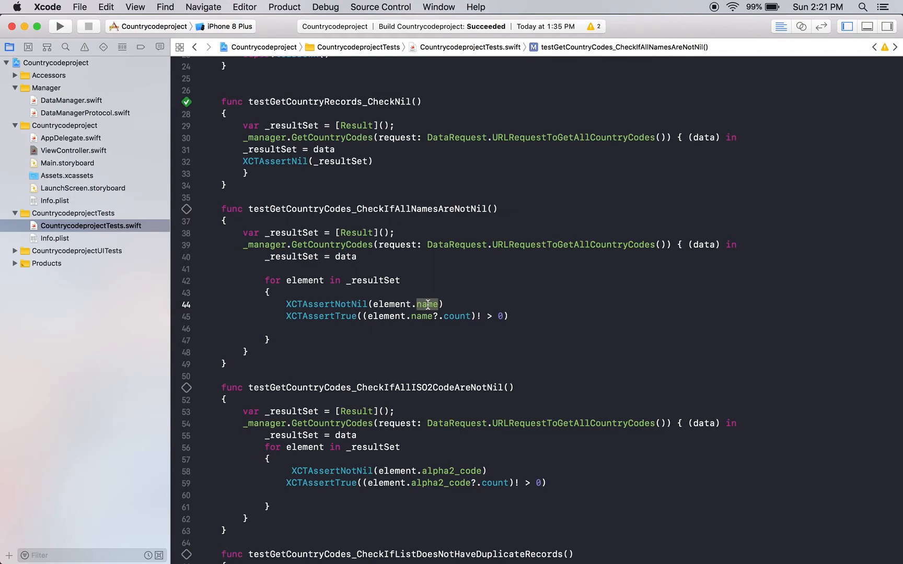
{"action": "double_click", "coordinate": [325, 304]}
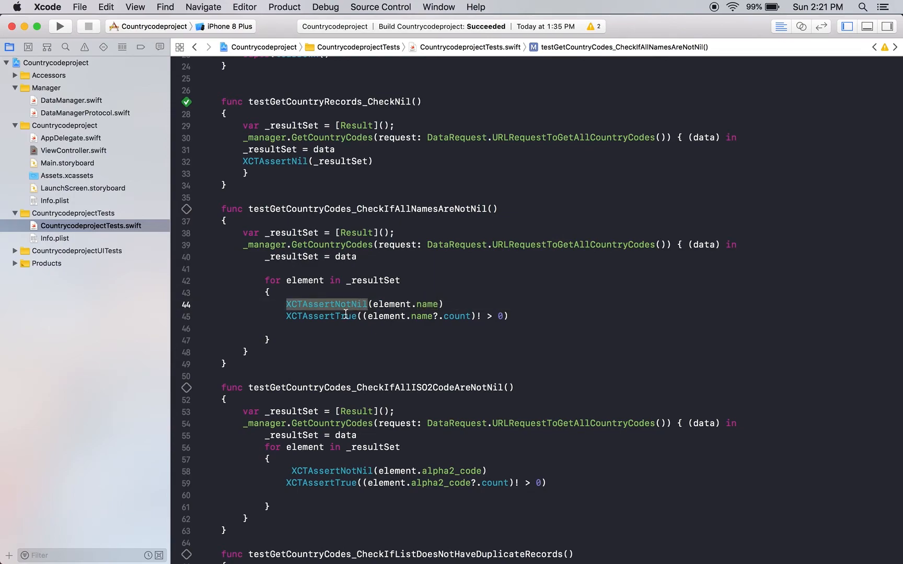
{"action": "mouse_move", "coordinate": [461, 315]}
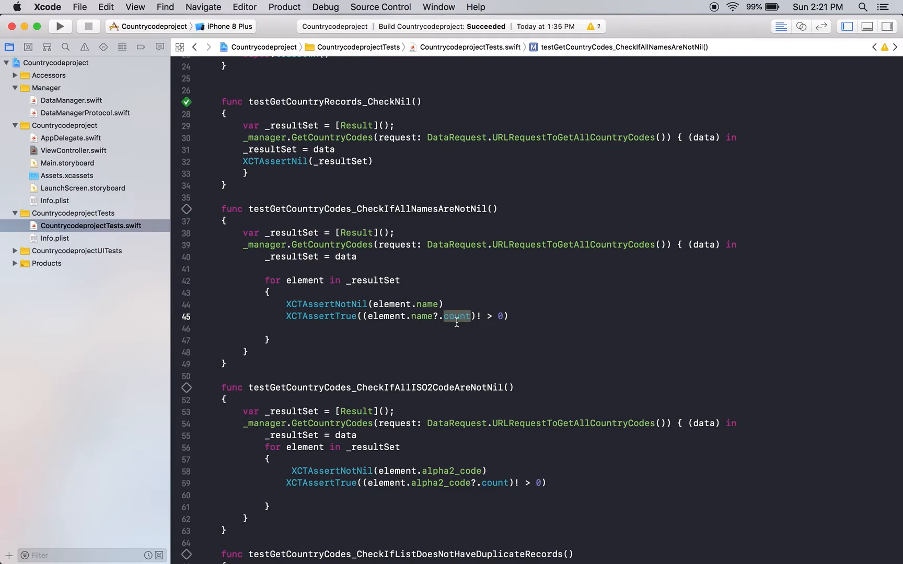
{"action": "scroll", "scroll_direction": "down", "scroll_amount": 3}
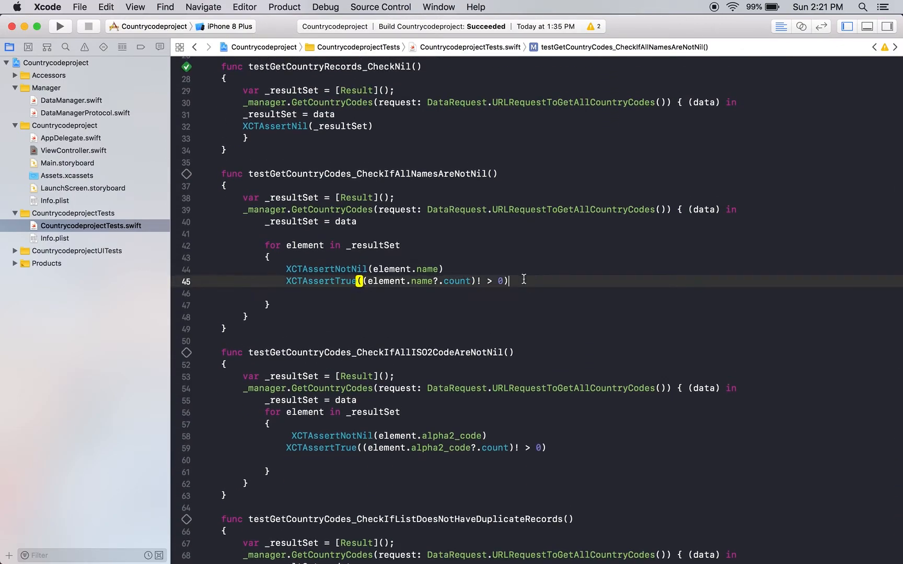
{"action": "scroll", "scroll_direction": "down", "scroll_amount": 3}
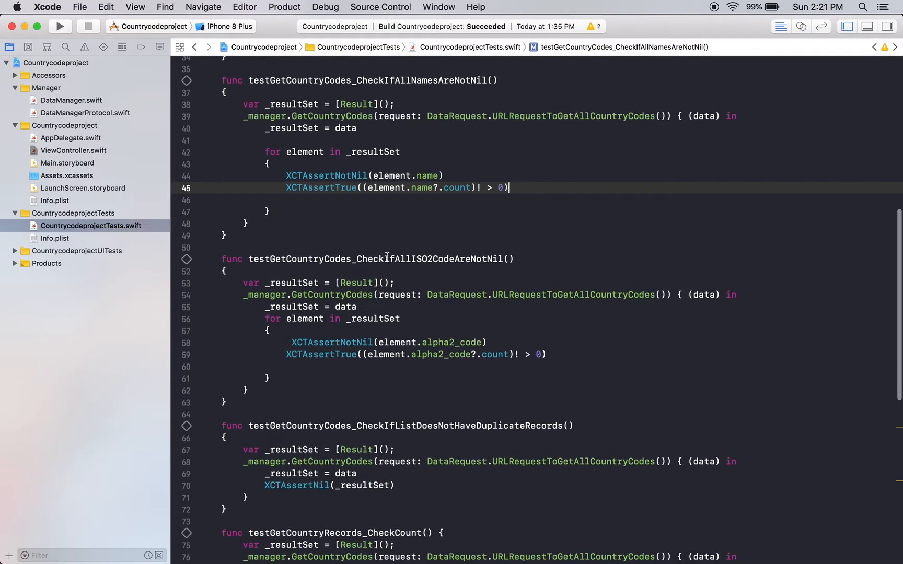
{"action": "double_click", "coordinate": [381, 258]}
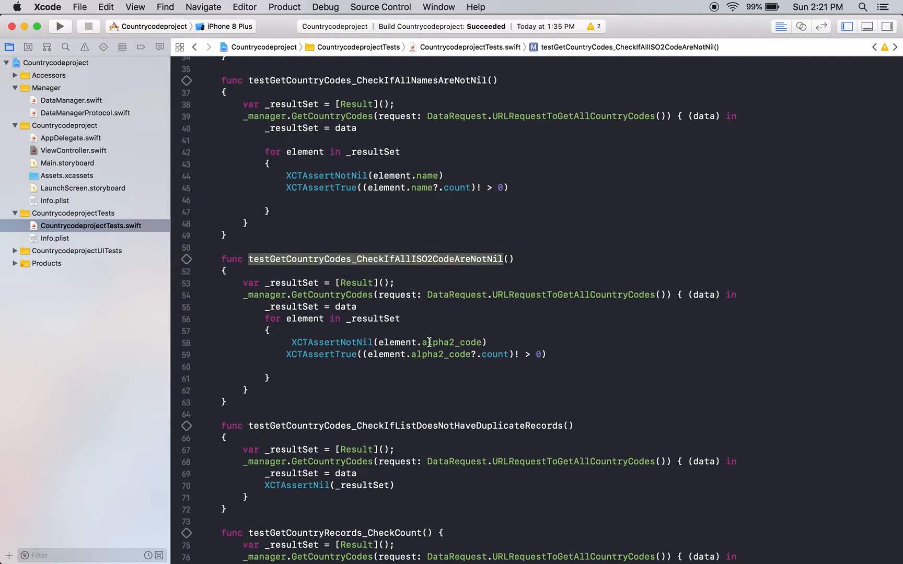
{"action": "scroll", "scroll_direction": "down", "scroll_amount": 3}
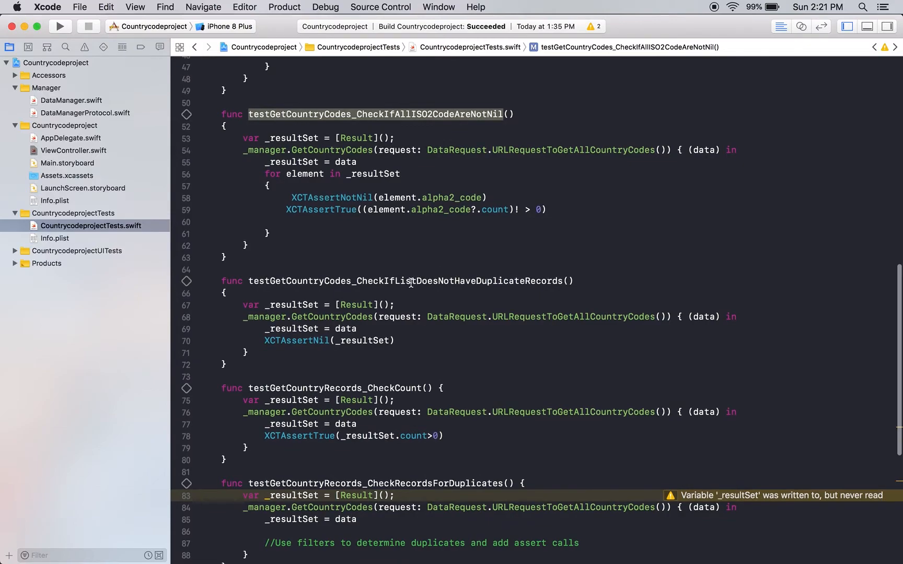
{"action": "double_click", "coordinate": [404, 281]}
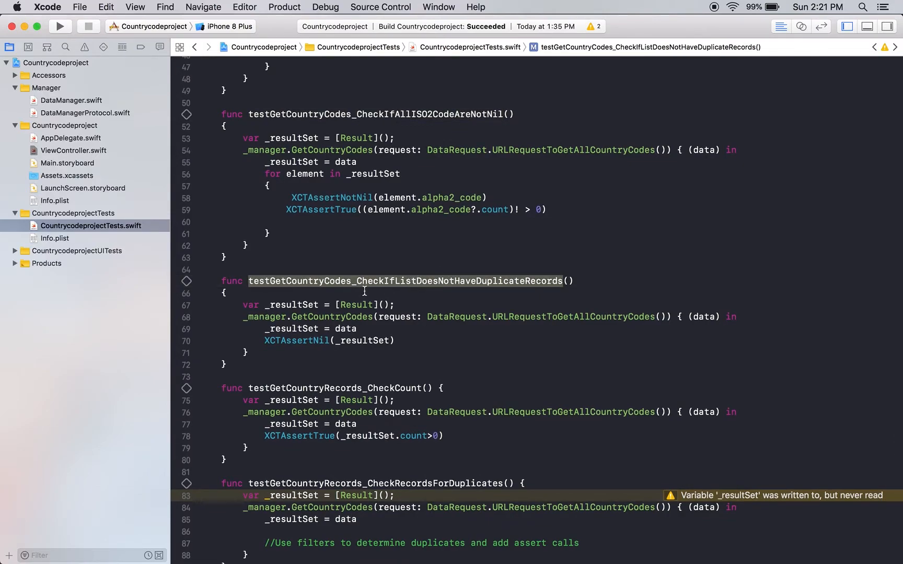
{"action": "mouse_move", "coordinate": [477, 292]}
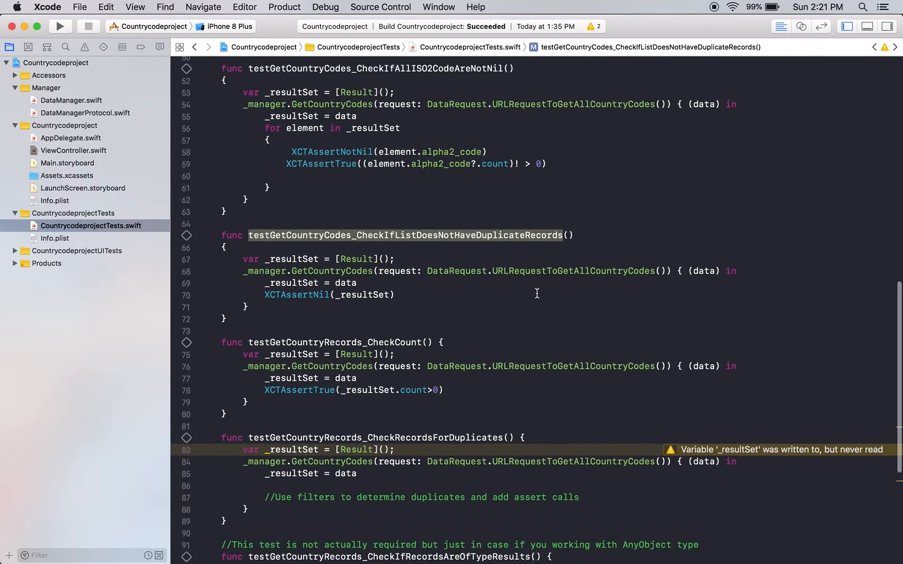
{"action": "key", "text": "return"}
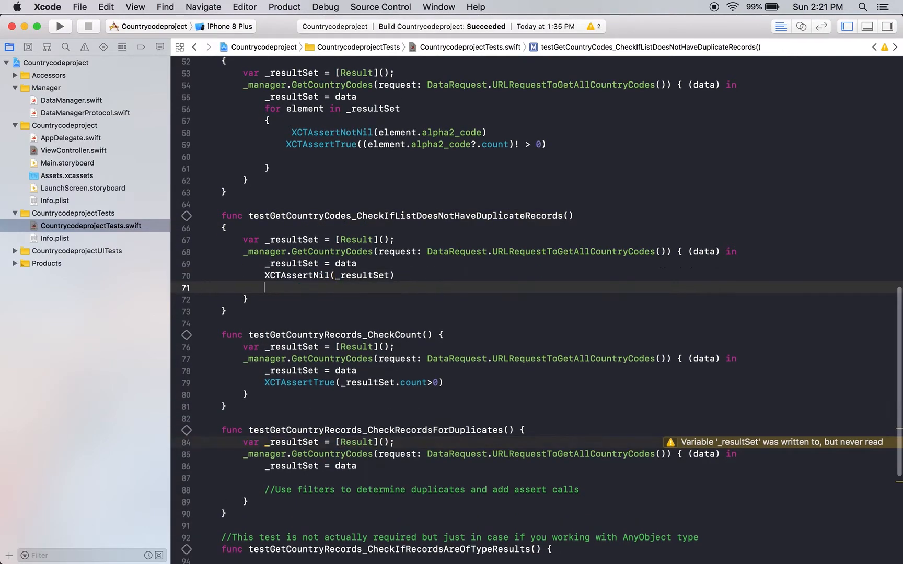
{"action": "type", "text": "//filters"}
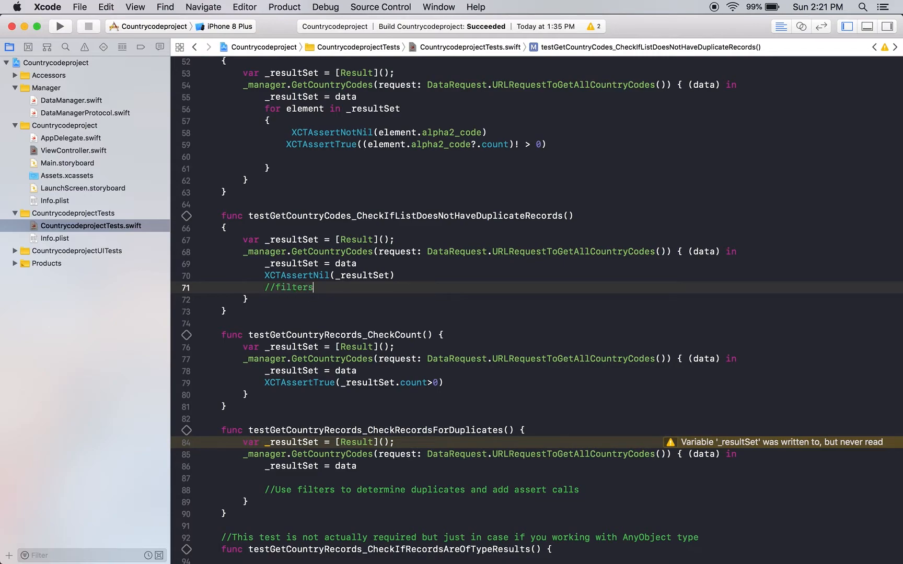
{"action": "scroll", "scroll_direction": "down", "scroll_amount": 3}
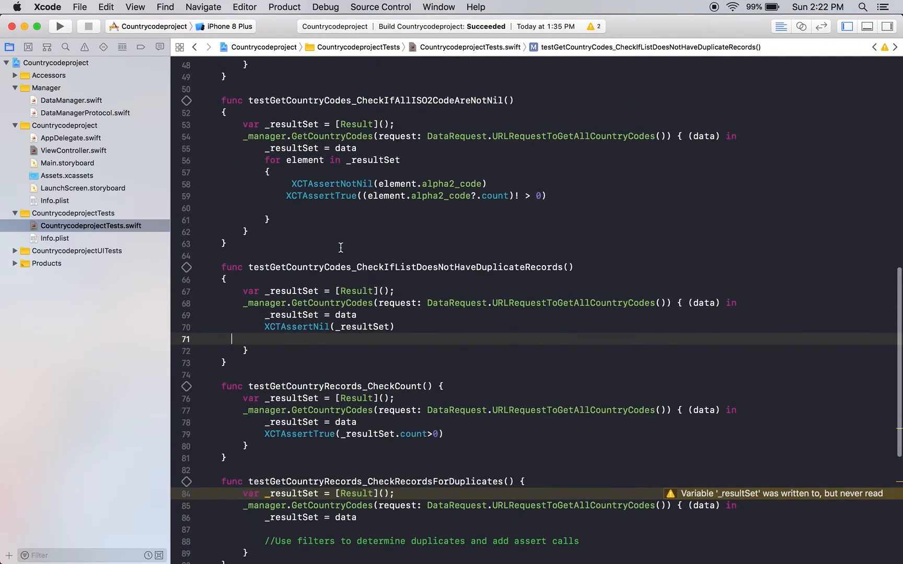
{"action": "left_click", "coordinate": [74, 150]}
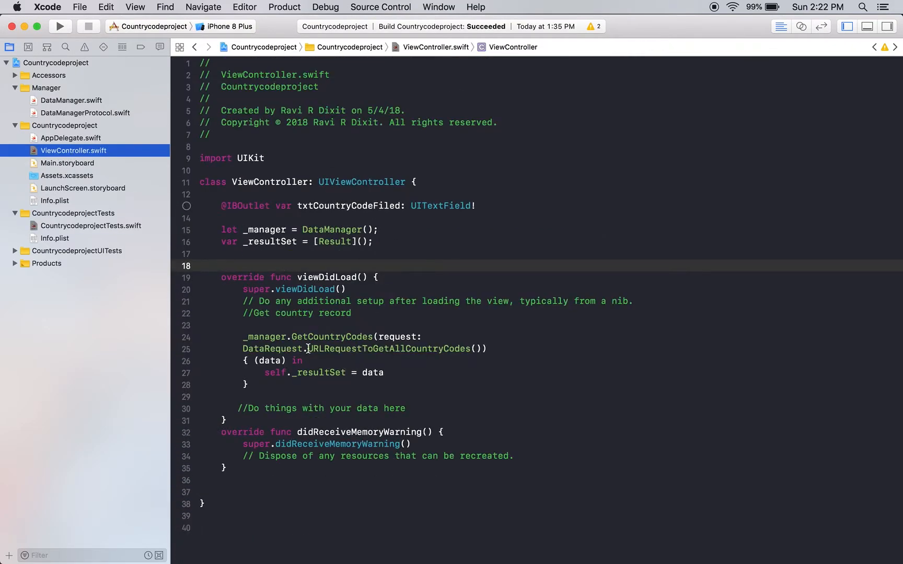
{"action": "mouse_move", "coordinate": [367, 373]}
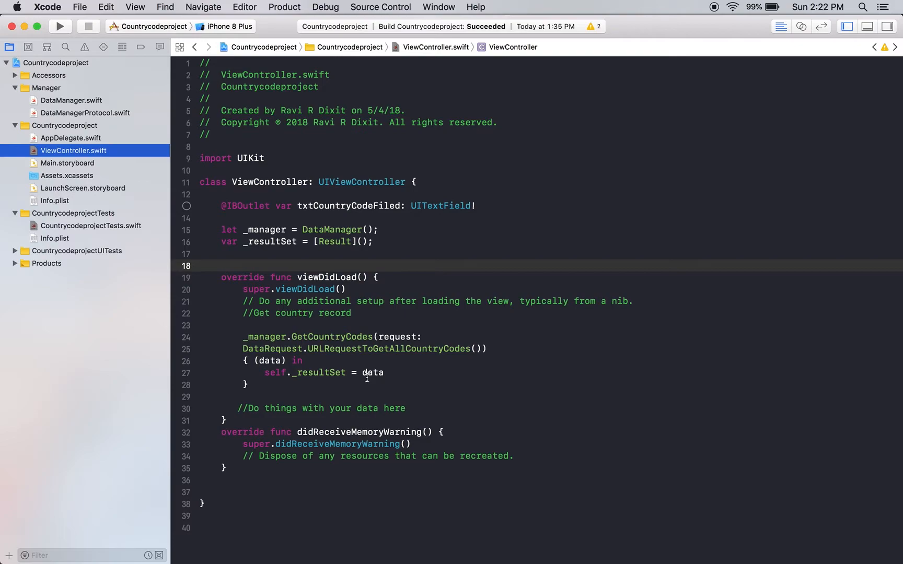
{"action": "mouse_move", "coordinate": [118, 230]}
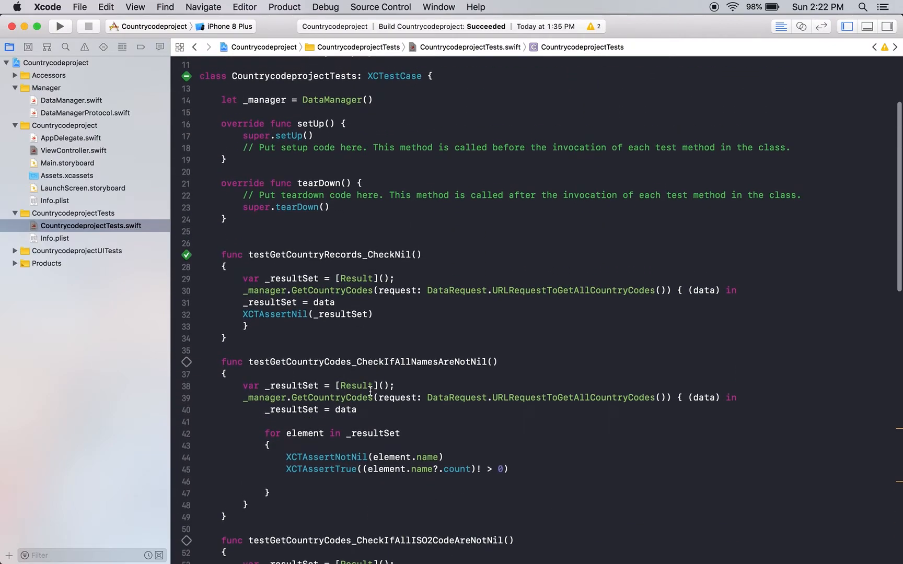
{"action": "scroll", "scroll_direction": "down", "scroll_amount": 3}
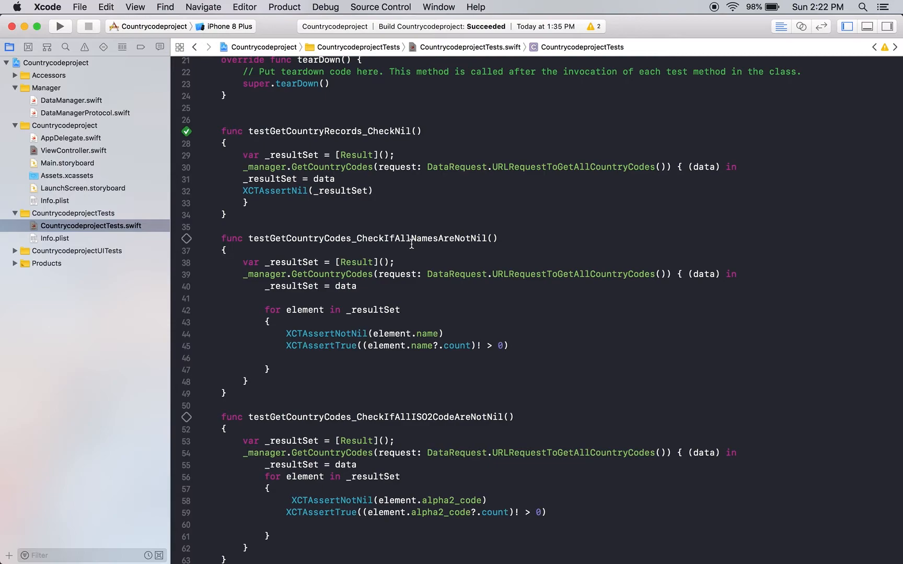
{"action": "mouse_move", "coordinate": [66, 144]}
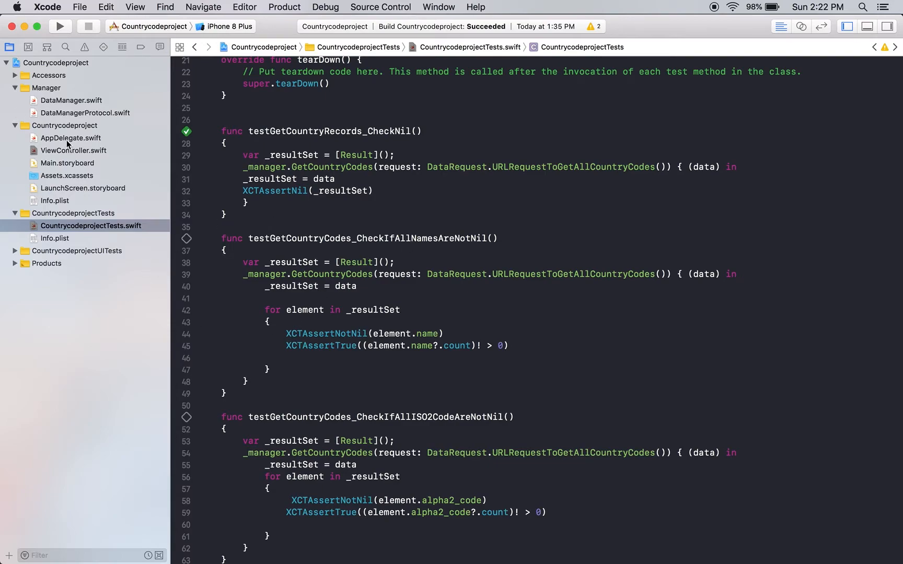
{"action": "mouse_move", "coordinate": [60, 102]}
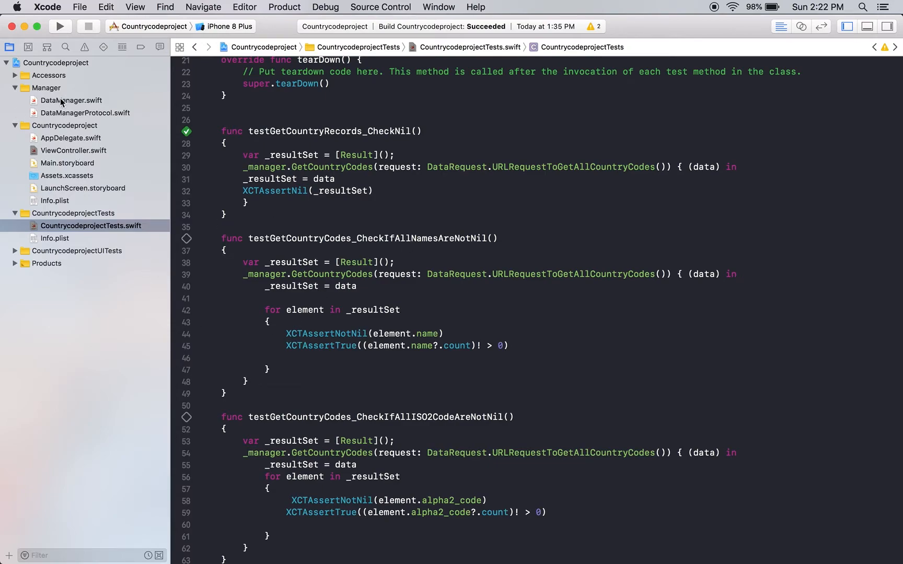
- Declare func AddTwoNumbers(numberOne: int, numberTwo: int) in DataManagerProtocol.swift
{"action": "left_click", "coordinate": [86, 113]}
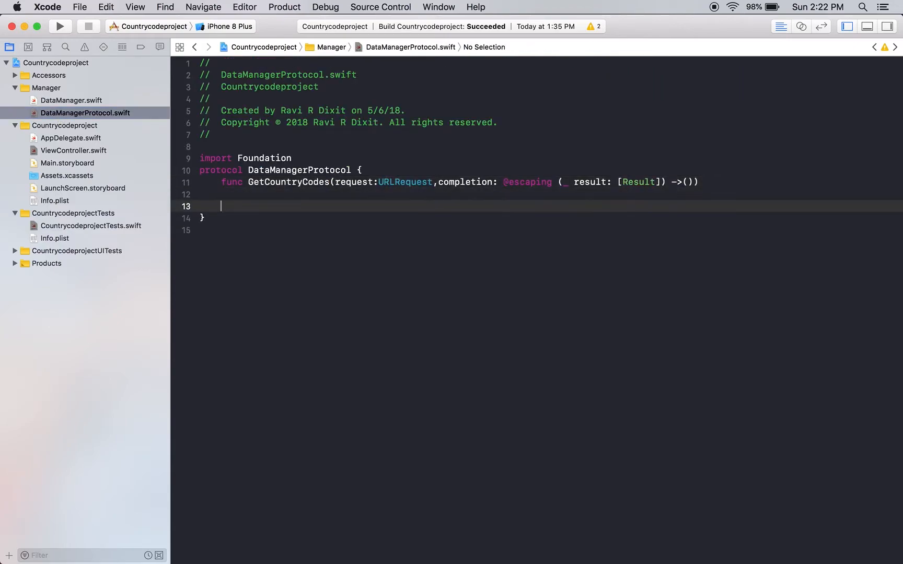
{"action": "type", "text": "func name(parameters) -> return type {"}
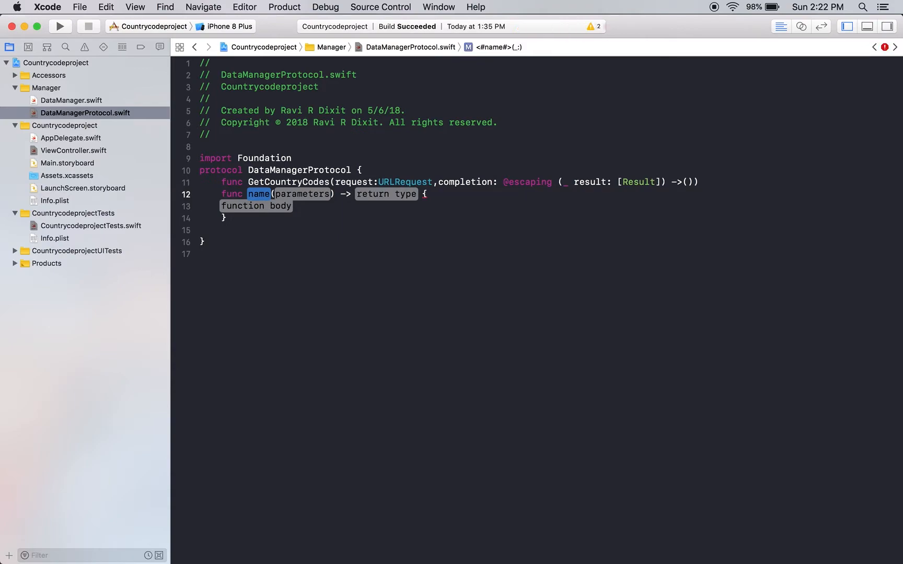
{"action": "type", "text": "AddT"}
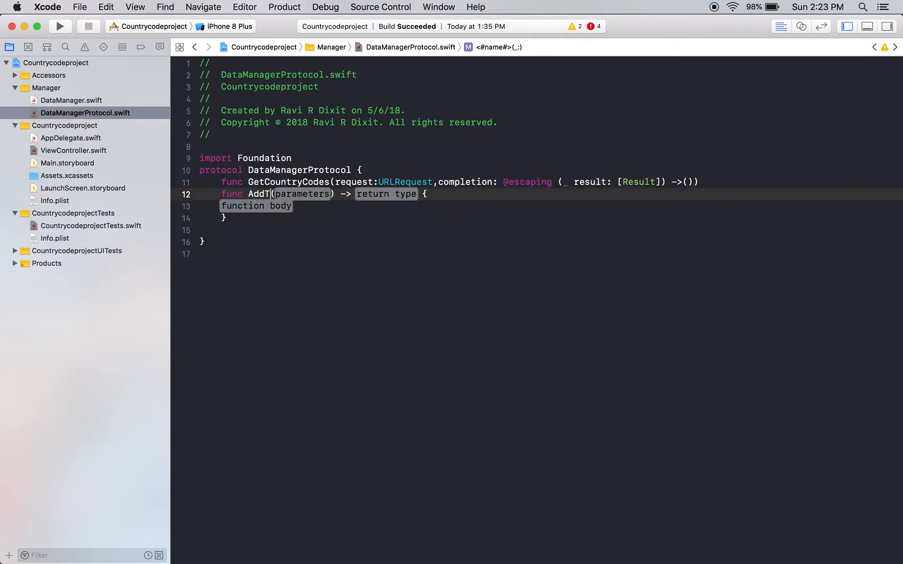
{"action": "type", "text": "woNumbers"}
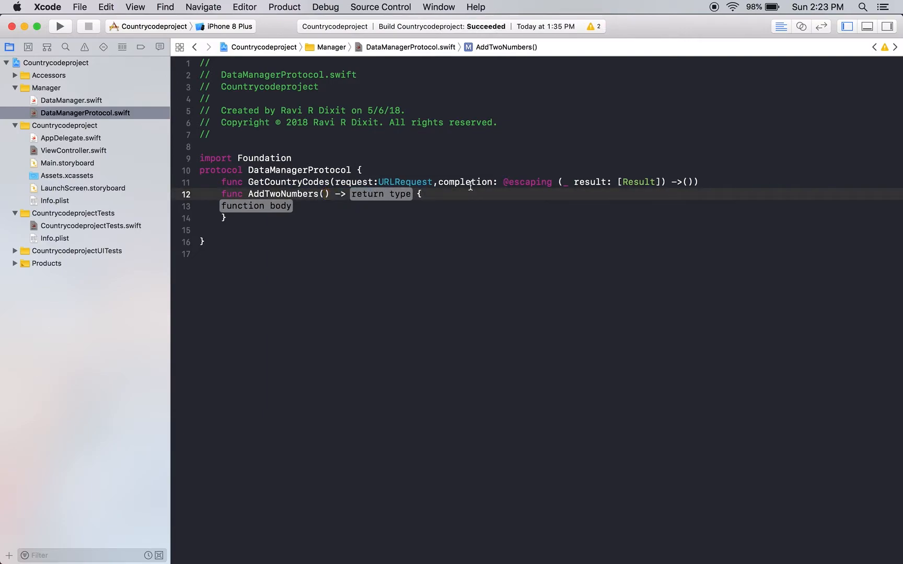
{"action": "type", "text": "int"}
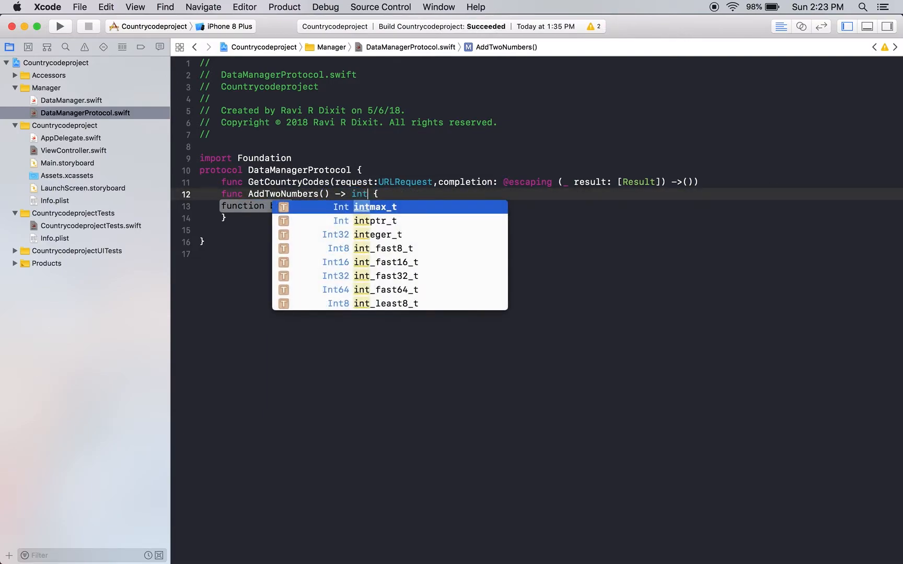
{"action": "key", "text": "Escape"}
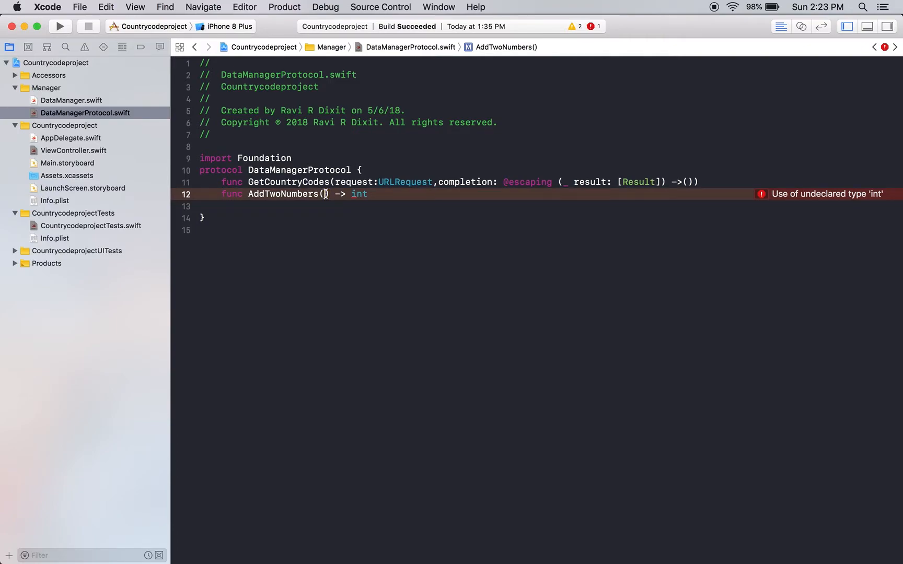
{"action": "type", "text": "number1"}
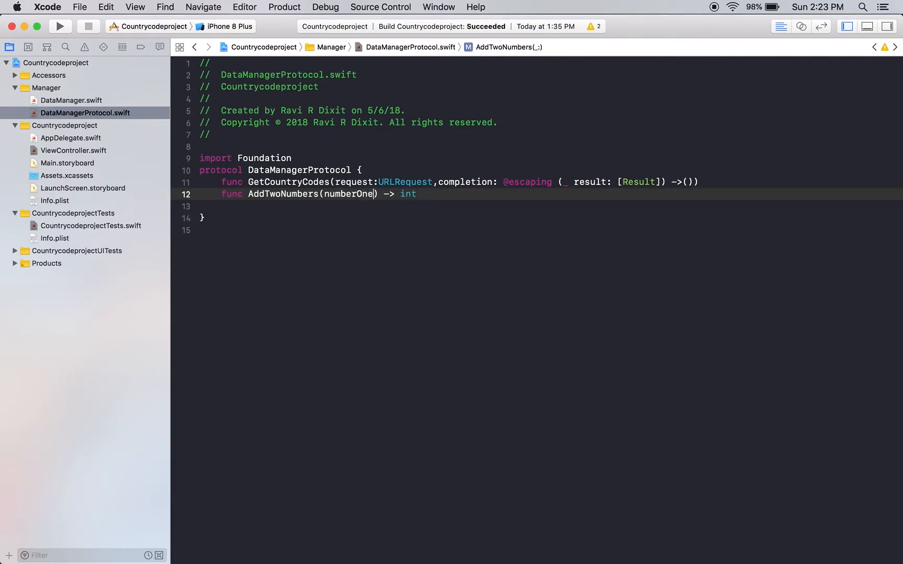
{"action": "type", "text": ":int,"}
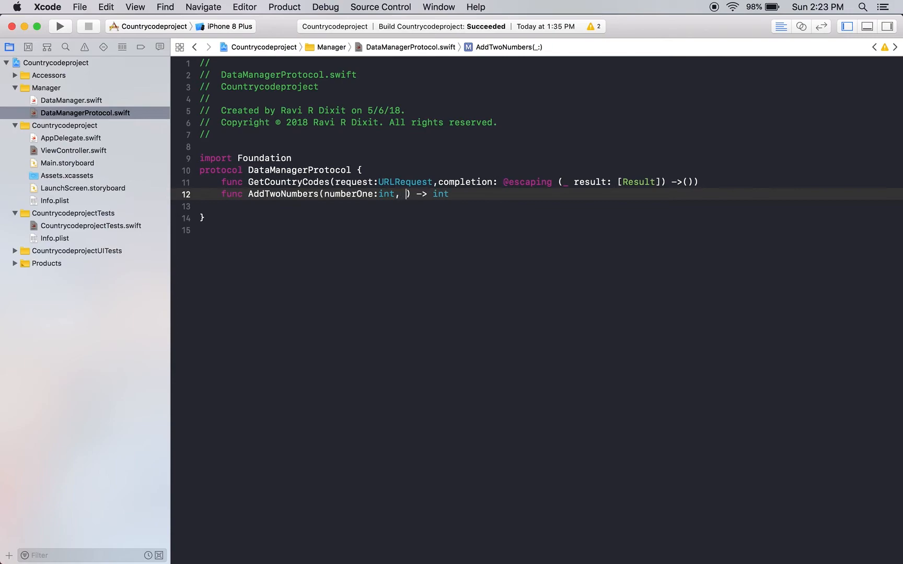
{"action": "type", "text": "numberTw"}
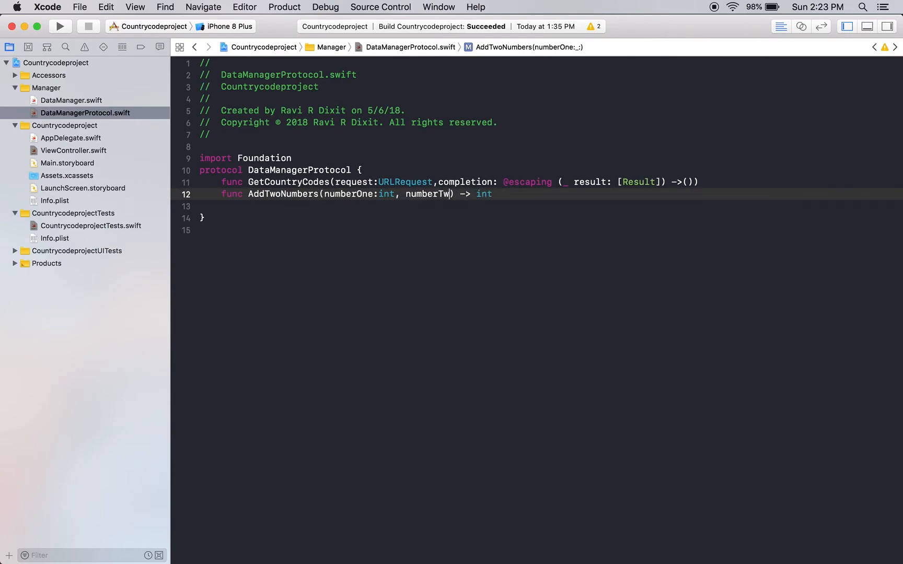
{"action": "type", "text": "o:int"}
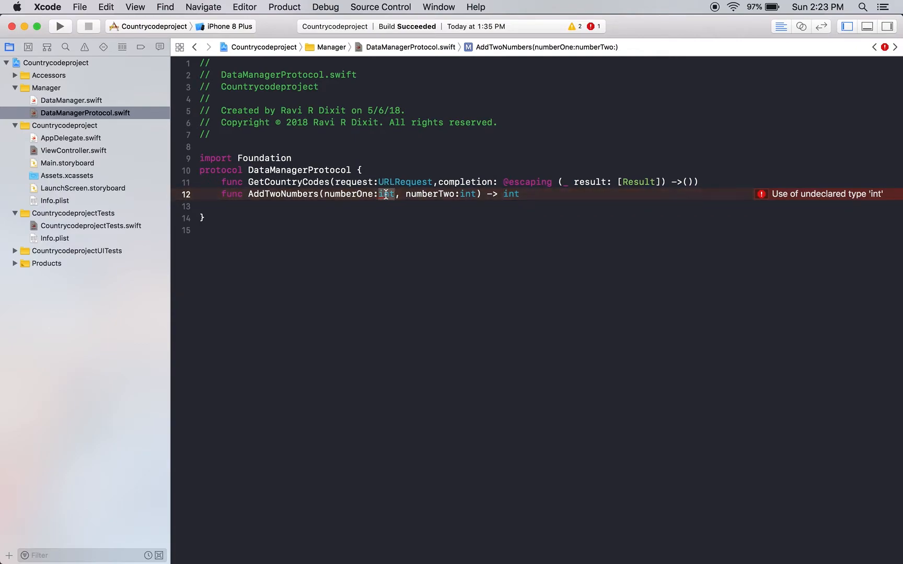
- Correct the lowercase int types to Int, clearing the undeclared-type error
{"action": "key", "text": "backspace"}
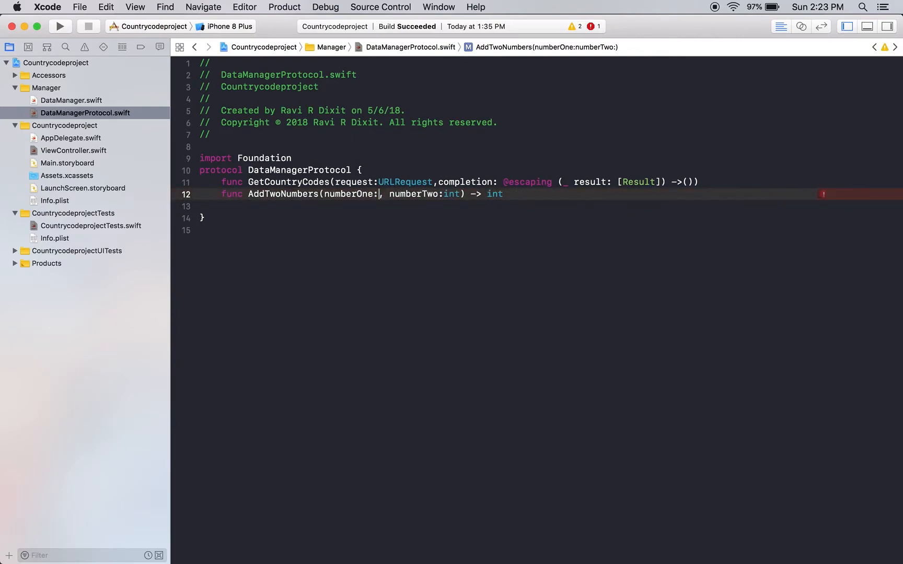
{"action": "type", "text": "Int"}
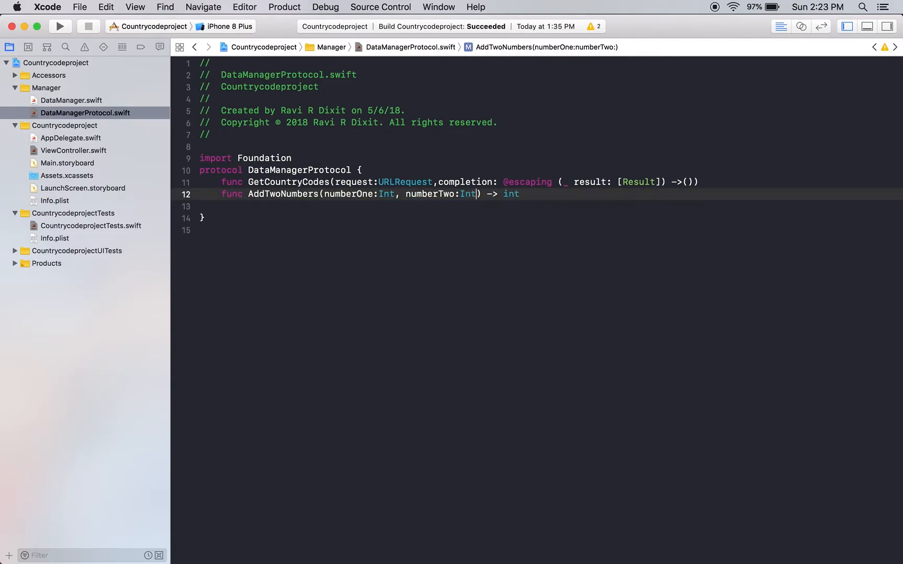
{"action": "type", "text": "Int"}
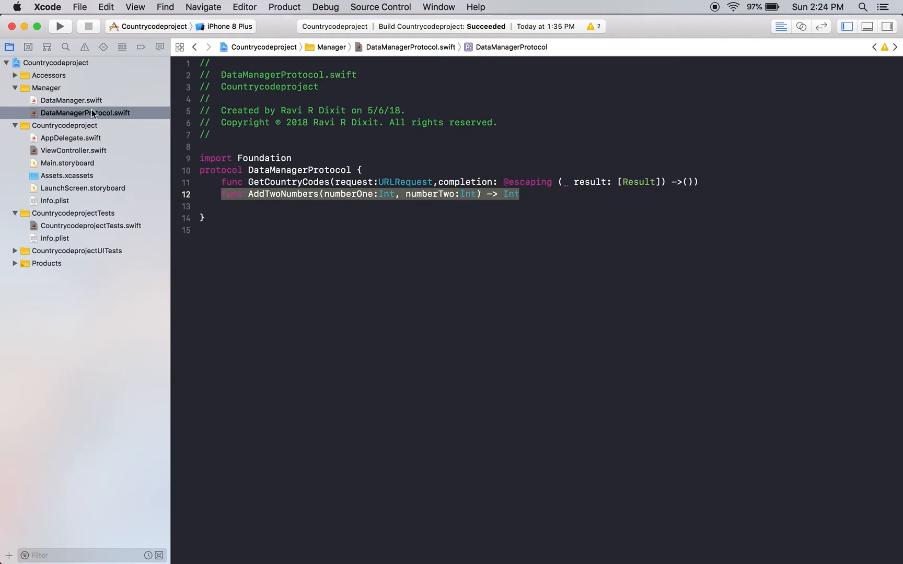
- Implement AddTwoNumbers in DataManager.swift returning numberOne + numberTwo
{"action": "left_click", "coordinate": [71, 101]}
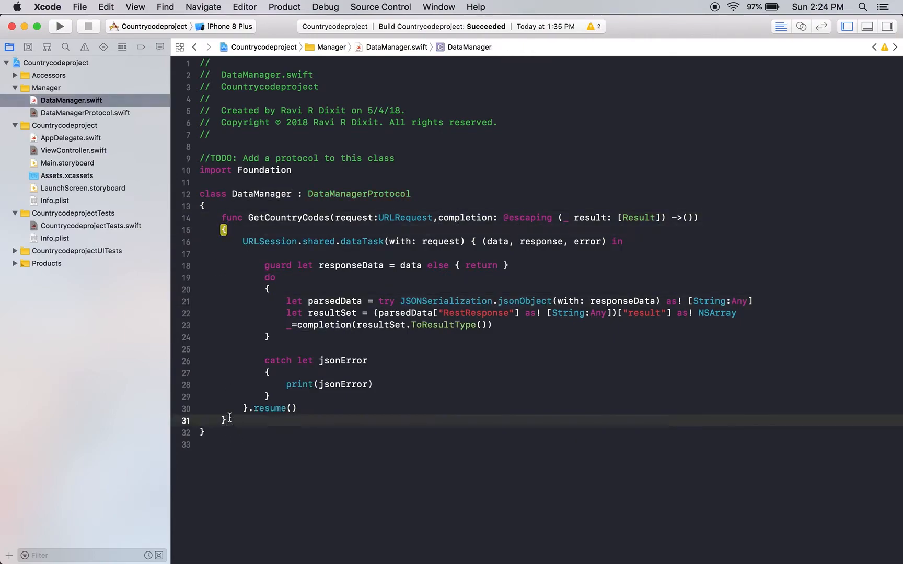
{"action": "key", "text": "Return"}
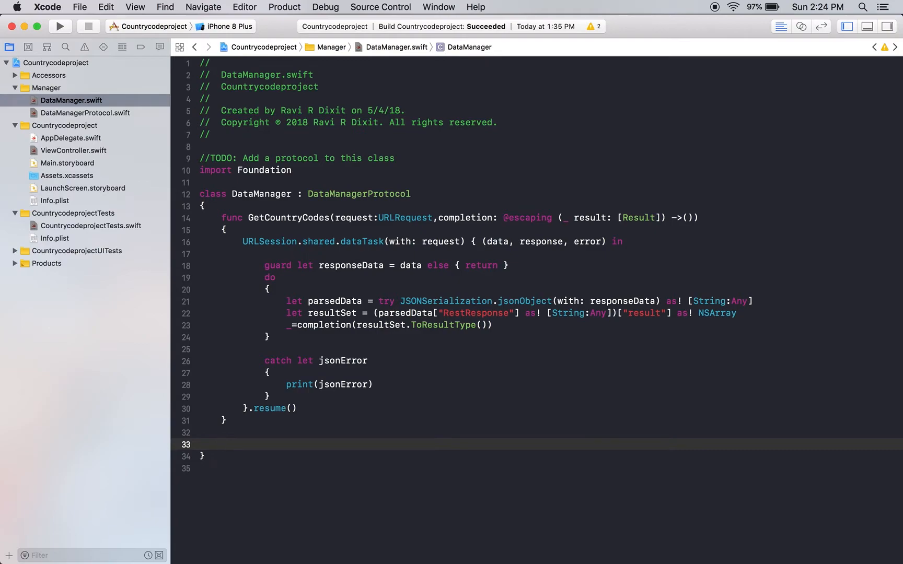
{"action": "type", "text": "func AddTwoNumbers(numberOne:Int, numberTwo:Int) -> Int"}
{"action": "type", "text": "{"}
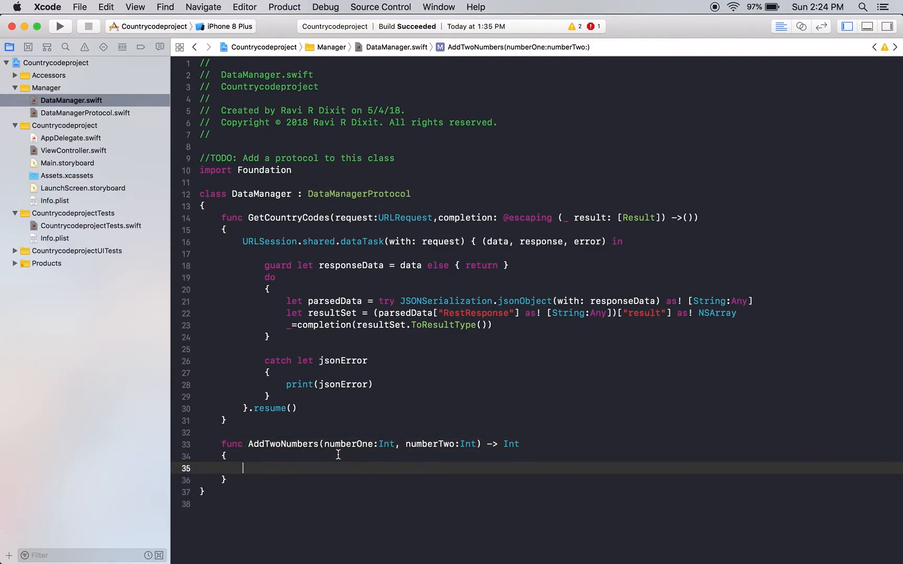
{"action": "type", "text": "return"}
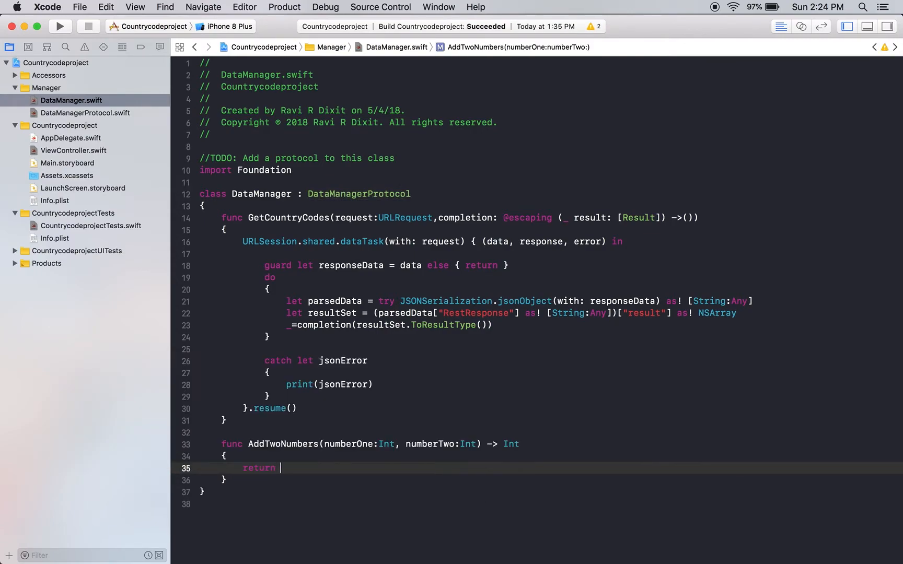
{"action": "type", "text": "numberOne"}
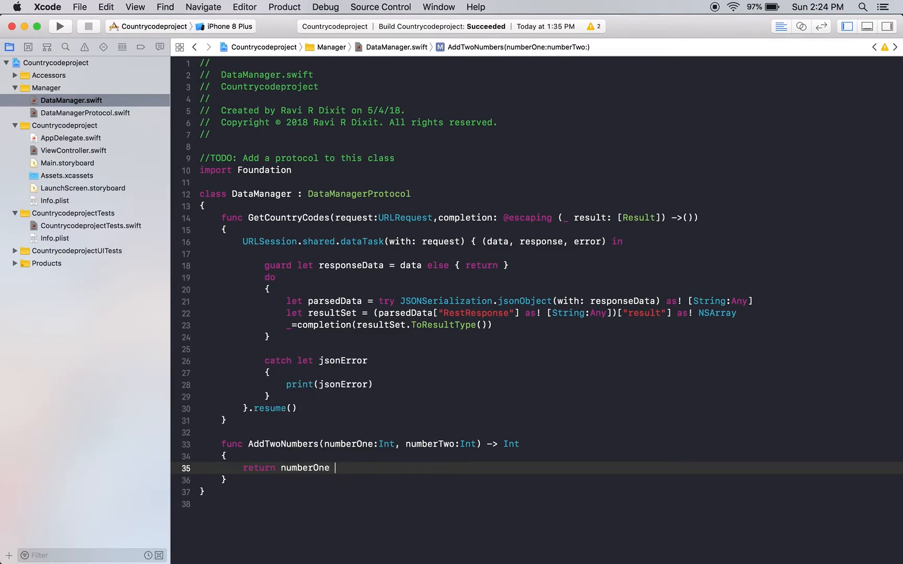
{"action": "type", "text": "+ numberTwo"}
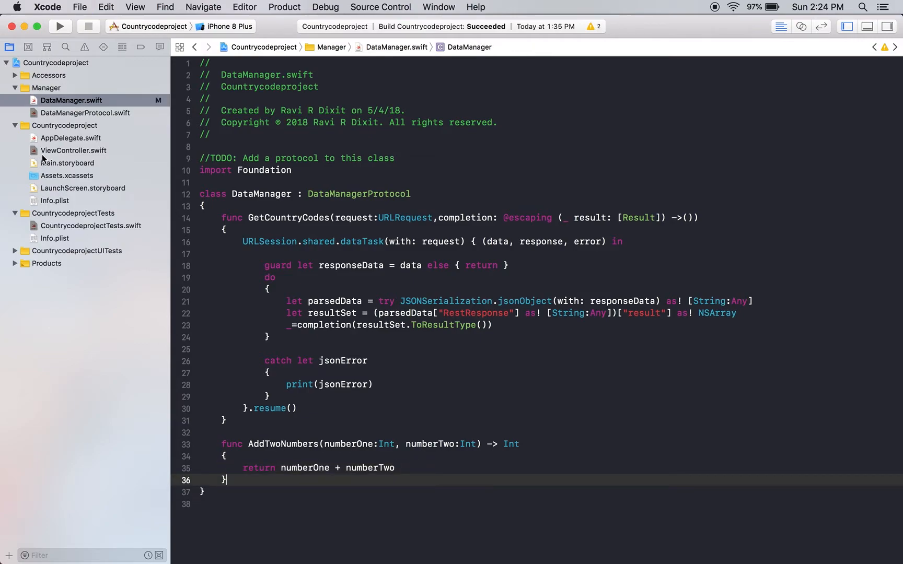
{"action": "left_click", "coordinate": [91, 224]}
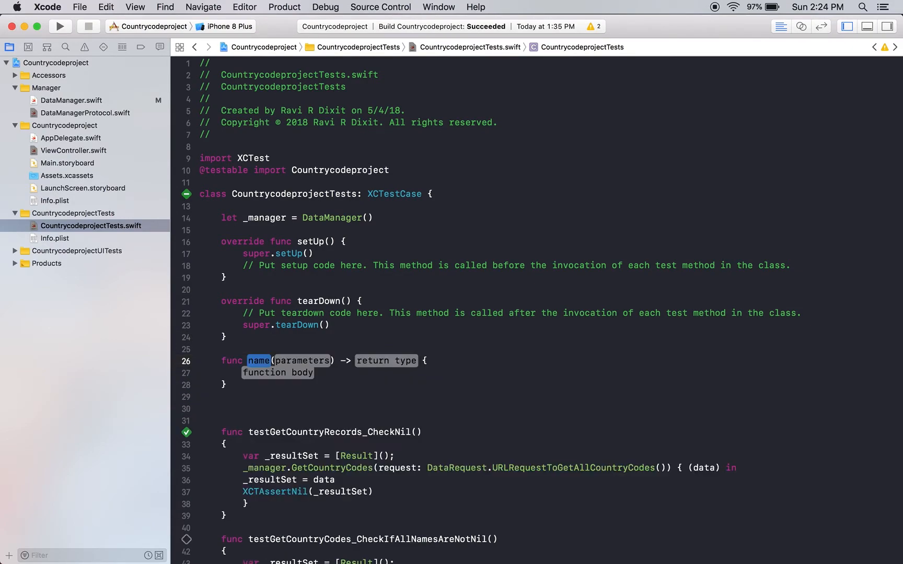
- Write an empty func testAddition() in CountrycodeprojectTests.swift and begin referencing _manager
{"action": "type", "text": "testA"}
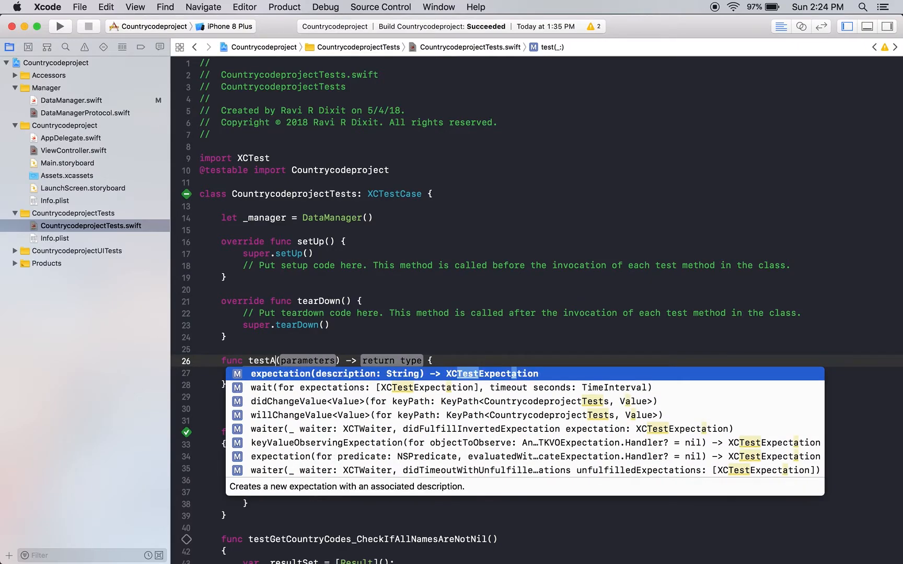
{"action": "type", "text": "ddition"}
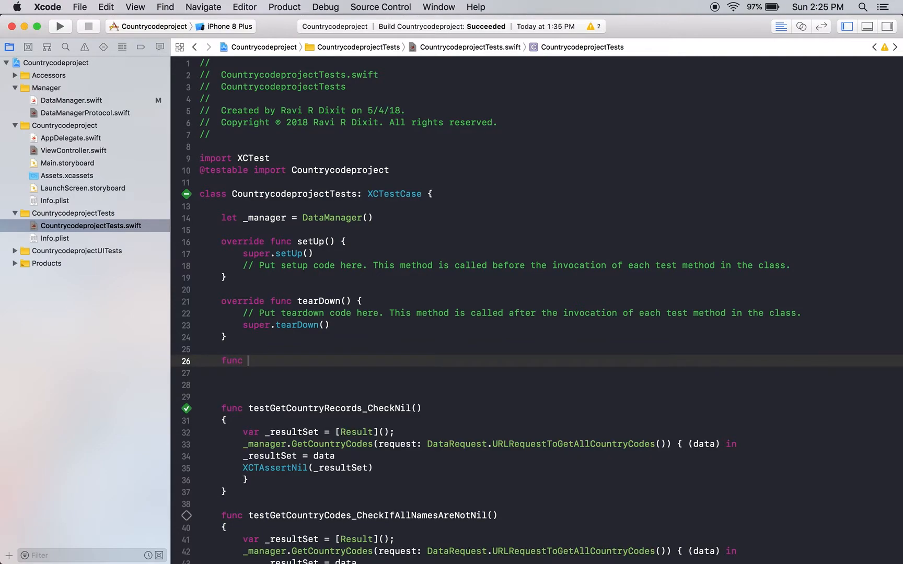
{"action": "type", "text": "test"}
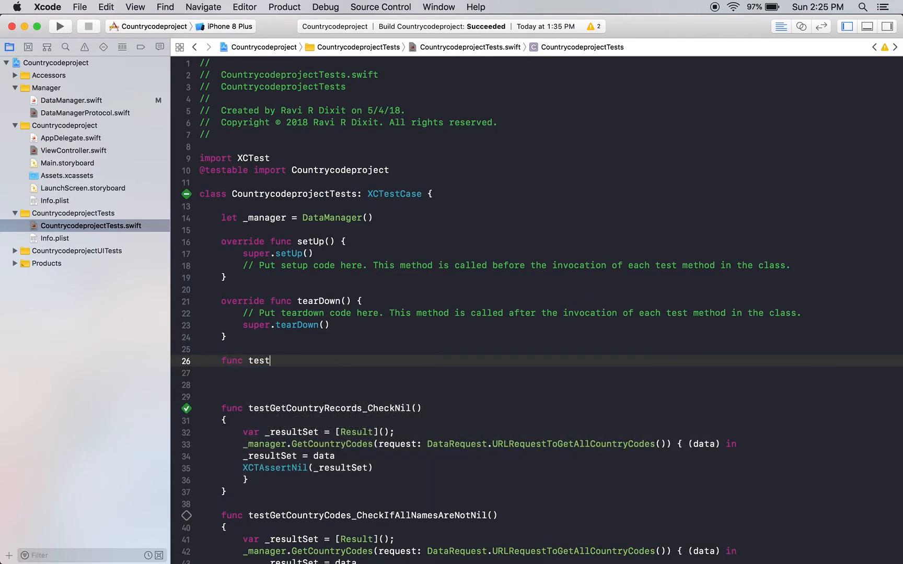
{"action": "type", "text": "Addition"}
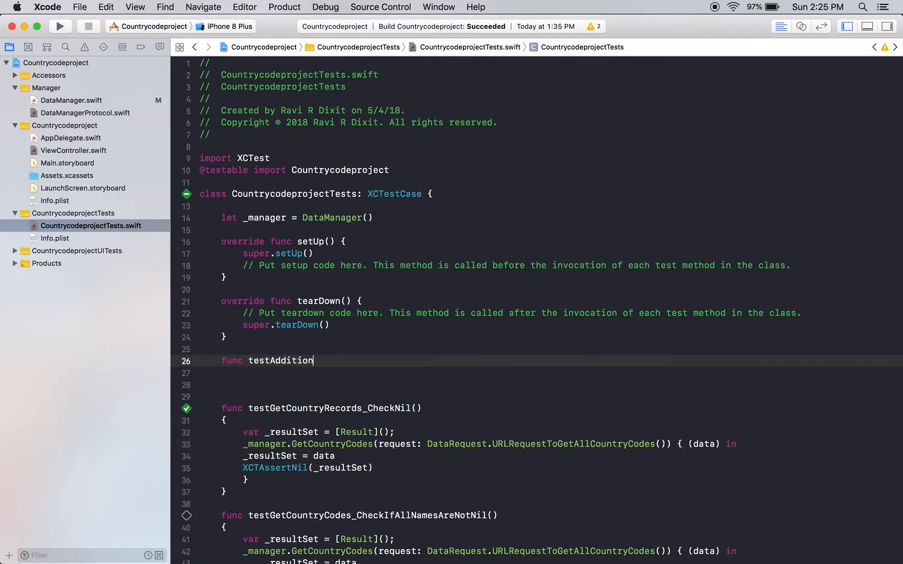
{"action": "type", "text": "(){"}
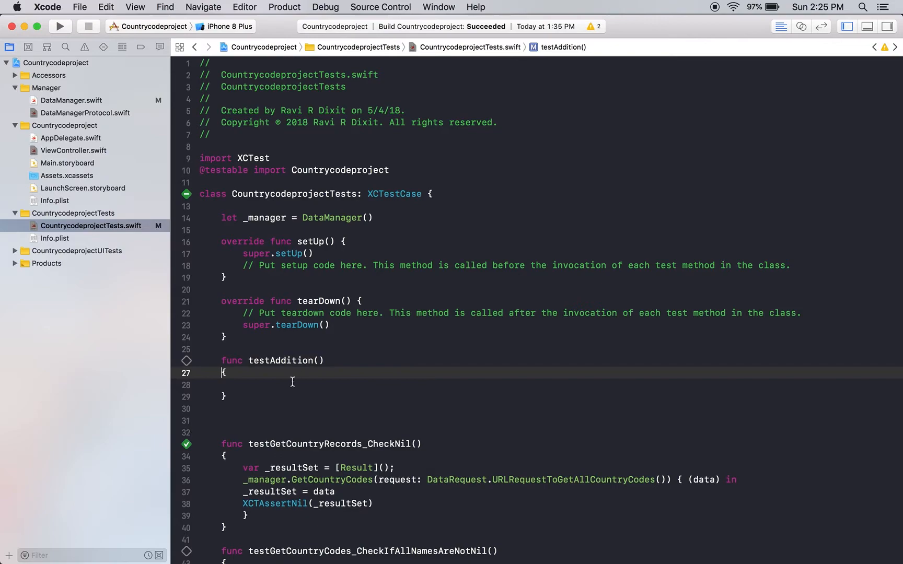
{"action": "type", "text": "_ma"}
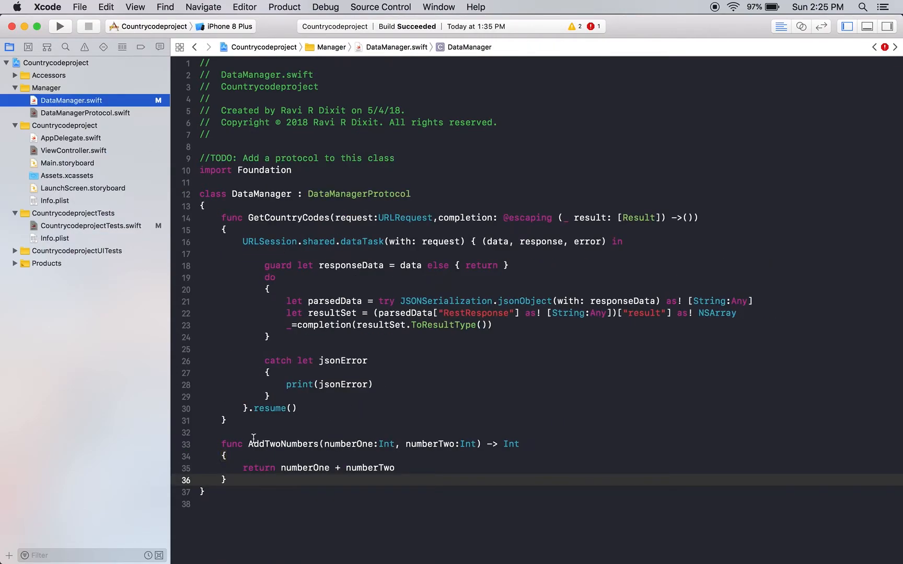
{"action": "mouse_move", "coordinate": [279, 489]}
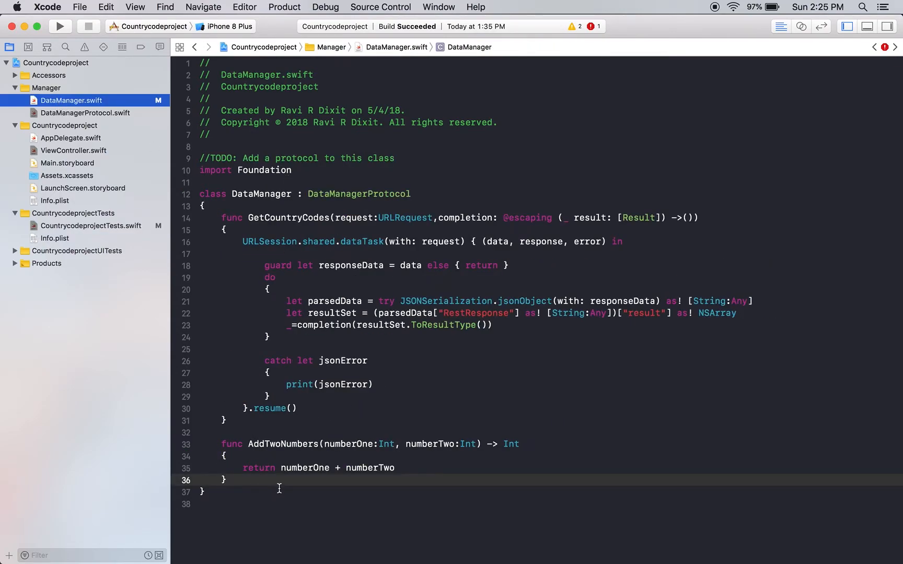
{"action": "mouse_move", "coordinate": [239, 278]}
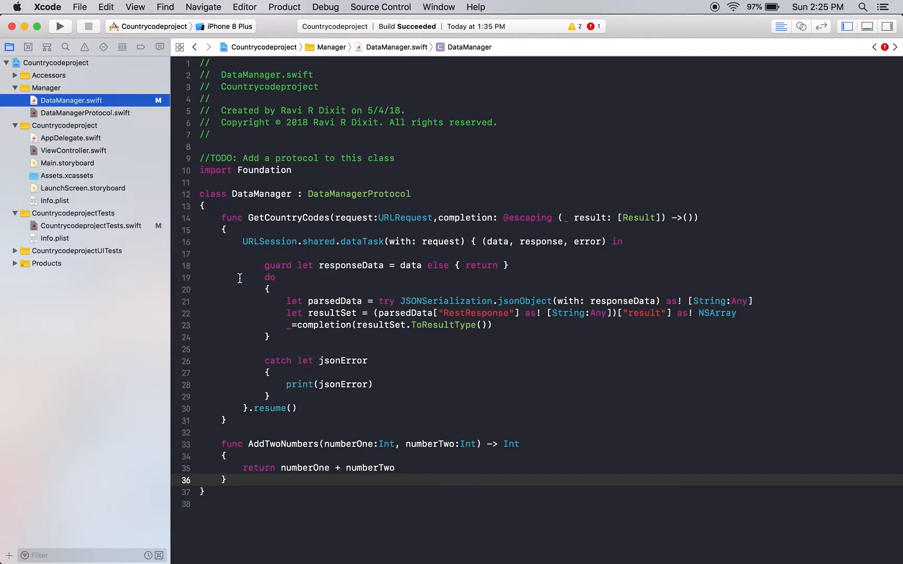
- Check AddTwoNumbers in DataManagerProtocol and DataManager, then start a _.Add call in testAddition
{"action": "left_click", "coordinate": [86, 113]}
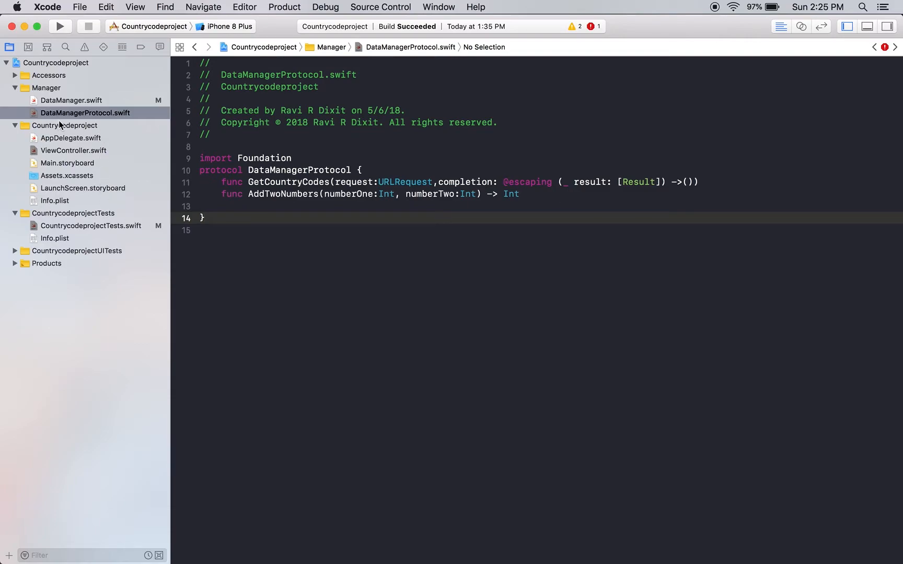
{"action": "left_click", "coordinate": [71, 100]}
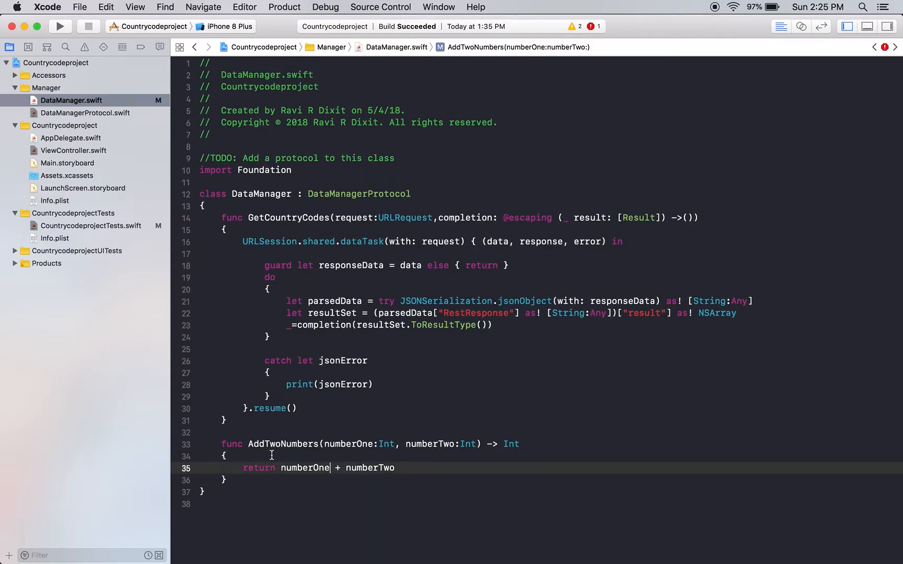
{"action": "left_click", "coordinate": [91, 226]}
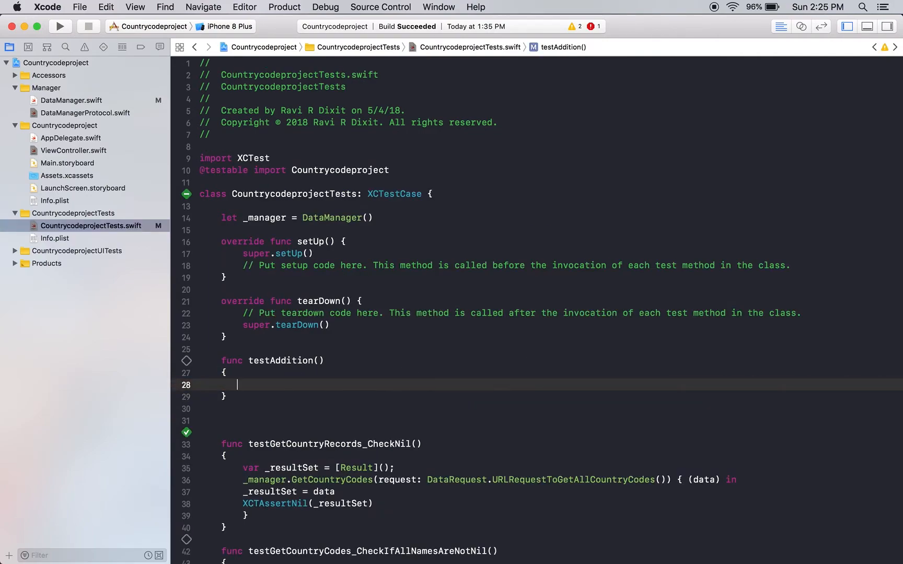
{"action": "type", "text": "_"}
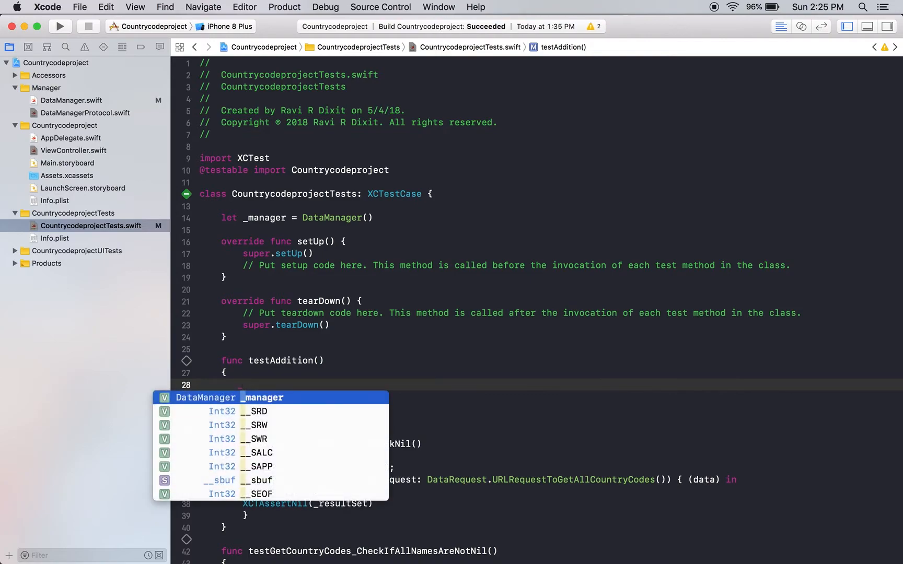
{"action": "type", "text": "."}
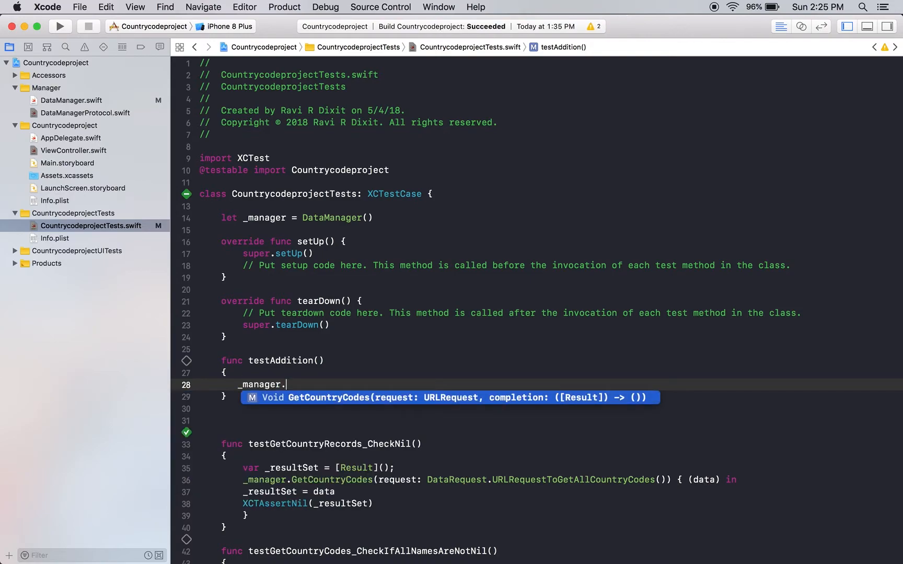
{"action": "type", "text": "Add"}
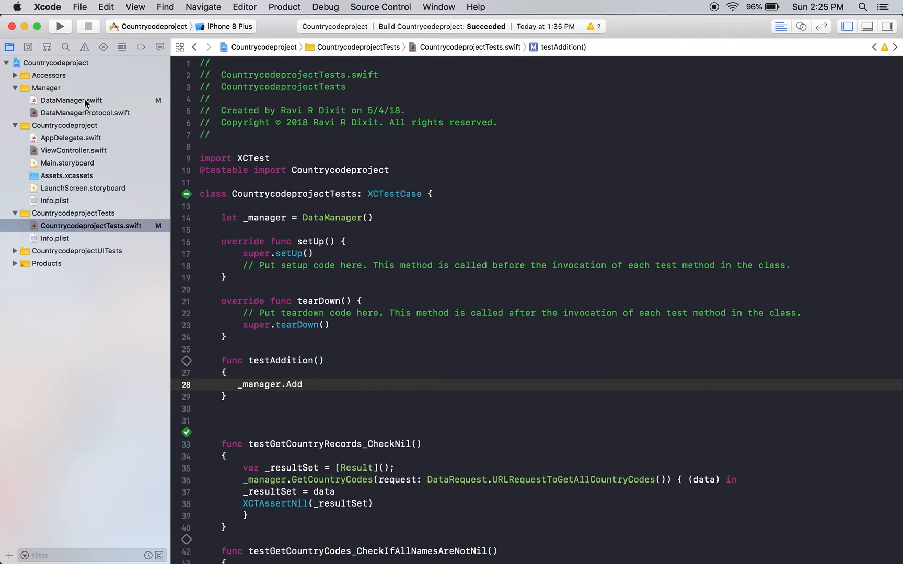
- Re-check the AddTwoNumbers declaration and implementation, then write AddTwoNumbers inside testAddition
{"action": "left_click", "coordinate": [71, 100]}
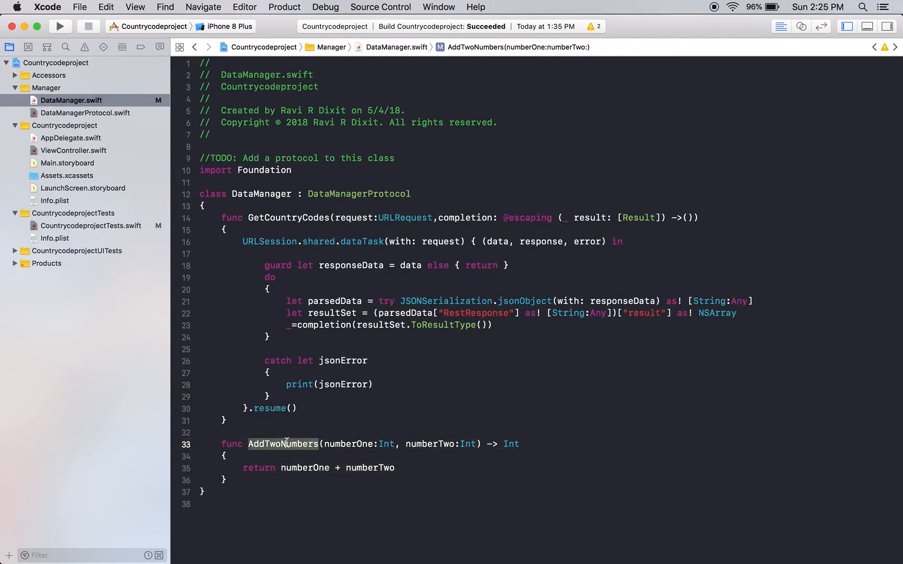
{"action": "left_click", "coordinate": [85, 112]}
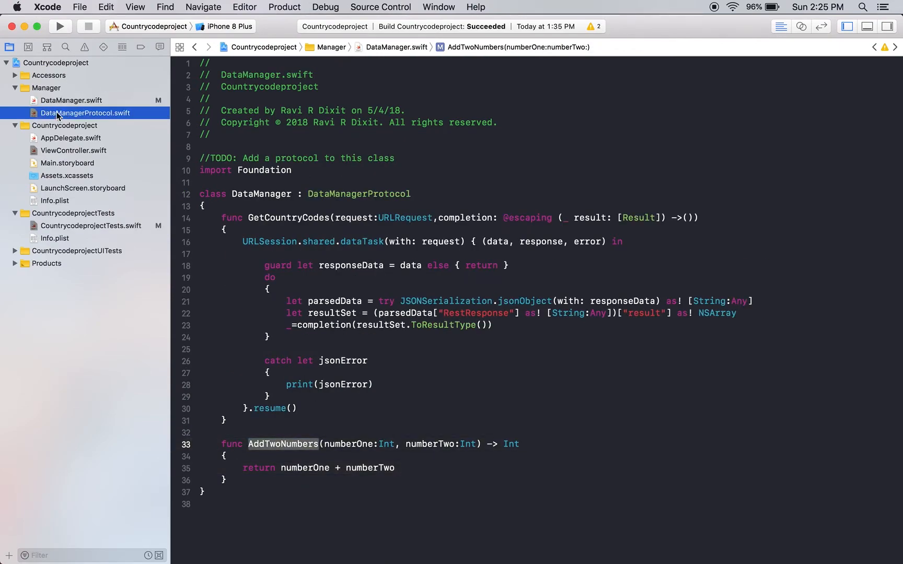
{"action": "left_click", "coordinate": [91, 225]}
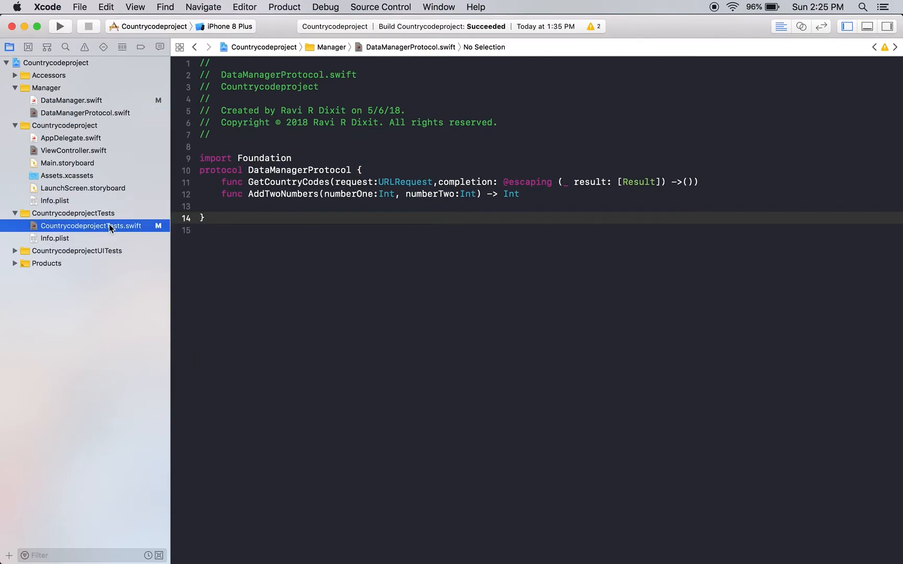
{"action": "left_click", "coordinate": [89, 226]}
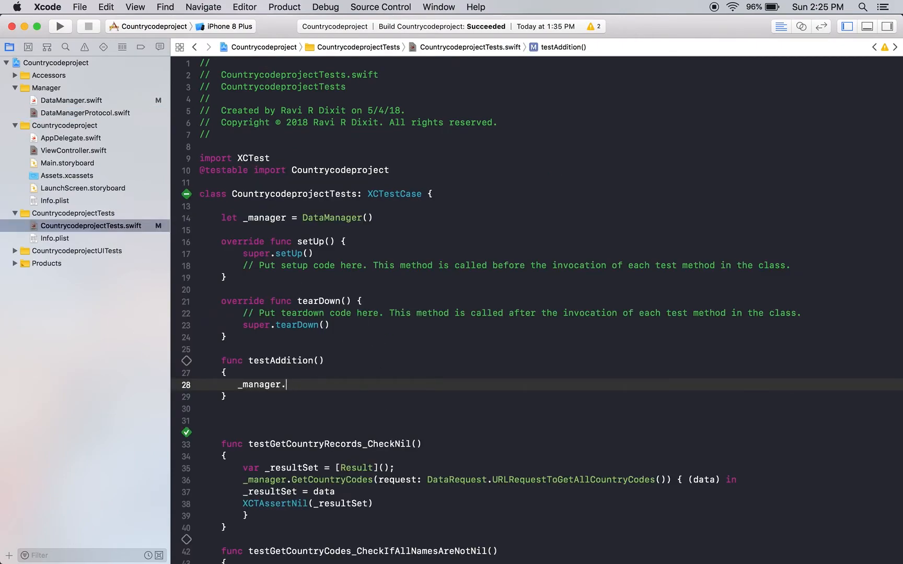
{"action": "type", "text": "AddTwoNumbers"}
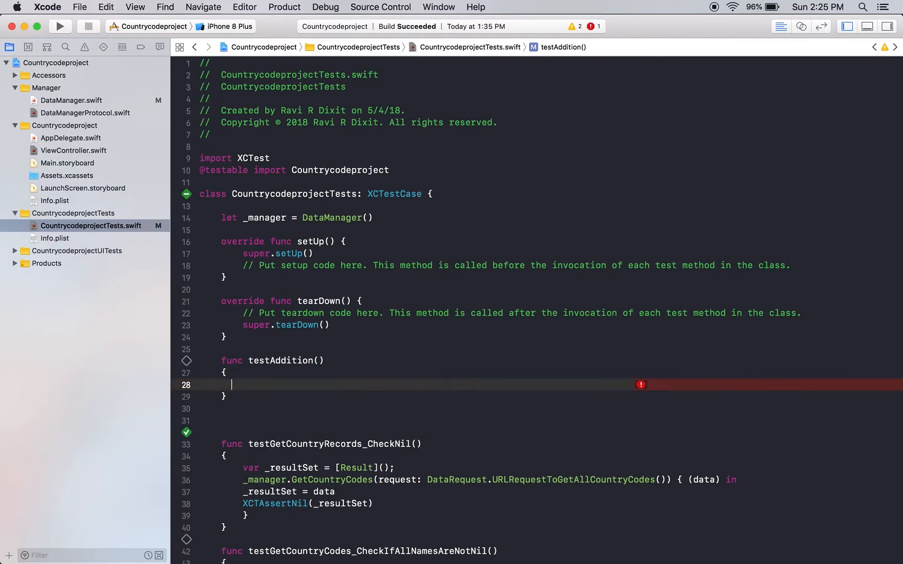
- Write var result = _manager.AddTwoNumbers(1,1); in testAddition
{"action": "type", "text": "v"}
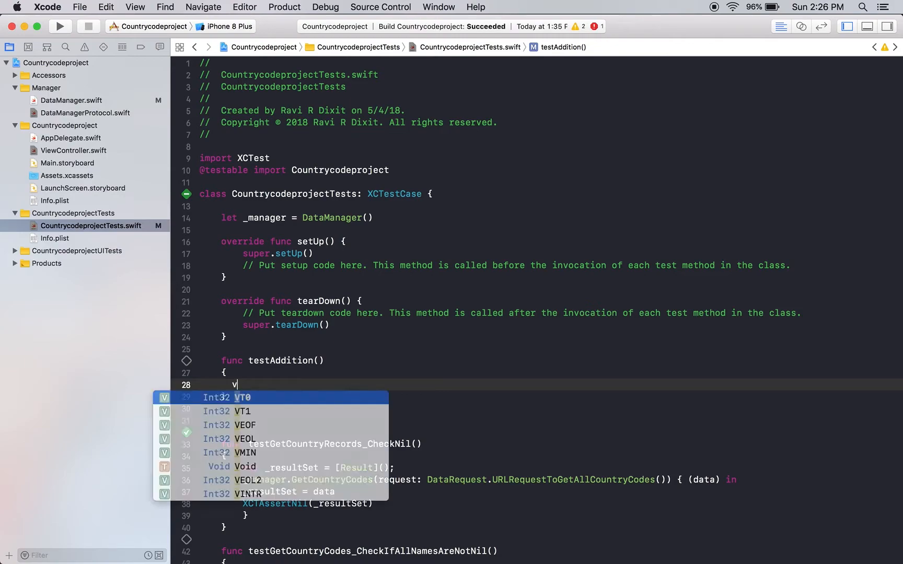
{"action": "type", "text": "ar result ="}
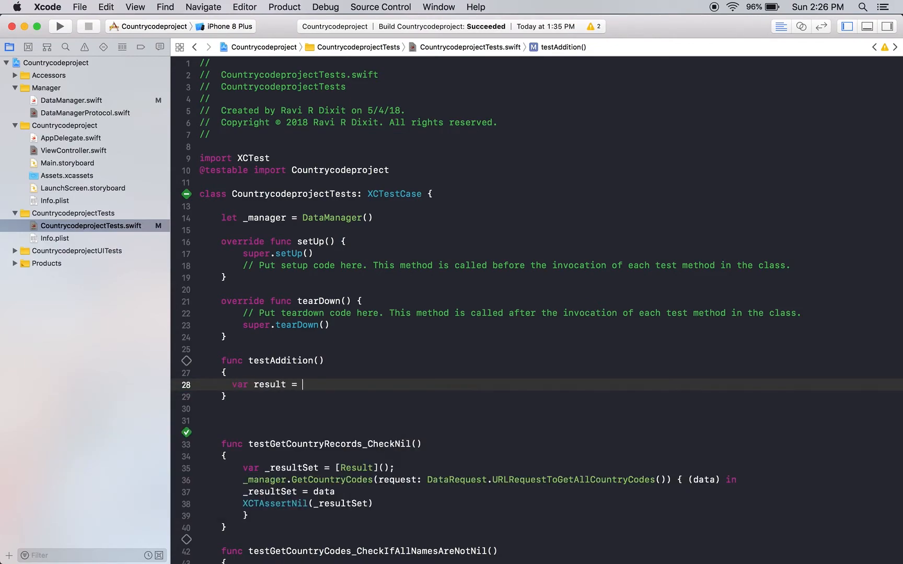
{"action": "type", "text": "_manager"}
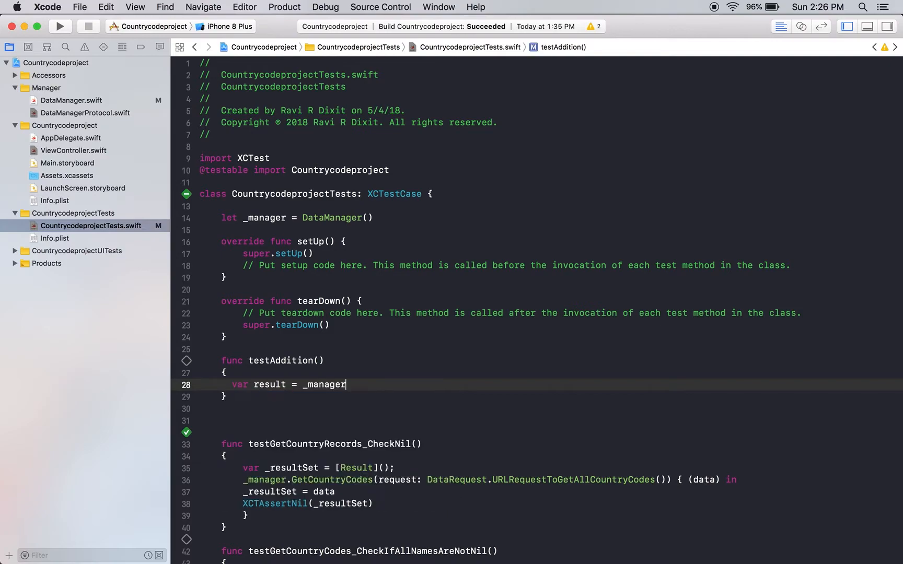
{"action": "type", "text": ".A"}
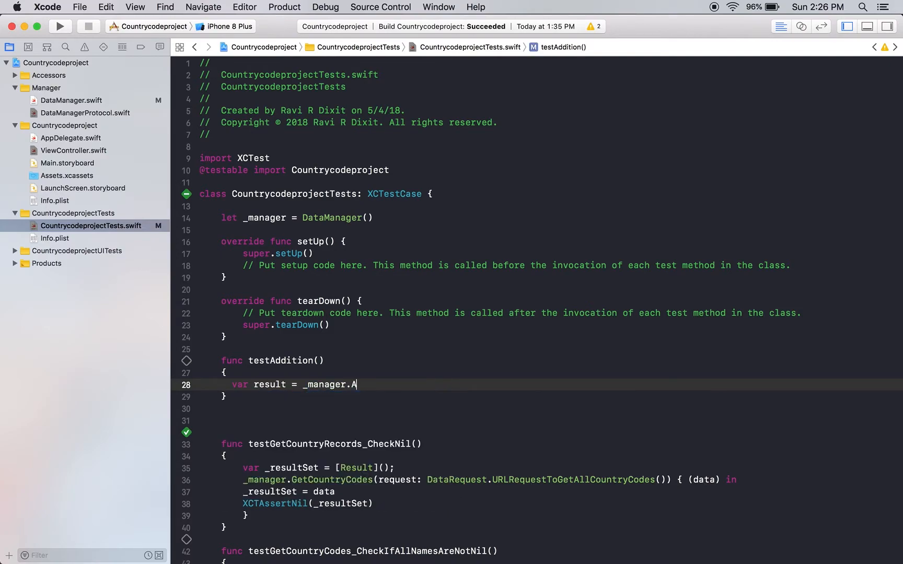
{"action": "type", "text": "ddTwoNumbers"}
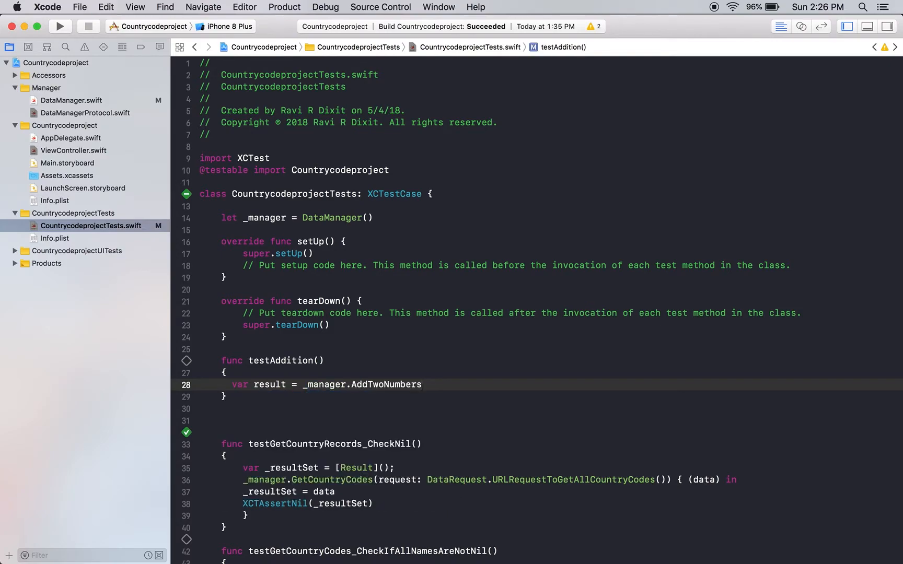
{"action": "type", "text": "()"}
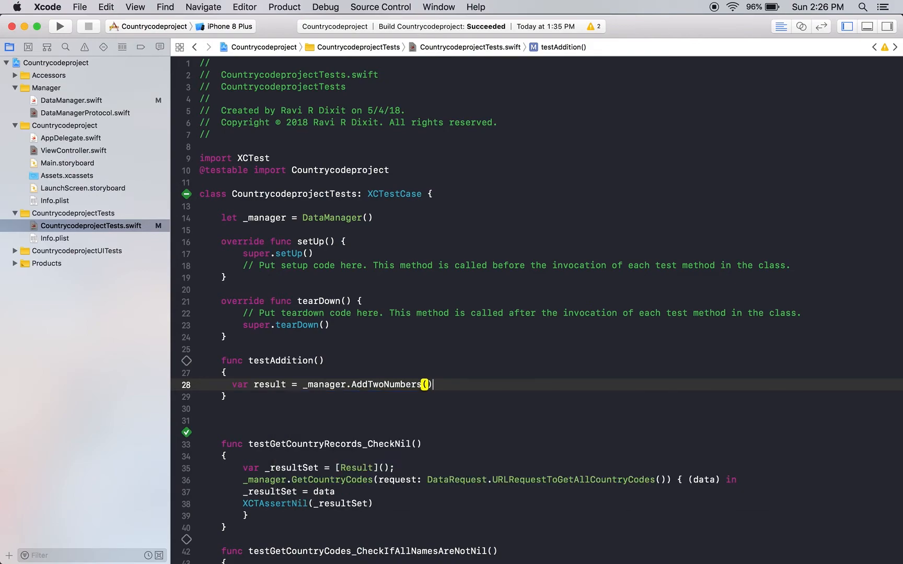
{"action": "type", "text": ";"}
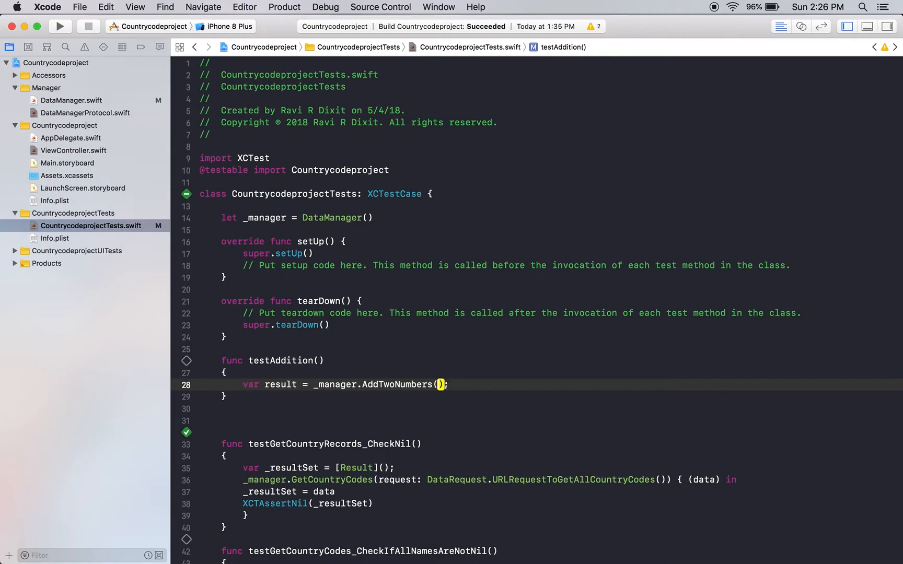
{"action": "type", "text": "1,1"}
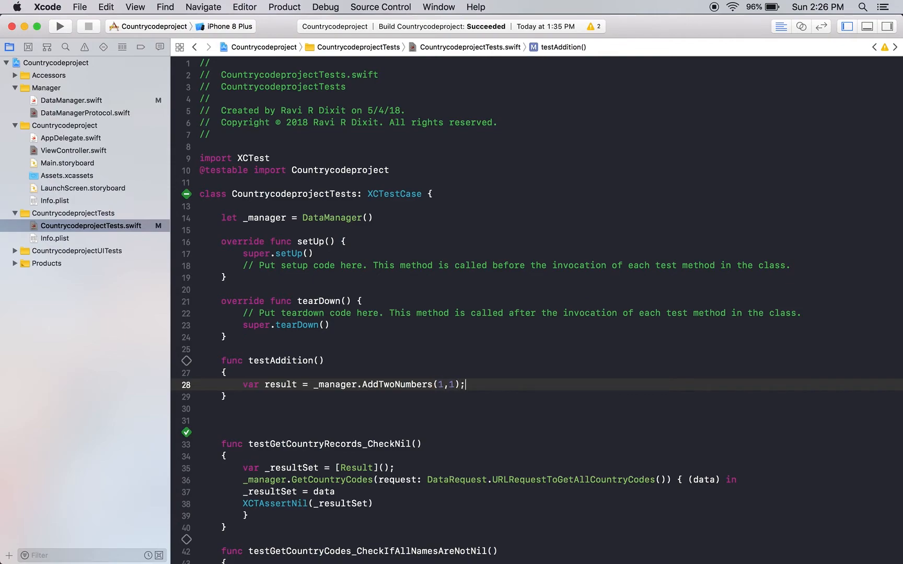
- Build the project to check the new line, then view the DataManager source
{"action": "key", "text": "Return"}
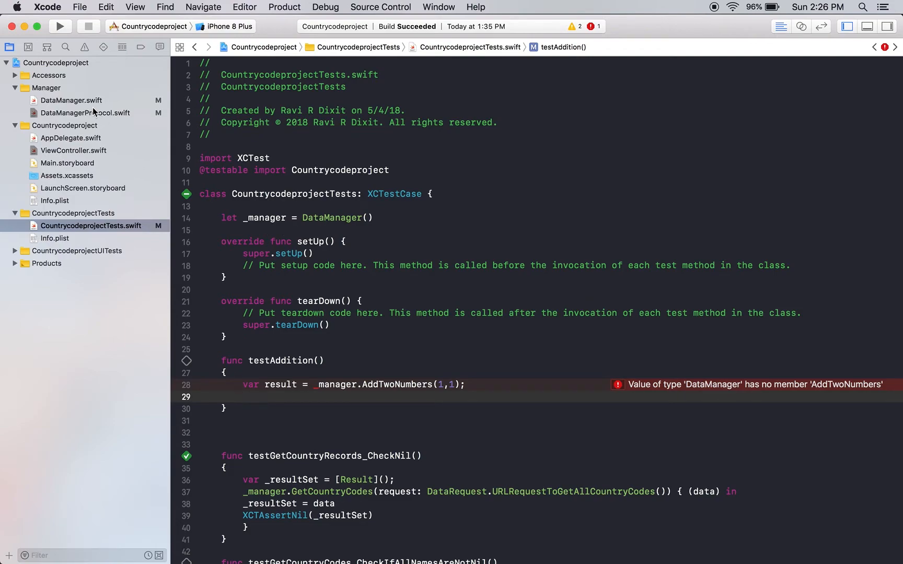
{"action": "left_click", "coordinate": [85, 113]}
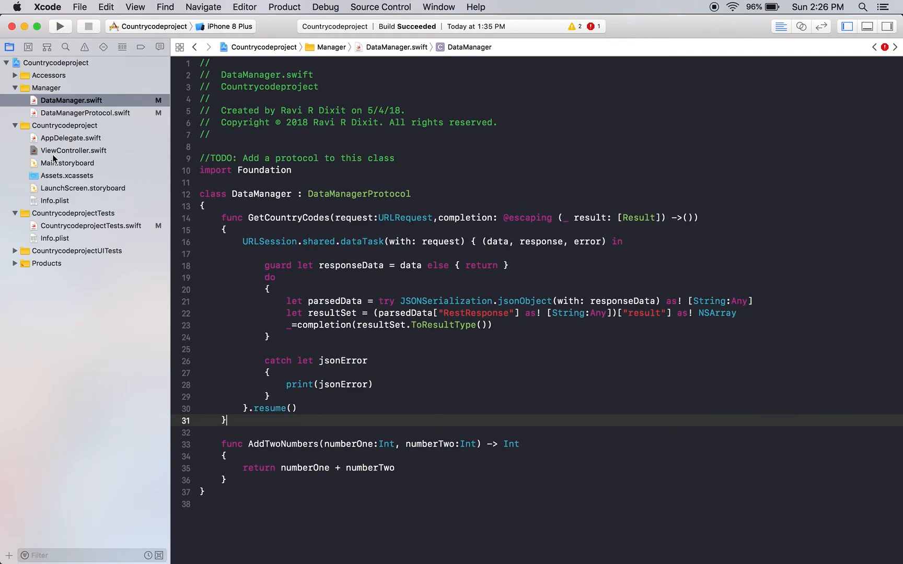
- In ViewController.swift try a stray _manager. call and remove it again
{"action": "left_click", "coordinate": [94, 225]}
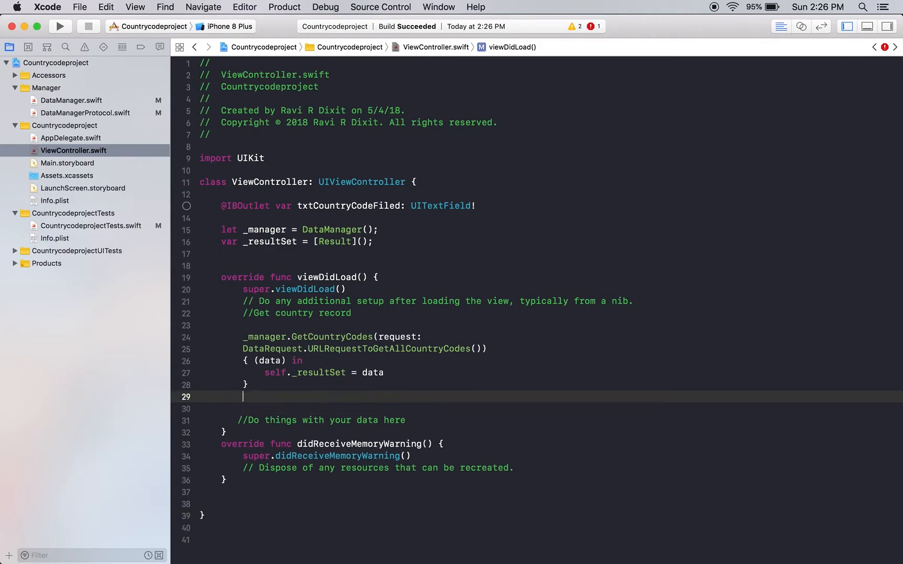
{"action": "type", "text": "_manager."}
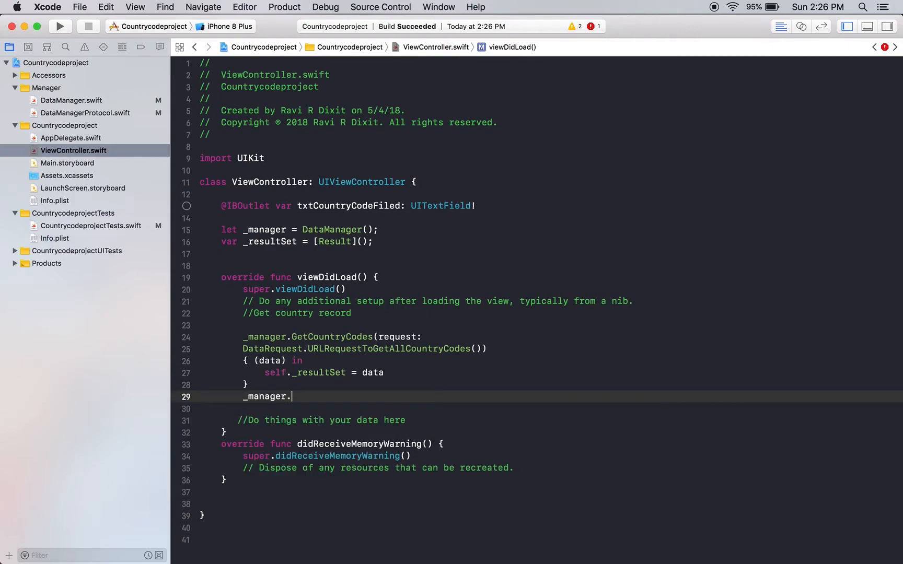
{"action": "type", "text": "."}
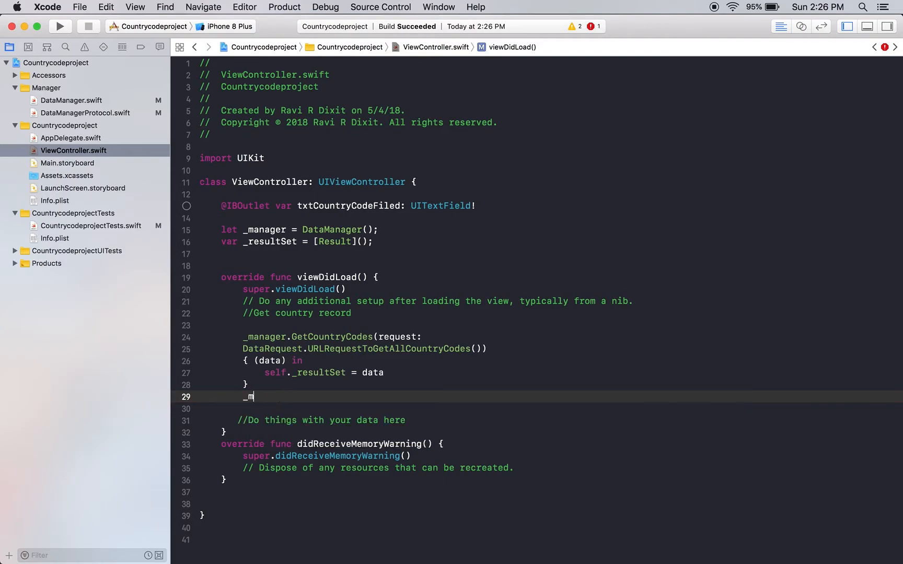
{"action": "key", "text": "backspace"}
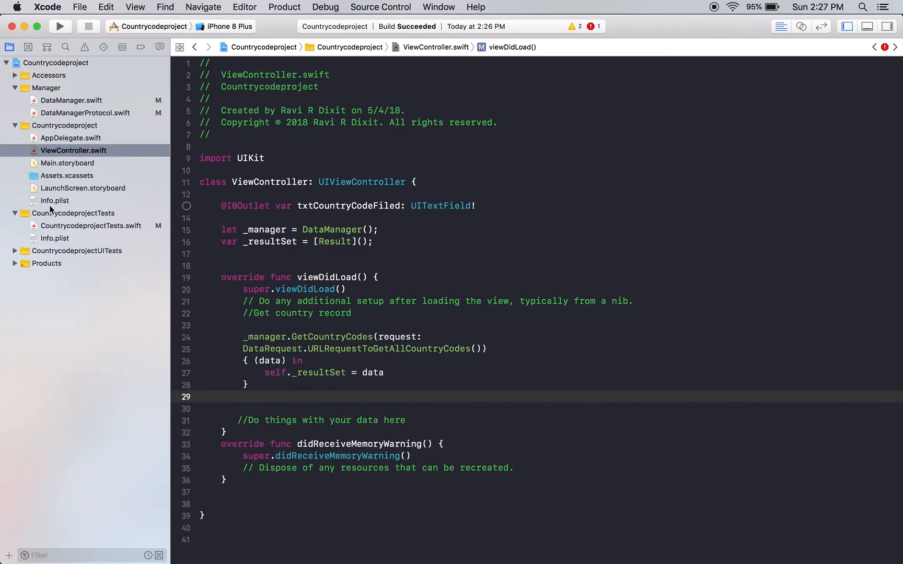
- Back in the tests file, show the suggested fix for the missing-labels error on line 28
{"action": "left_click", "coordinate": [92, 225]}
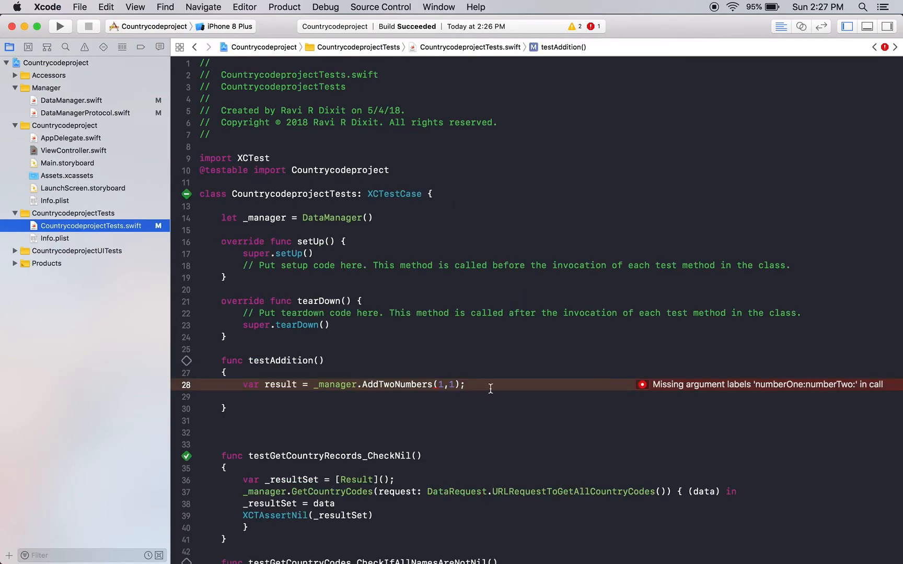
{"action": "left_click", "coordinate": [641, 384]}
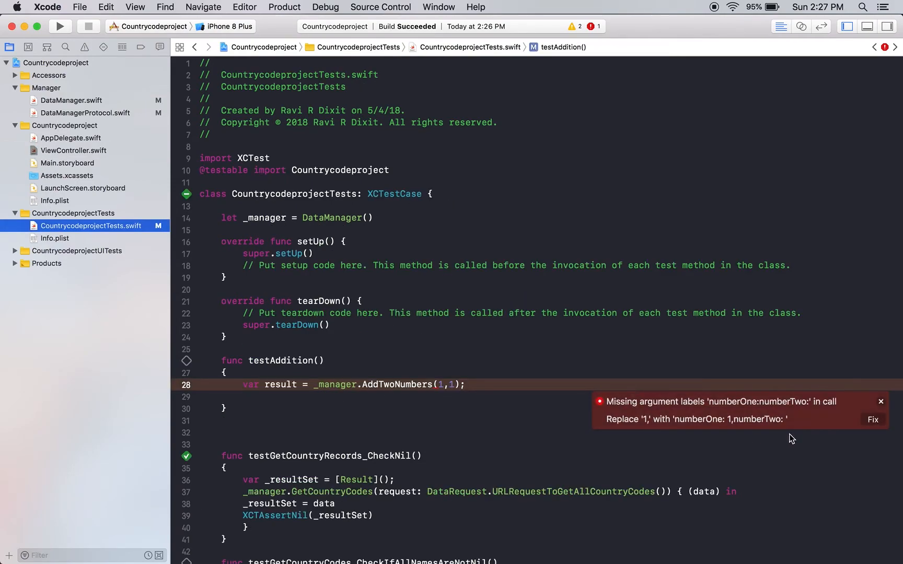
- Apply the numberOne:/numberTwo: labels fix and add XCTAssert(result==2) to testAddition
{"action": "left_click", "coordinate": [872, 419]}
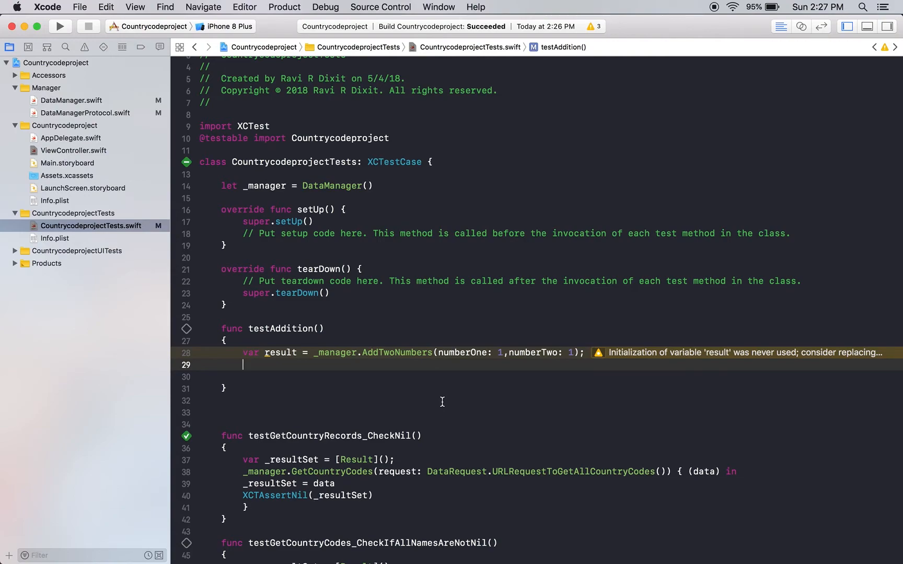
{"action": "type", "text": "X"}
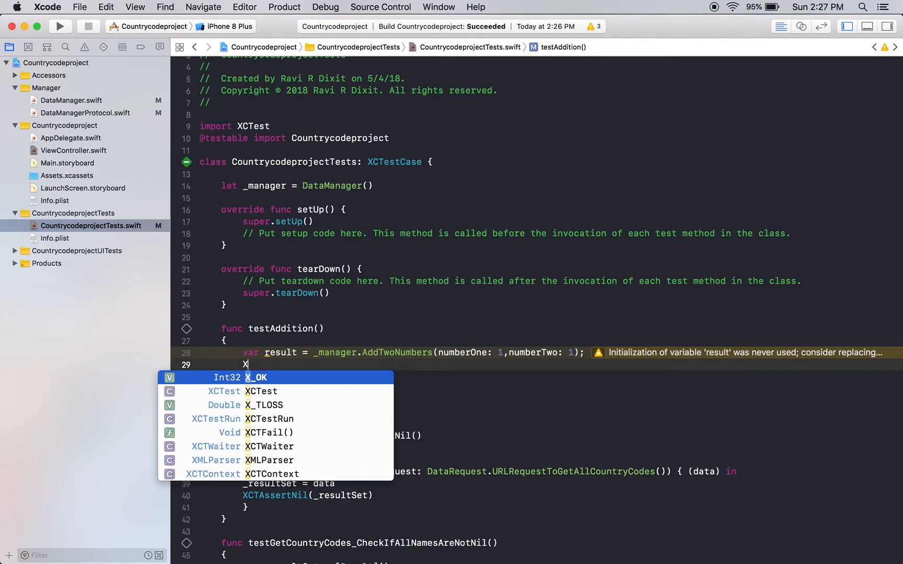
{"action": "type", "text": "CTass"}
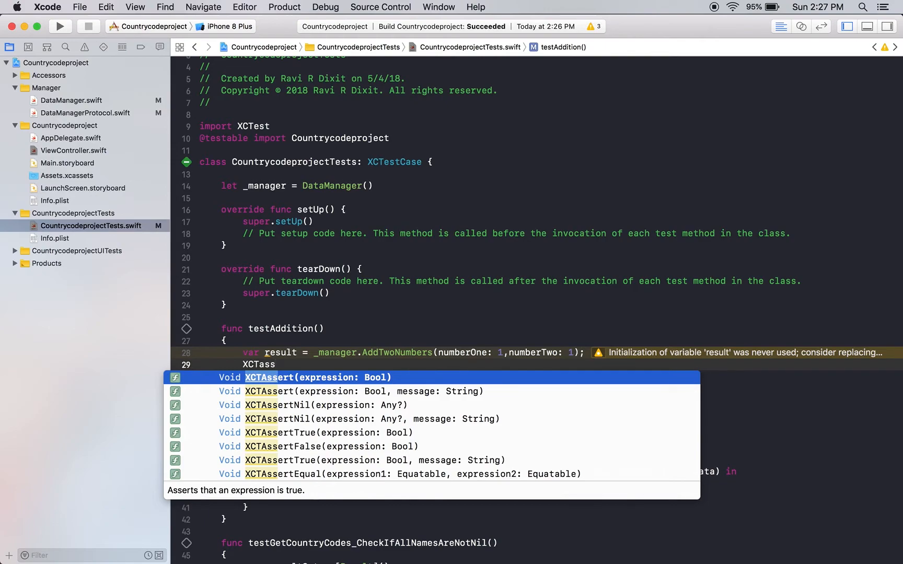
{"action": "left_click", "coordinate": [316, 377]}
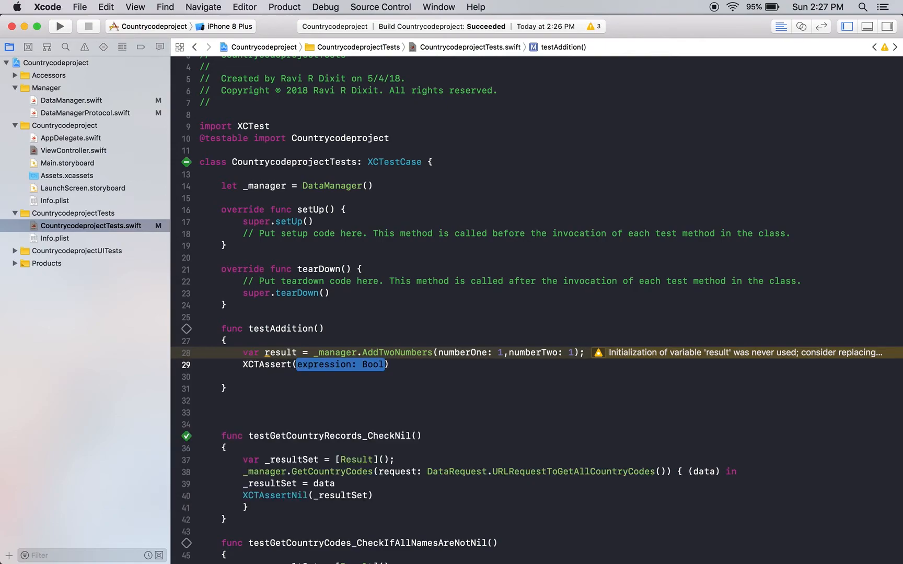
{"action": "type", "text": "result"}
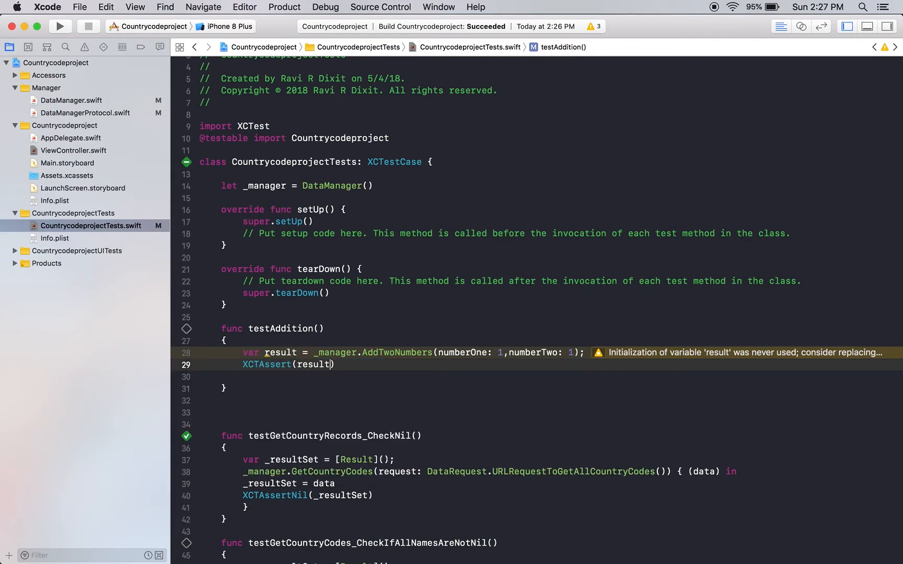
{"action": "type", "text": "==2"}
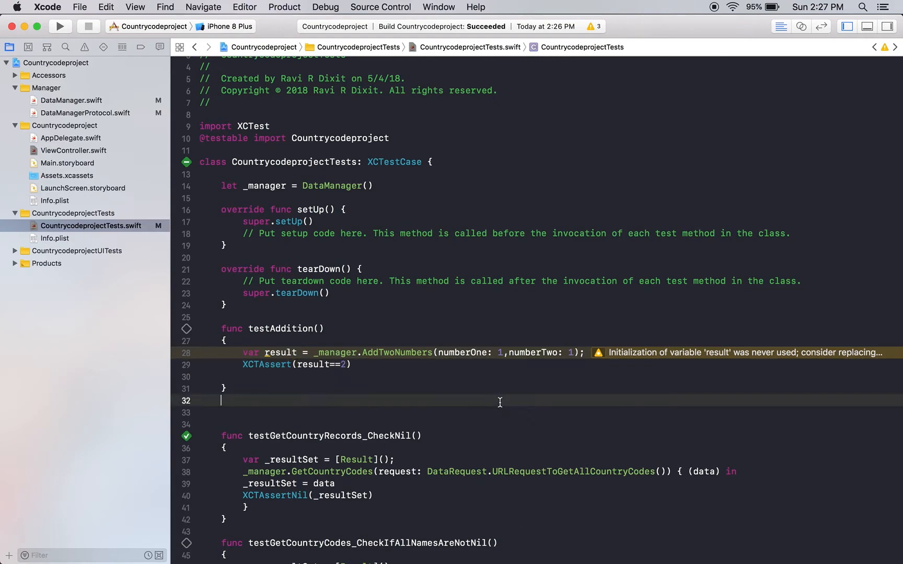
- Run testAddition, then change the assertion to the deliberately wrong XCTAssert(result==45)
{"action": "scroll", "scroll_direction": "down", "scroll_amount": 3}
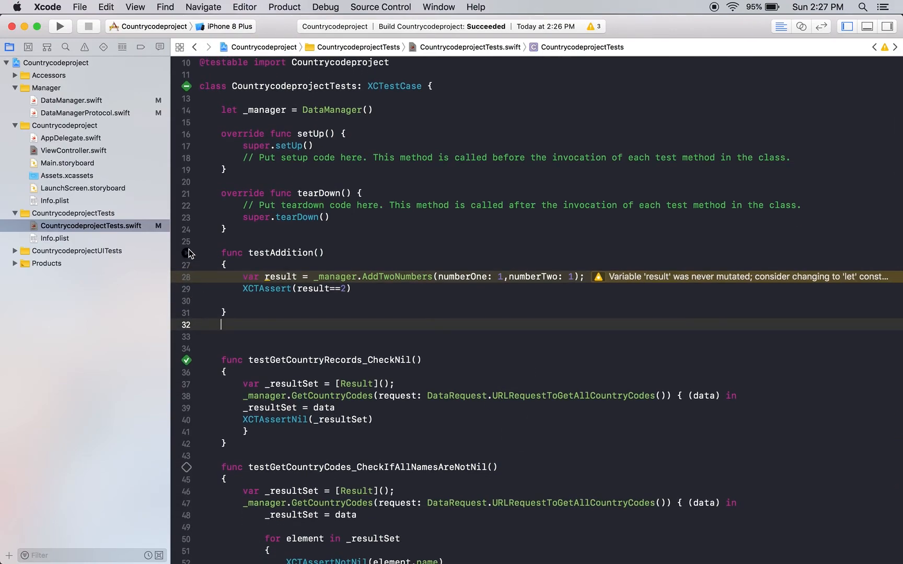
{"action": "left_click", "coordinate": [60, 26]}
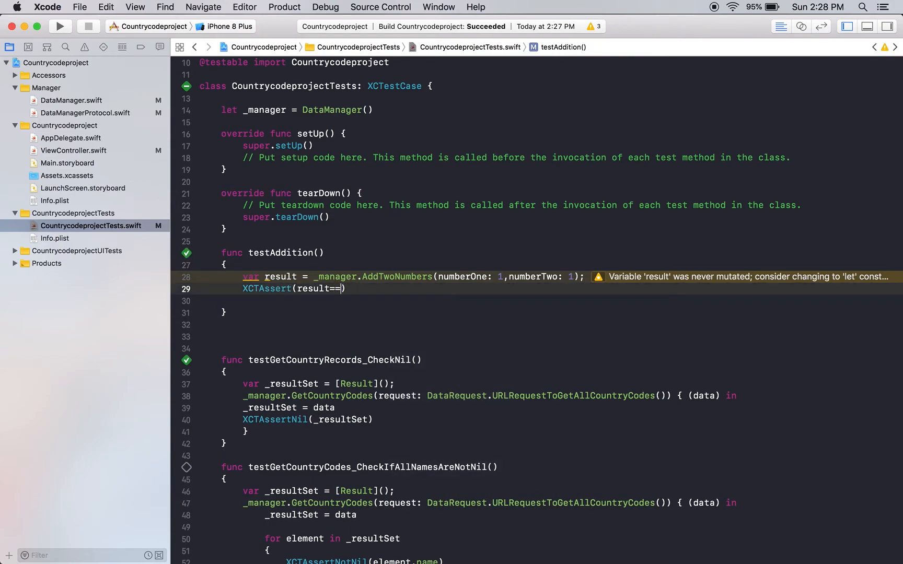
{"action": "type", "text": "45"}
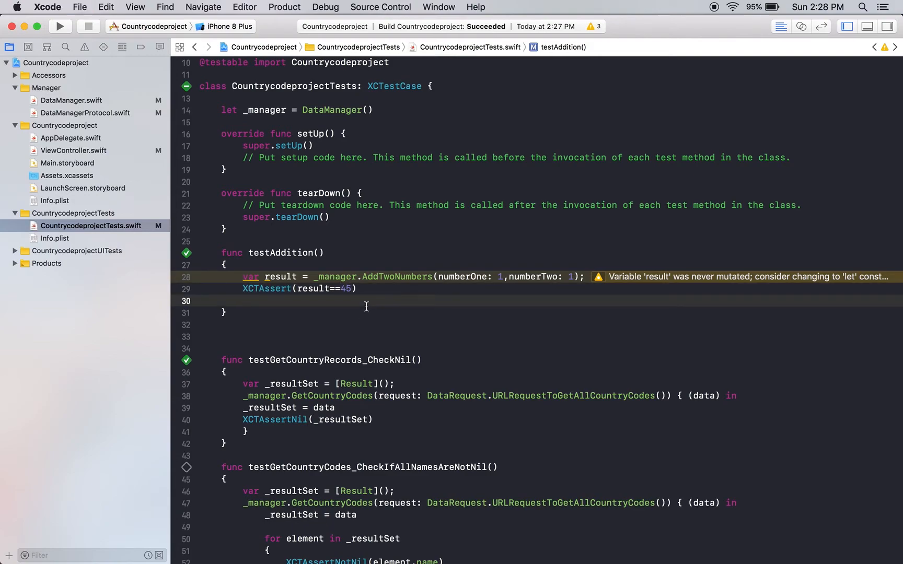
{"action": "mouse_move", "coordinate": [349, 288]}
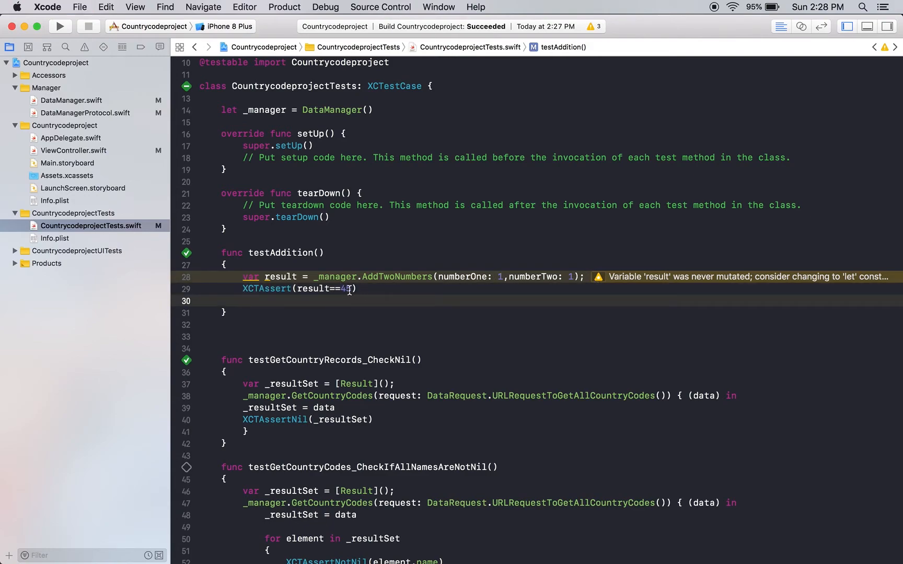
{"action": "type", "text": "5"}
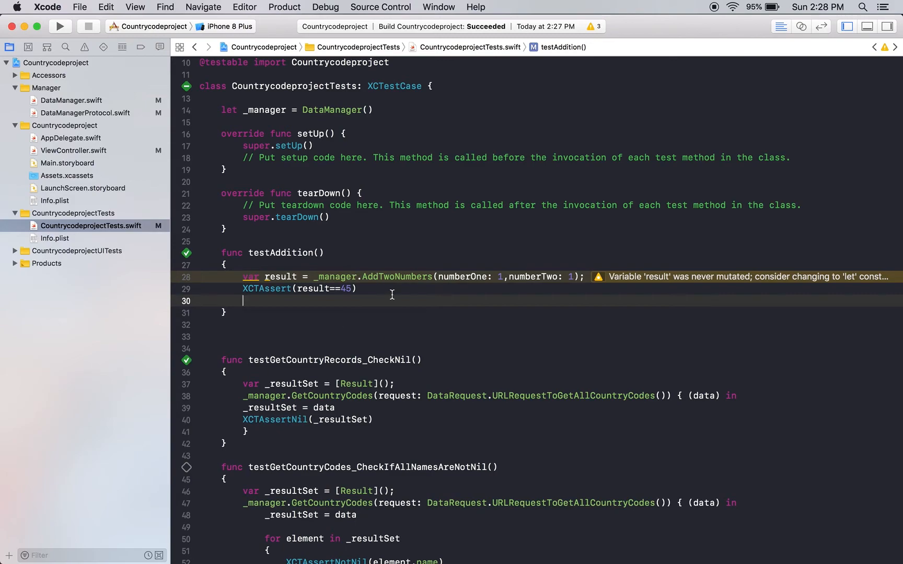
{"action": "mouse_move", "coordinate": [73, 102]}
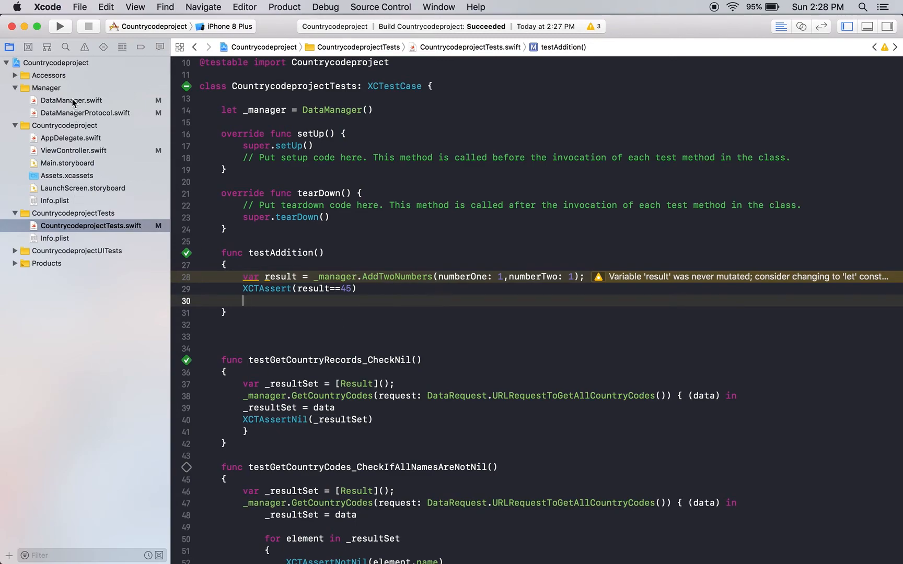
- Glance at DataManager.swift and return to the tests file
{"action": "left_click", "coordinate": [71, 100]}
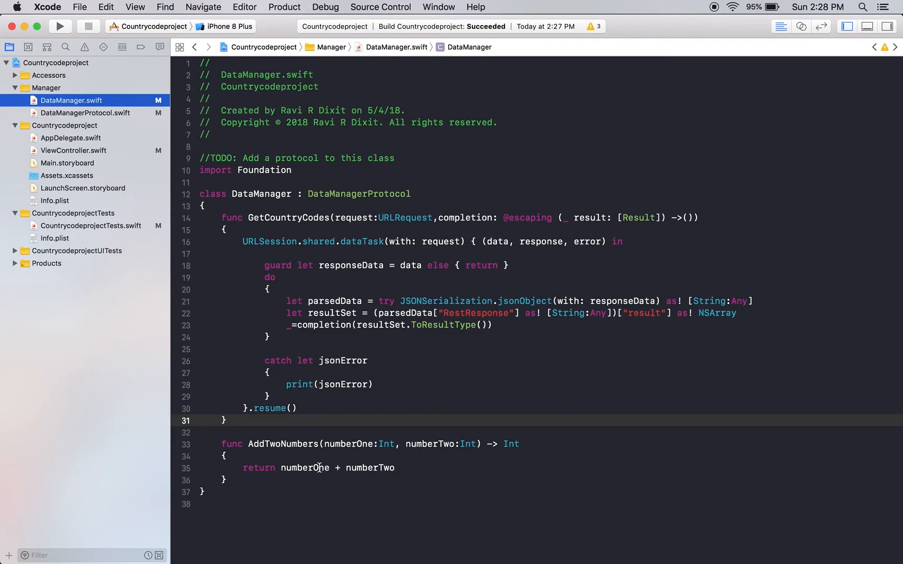
{"action": "mouse_move", "coordinate": [73, 117]}
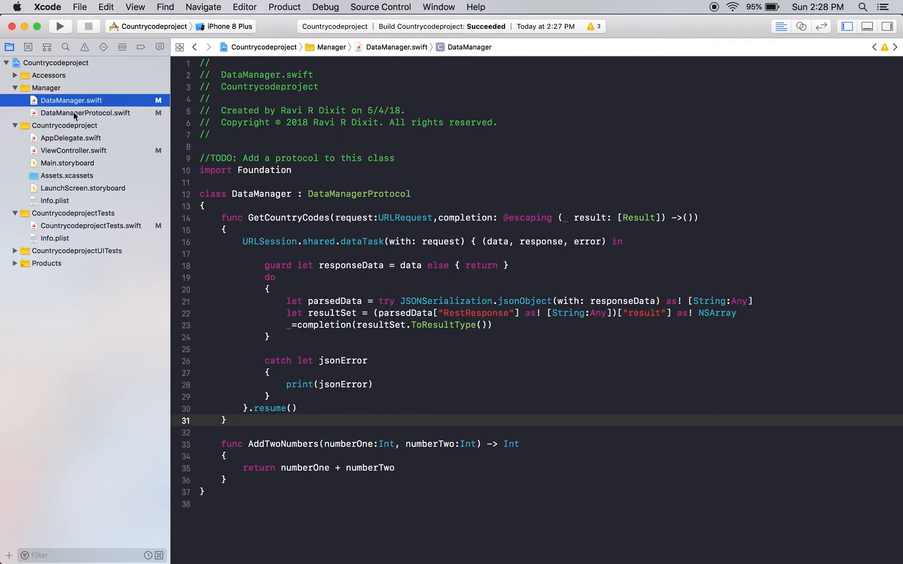
{"action": "left_click", "coordinate": [86, 225]}
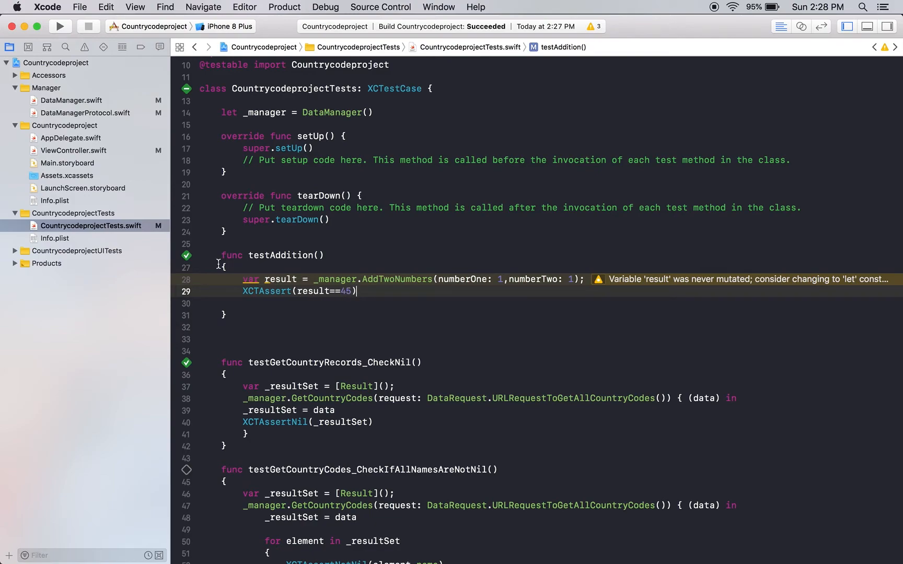
- Run testAddition with ==45 to see it fail, inspect AddTwoNumbers in DataManager.swift, and return to the tests
{"action": "left_click", "coordinate": [60, 27]}
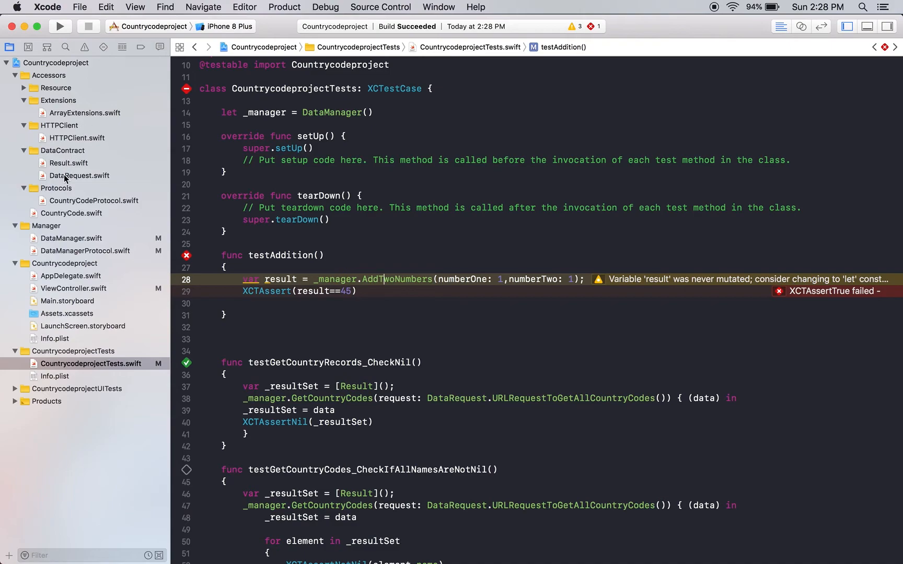
{"action": "left_click", "coordinate": [71, 238]}
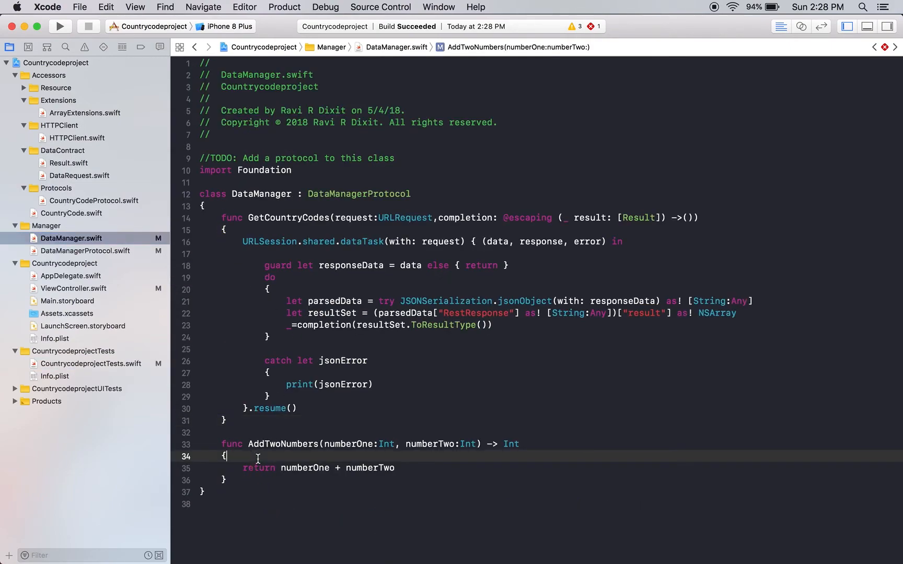
{"action": "mouse_move", "coordinate": [275, 467]}
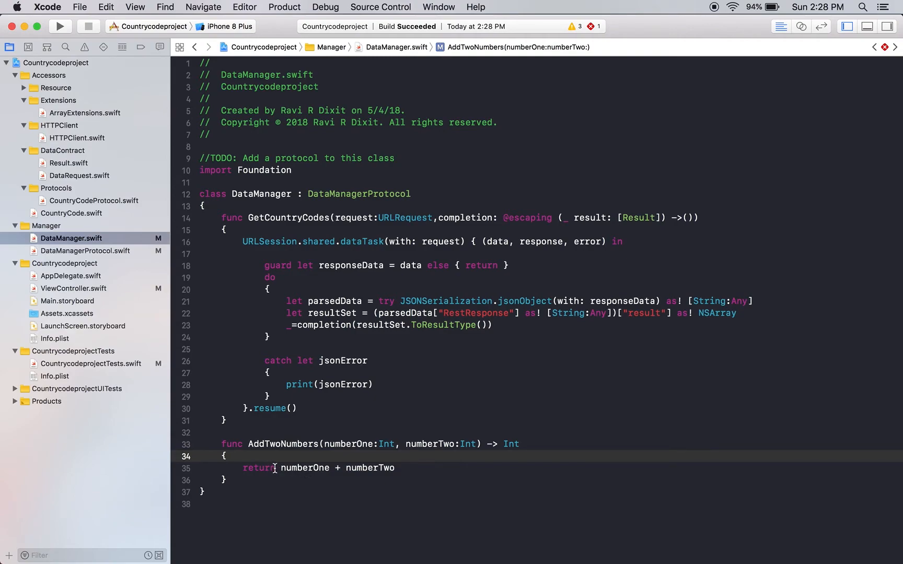
{"action": "mouse_move", "coordinate": [407, 464]}
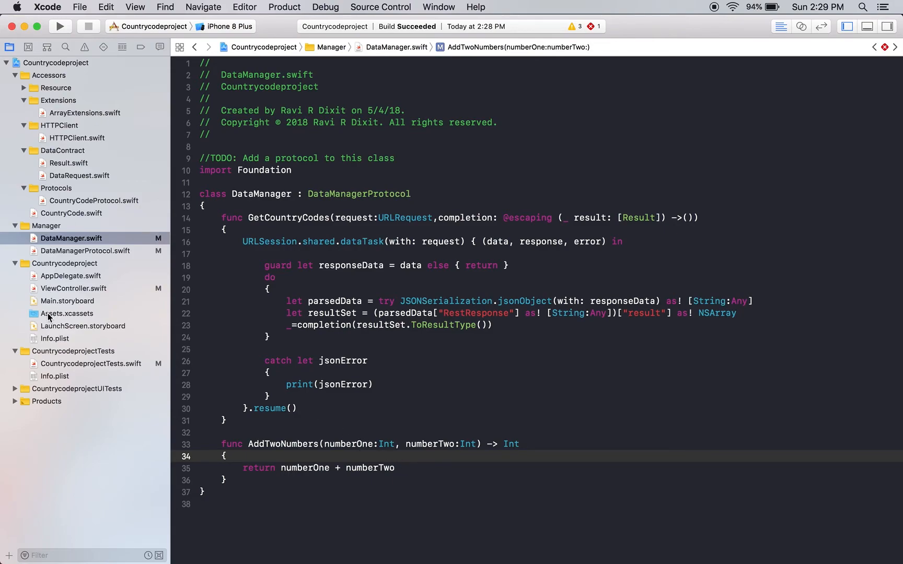
{"action": "mouse_move", "coordinate": [61, 288]}
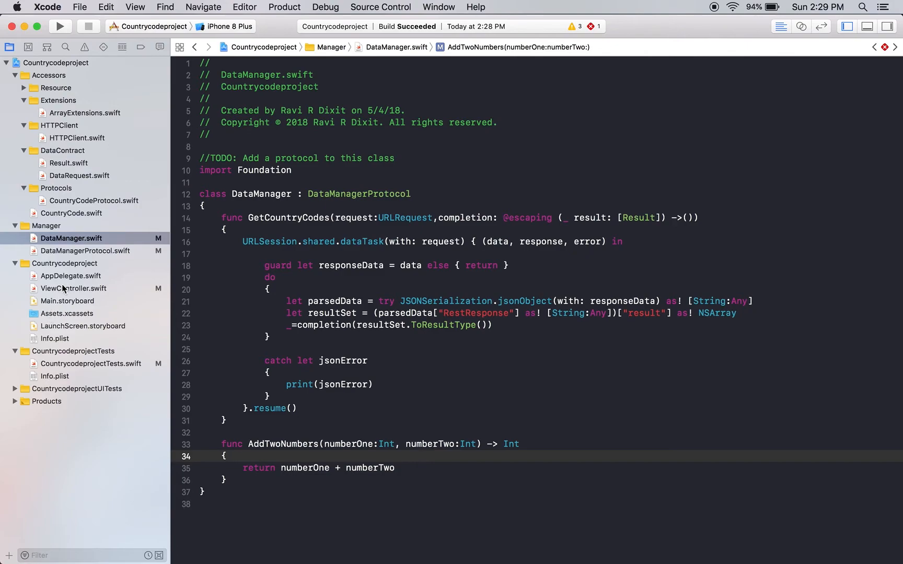
{"action": "mouse_move", "coordinate": [61, 363]}
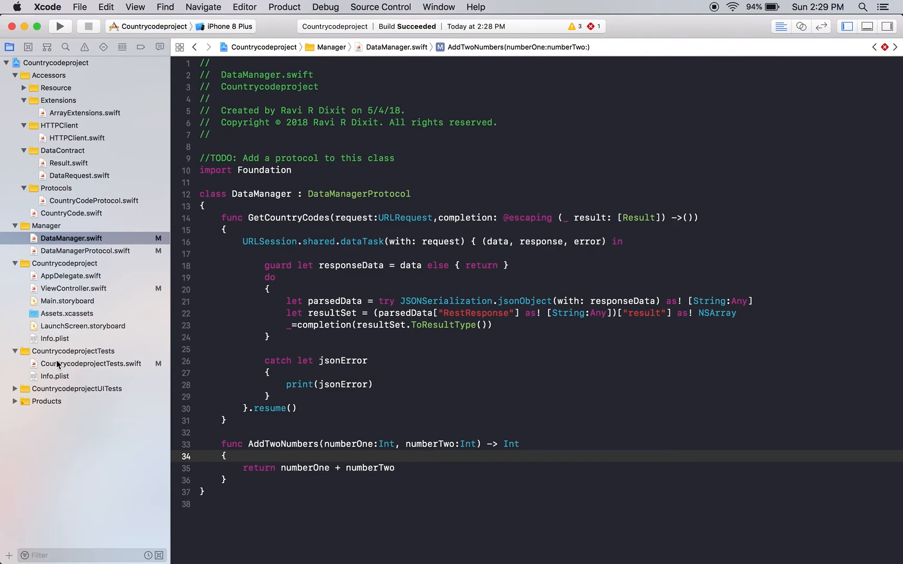
{"action": "left_click", "coordinate": [91, 363]}
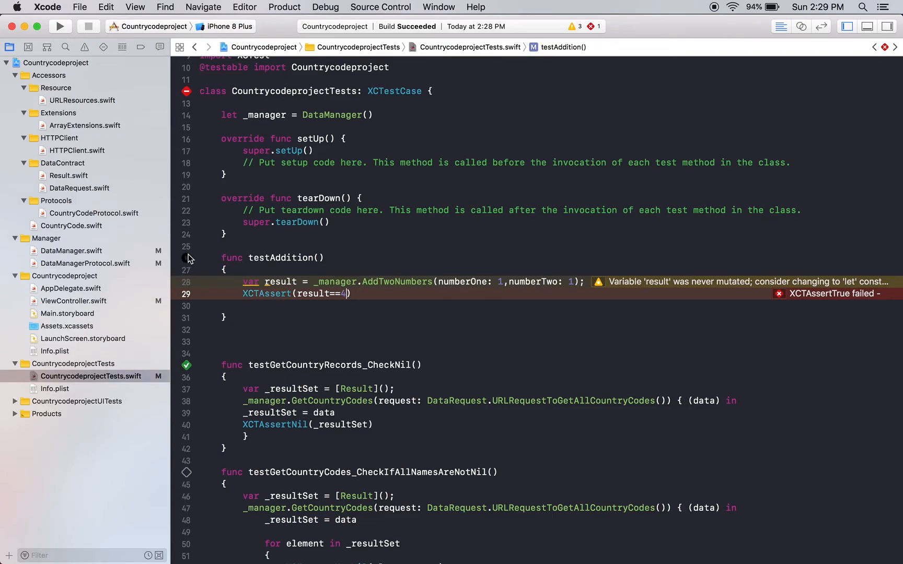
- Rerun testAddition with result==2, then run the whole class so all ten tests pass
{"action": "left_click", "coordinate": [59, 26]}
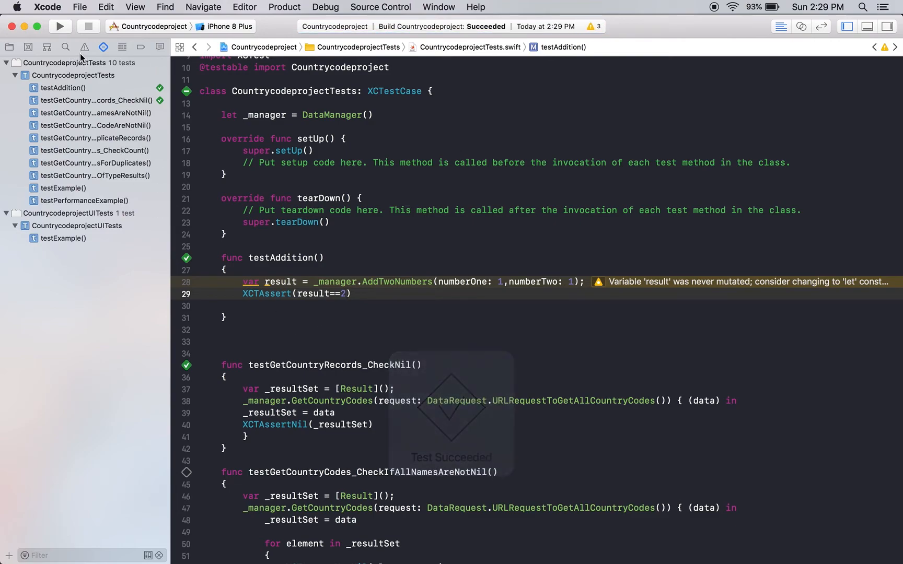
{"action": "mouse_move", "coordinate": [161, 114]}
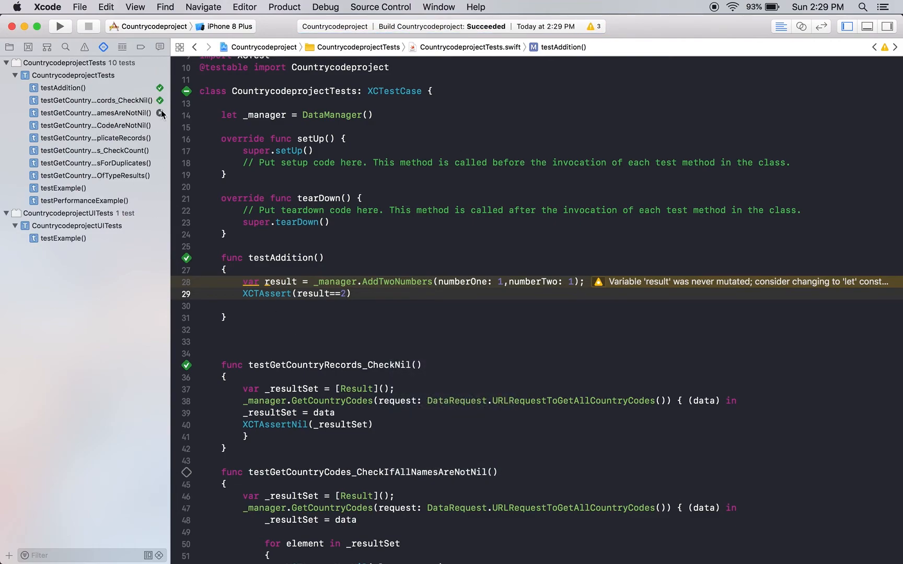
{"action": "left_click", "coordinate": [72, 76]}
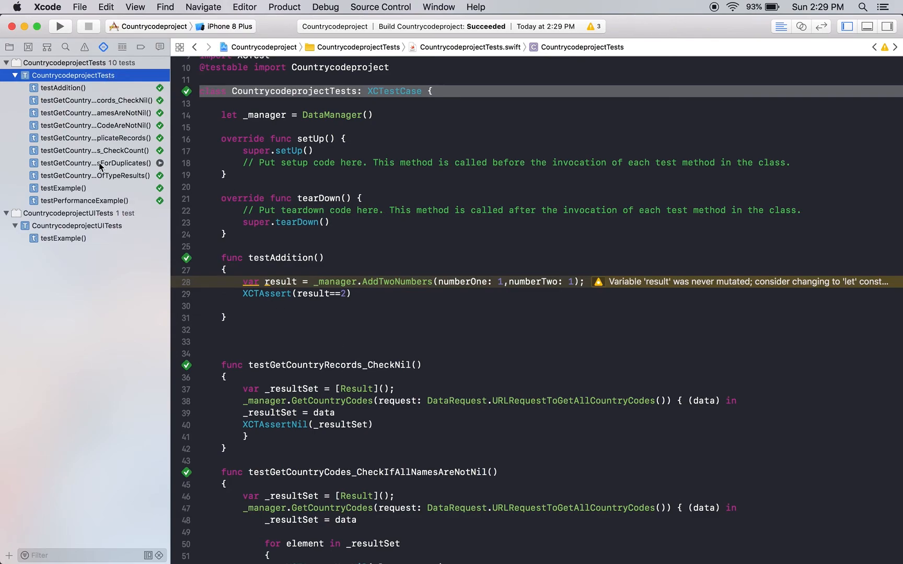
{"action": "mouse_move", "coordinate": [456, 183]}
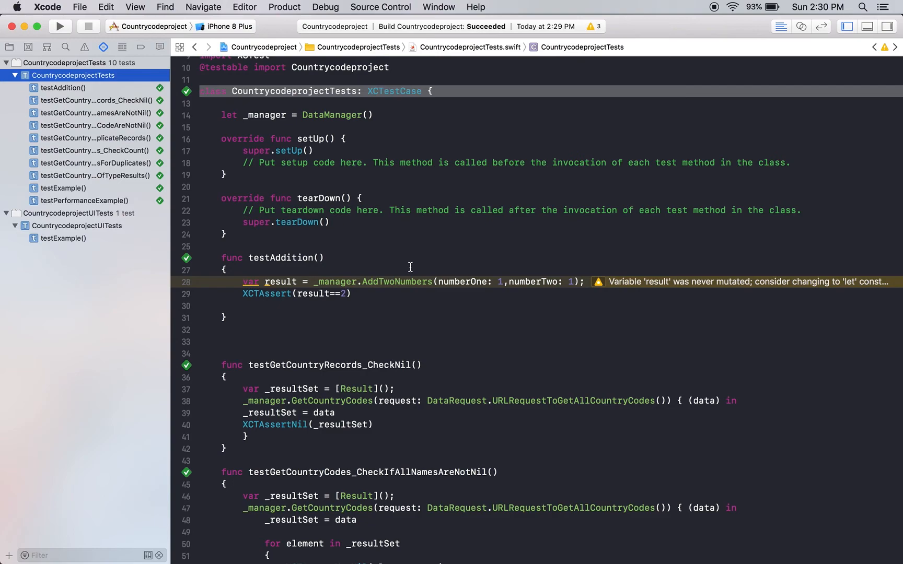
{"action": "scroll", "scroll_direction": "down", "scroll_amount": 3}
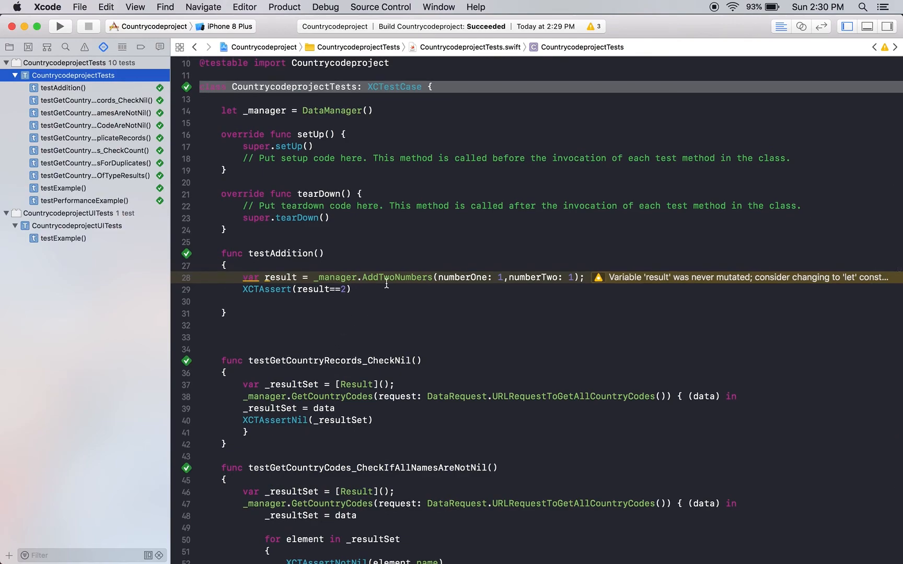
{"action": "mouse_move", "coordinate": [170, 288]}
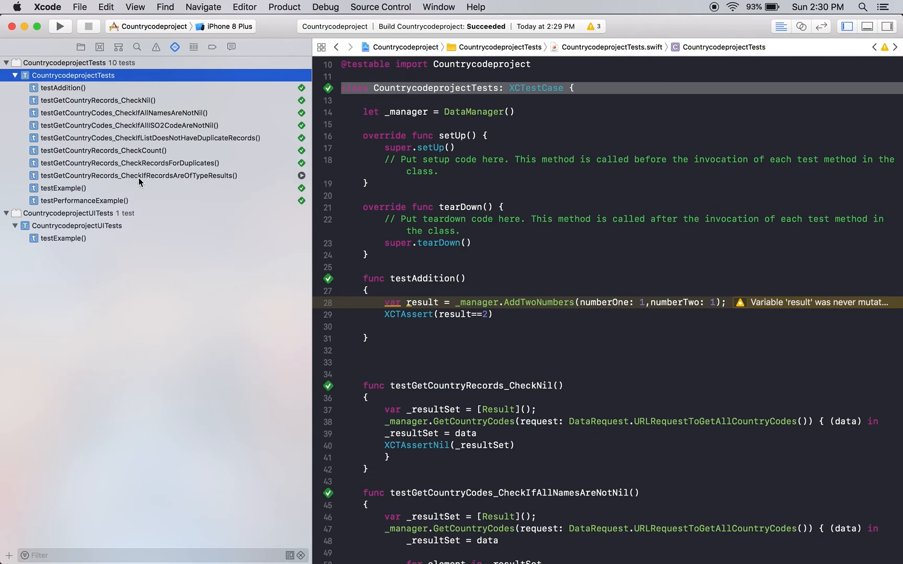
{"action": "mouse_move", "coordinate": [207, 181]}
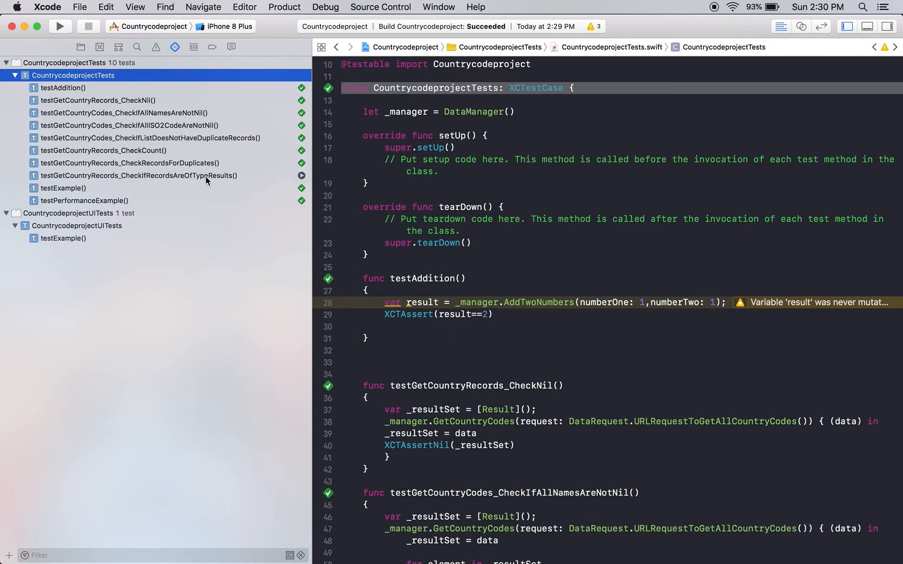
{"action": "mouse_move", "coordinate": [193, 178]}
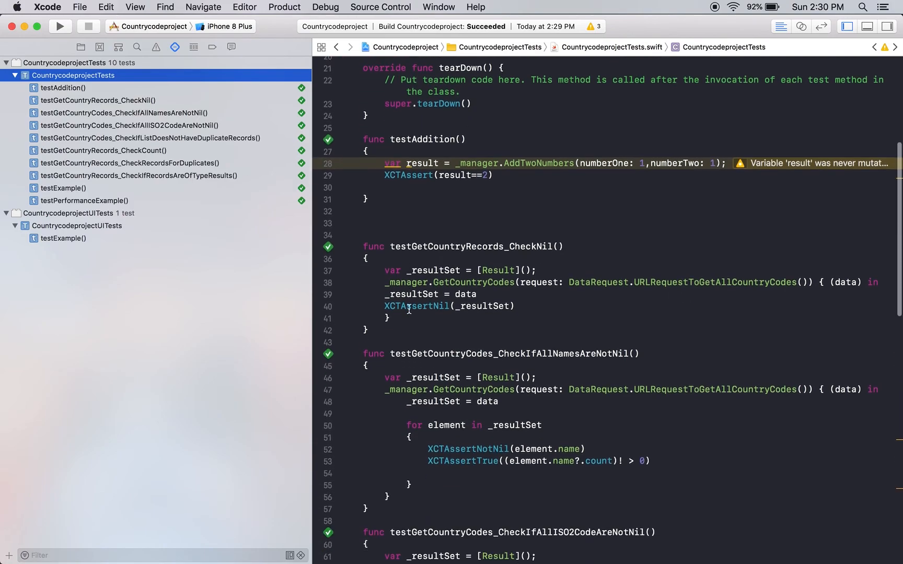
- View Result.swift's name and alpha code properties, then return to the list of passing tests
{"action": "left_click", "coordinate": [80, 47]}
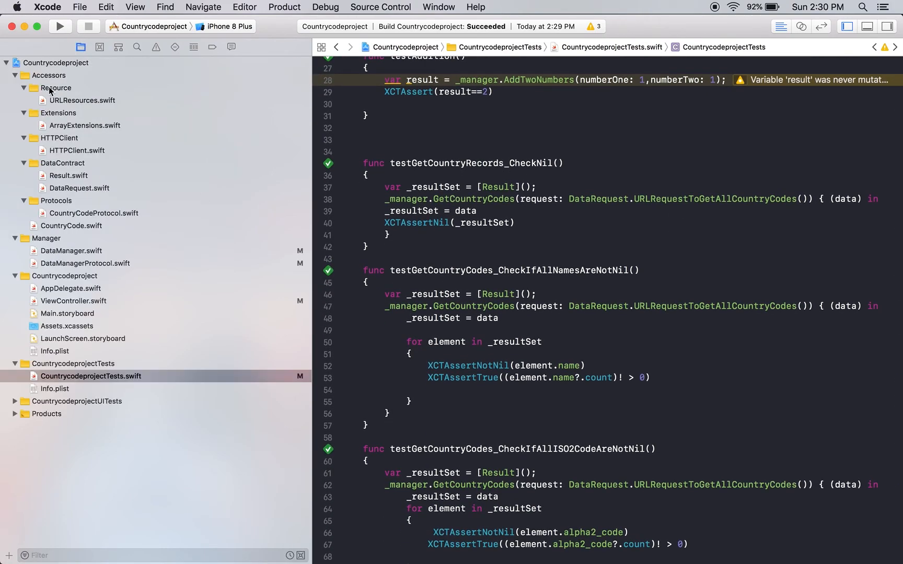
{"action": "left_click", "coordinate": [68, 175]}
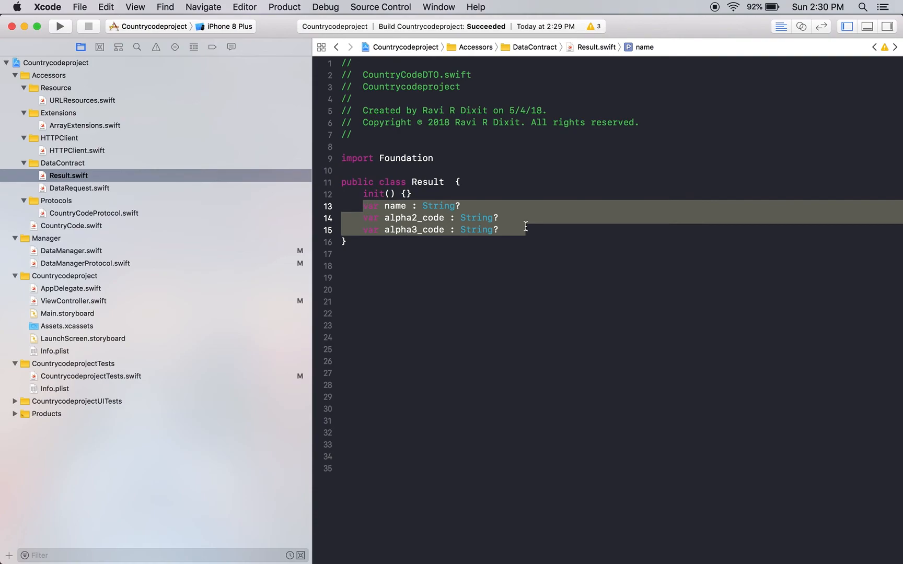
{"action": "left_click", "coordinate": [175, 47]}
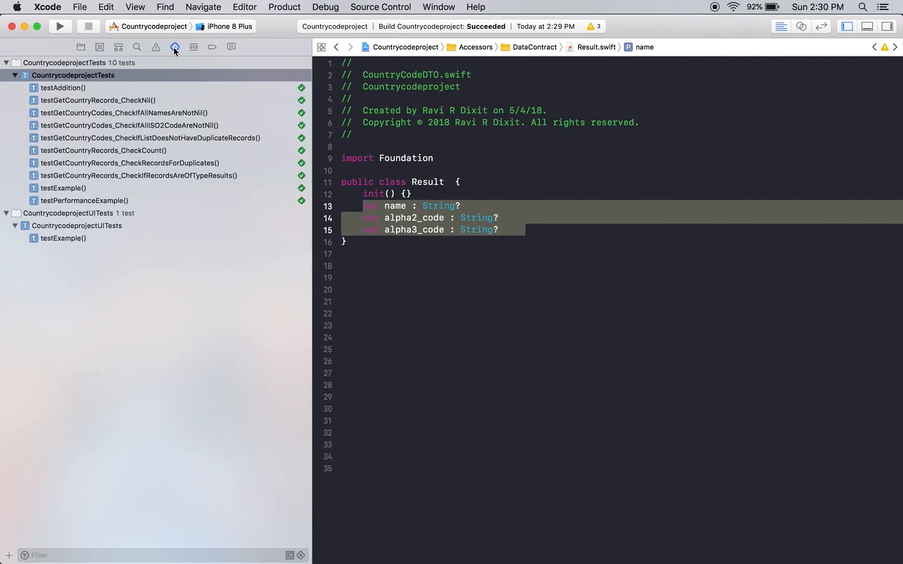
{"action": "left_click", "coordinate": [138, 175]}
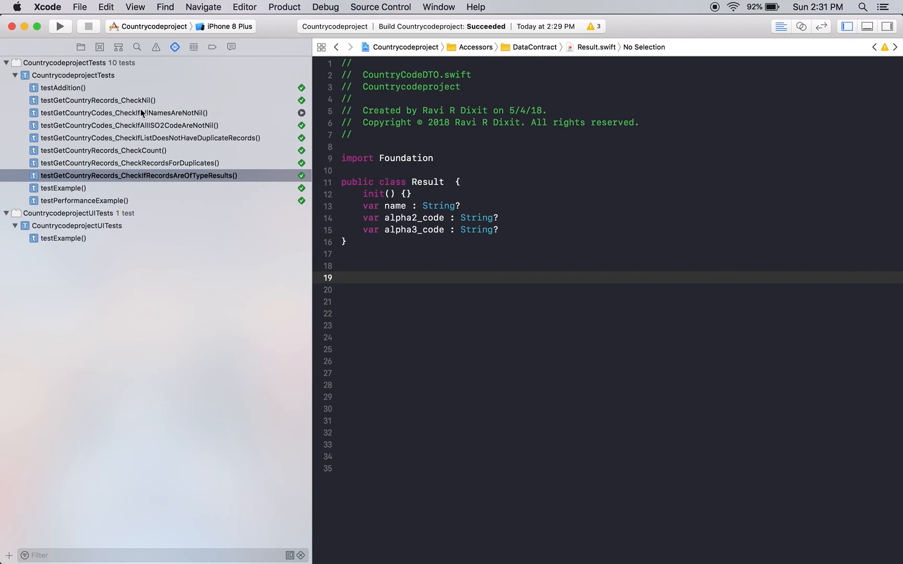
- Reopen CountrycodeprojectTests.swift, scroll through its passing tests, and collapse the Accessors group
{"action": "left_click", "coordinate": [81, 47]}
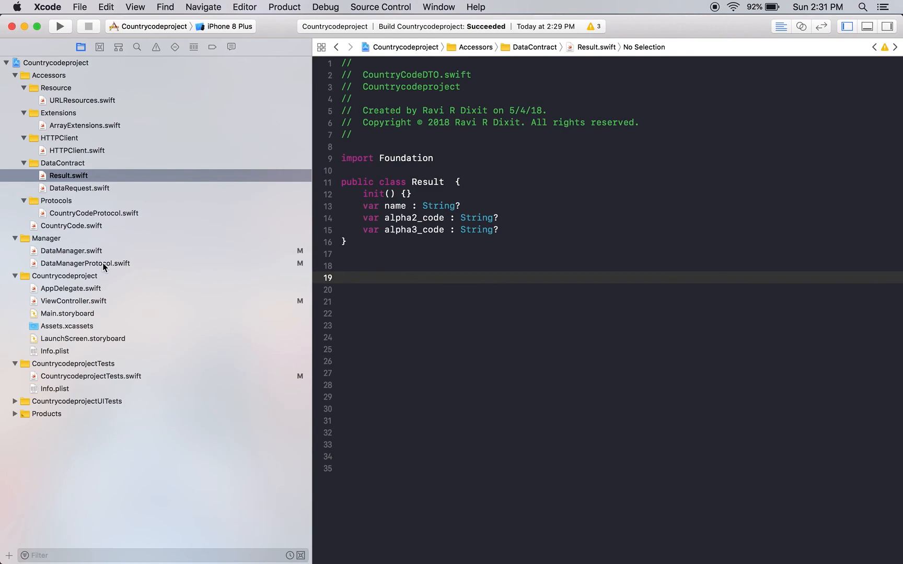
{"action": "left_click", "coordinate": [90, 376]}
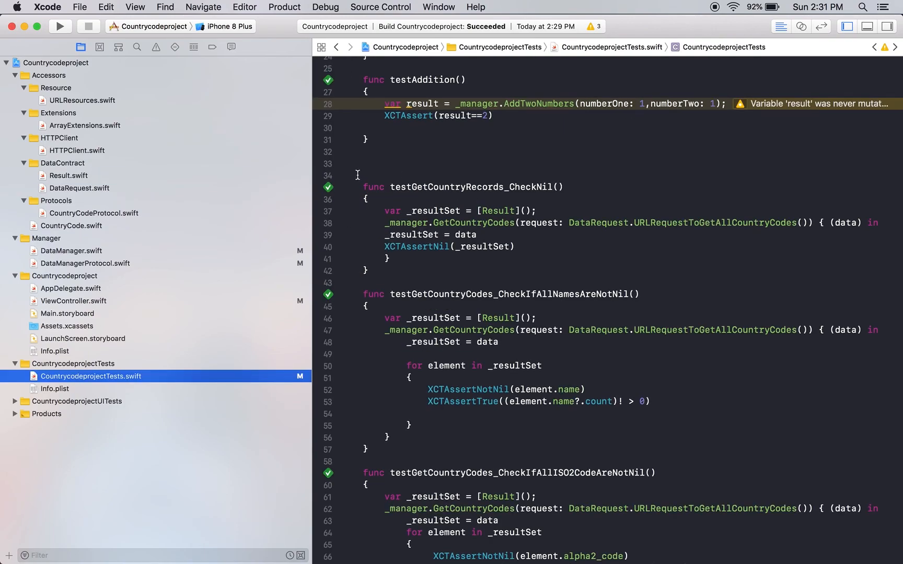
{"action": "scroll", "scroll_direction": "down", "scroll_amount": 3}
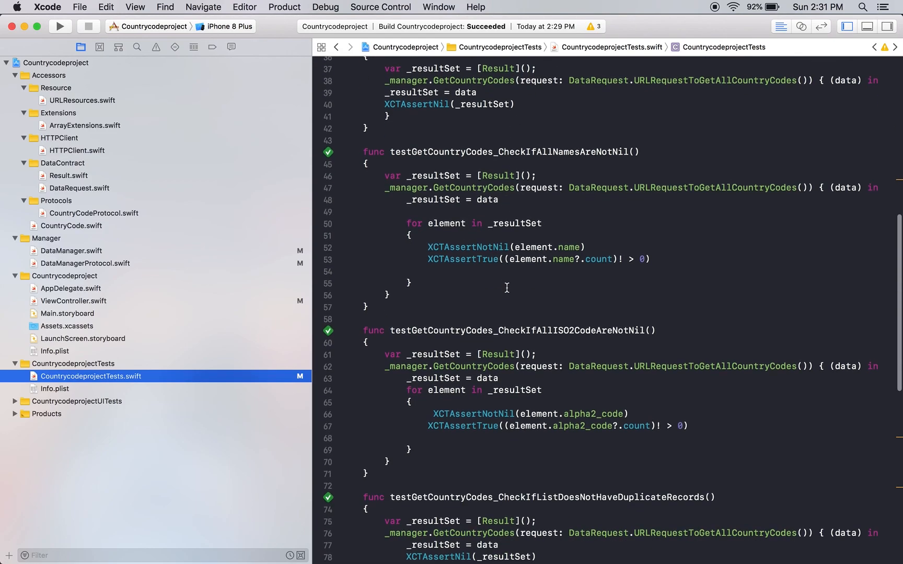
{"action": "scroll", "scroll_direction": "down", "scroll_amount": 3}
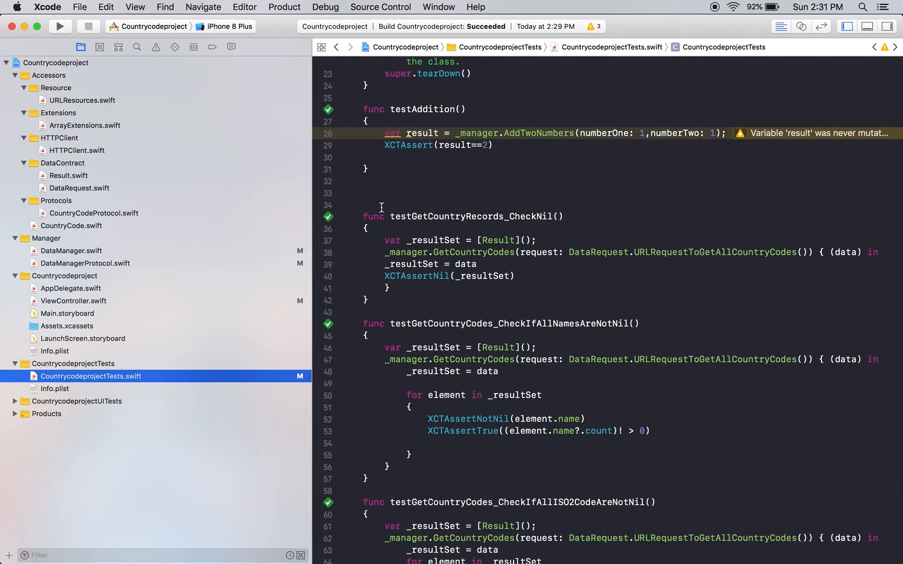
{"action": "mouse_move", "coordinate": [307, 139]}
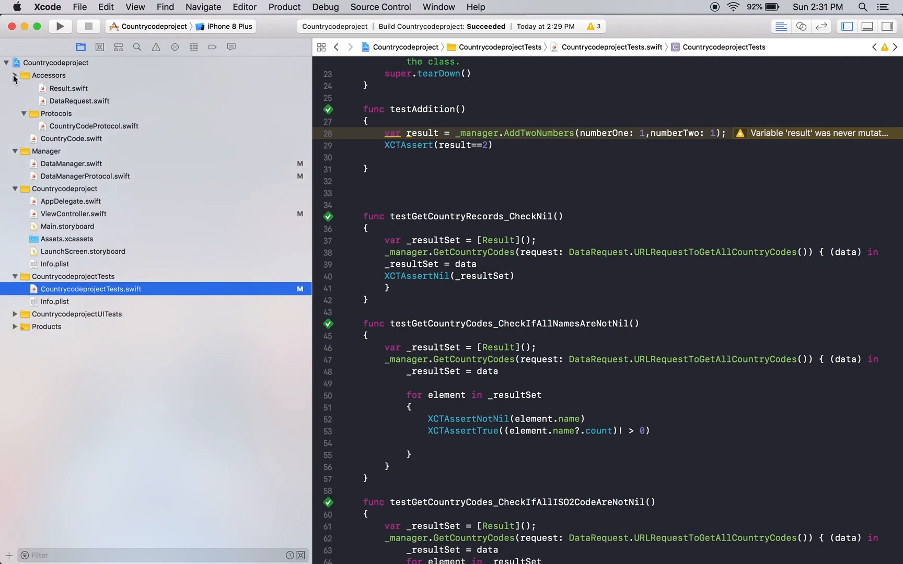
{"action": "left_click", "coordinate": [13, 76]}
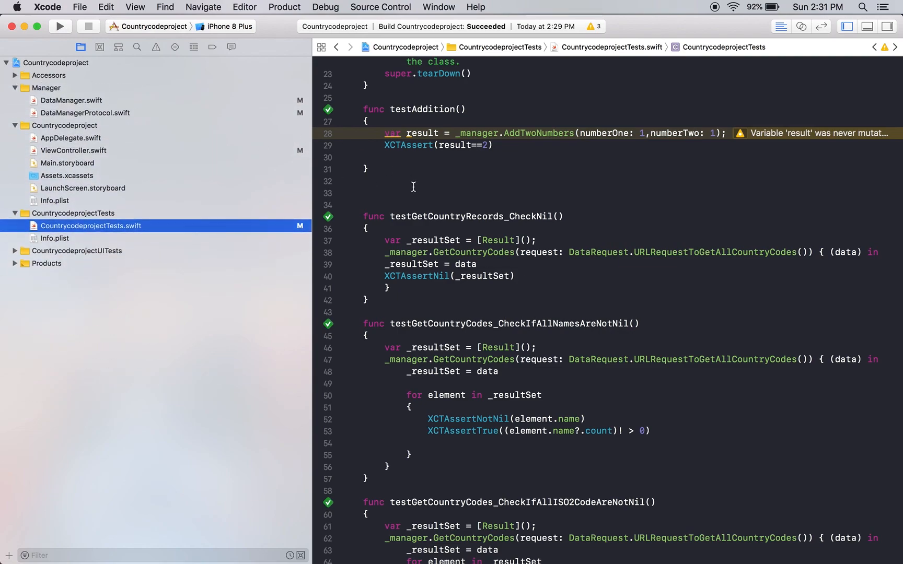
{"action": "mouse_move", "coordinate": [788, 47]}
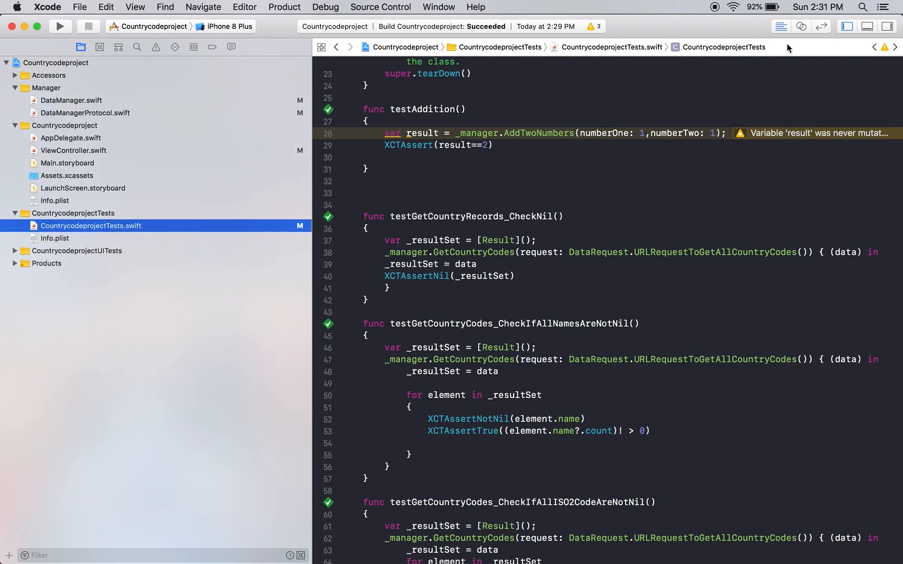